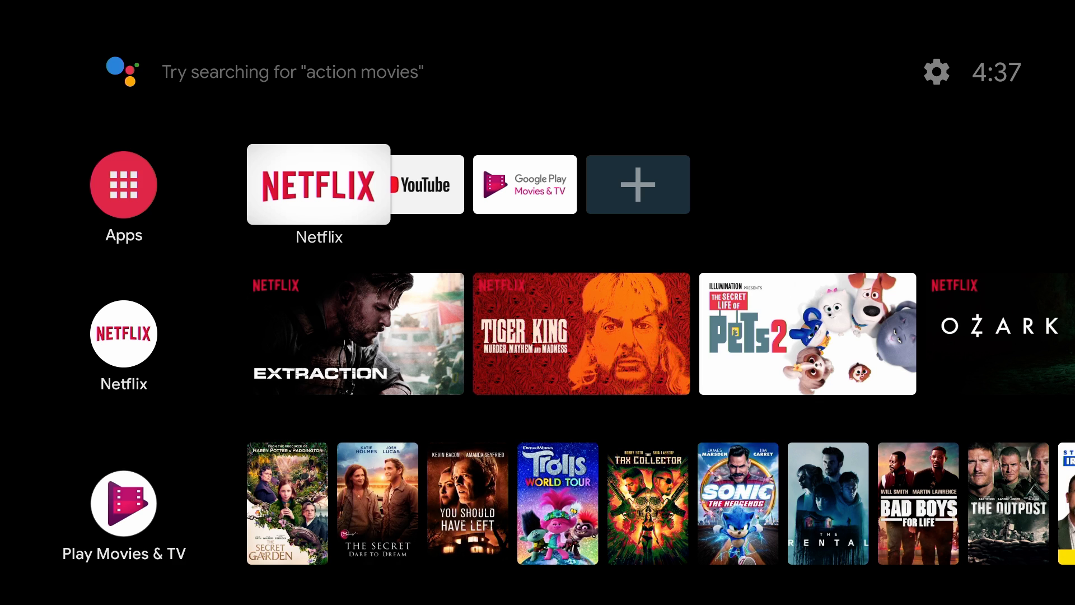
From the home screen's Apps row, show all installed apps and launch Google Play Store
left_click(318, 184)
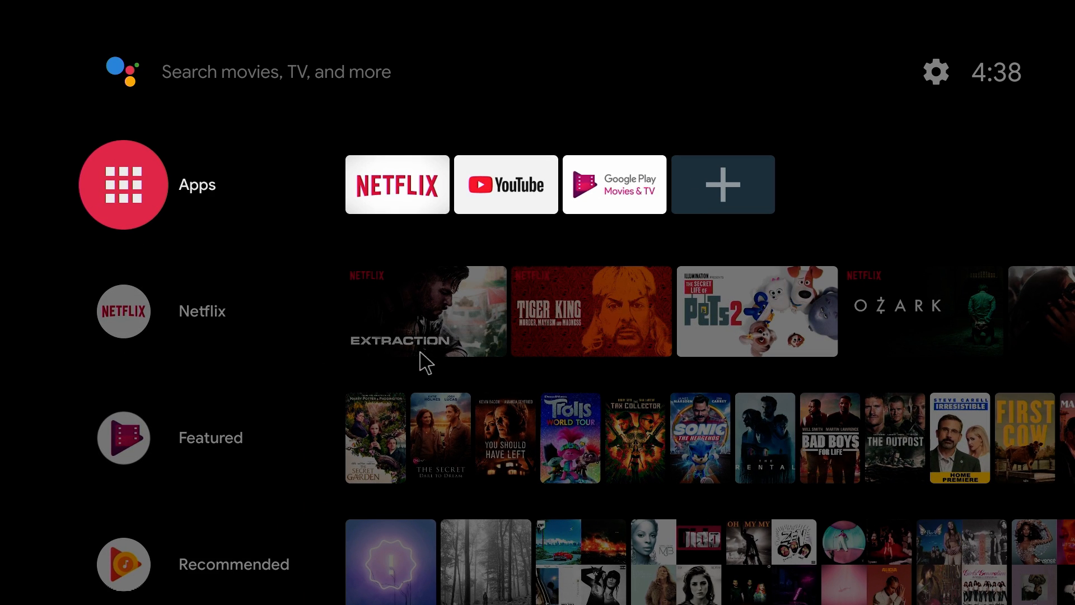
left_click(123, 184)
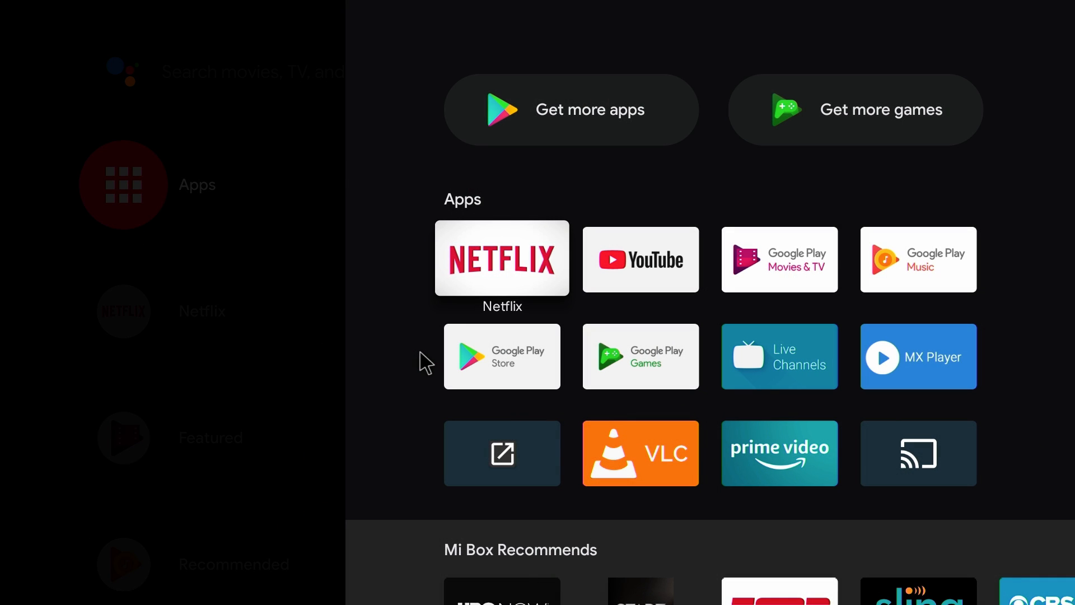
scroll("down", 3)
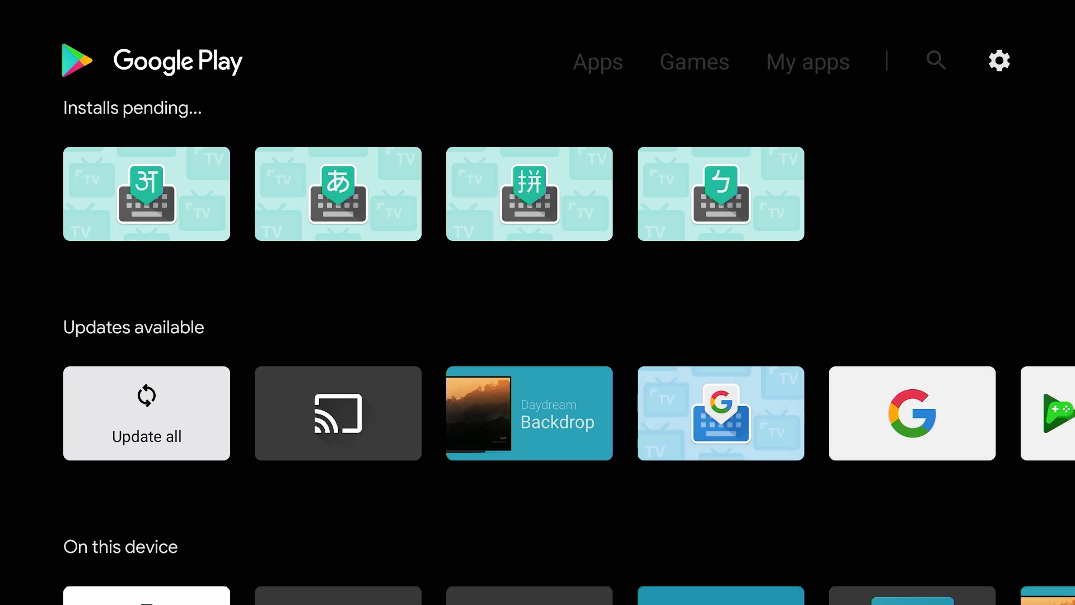
Search the store for "downloader" and bring up the Downloader by AFTVnews listing
left_click(935, 60)
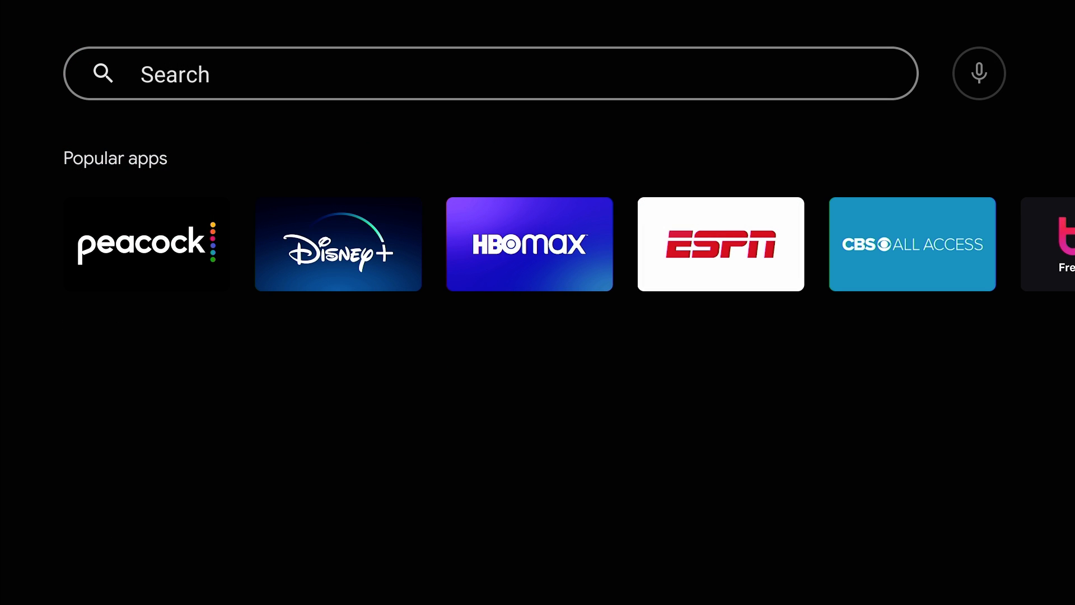
type("downloa")
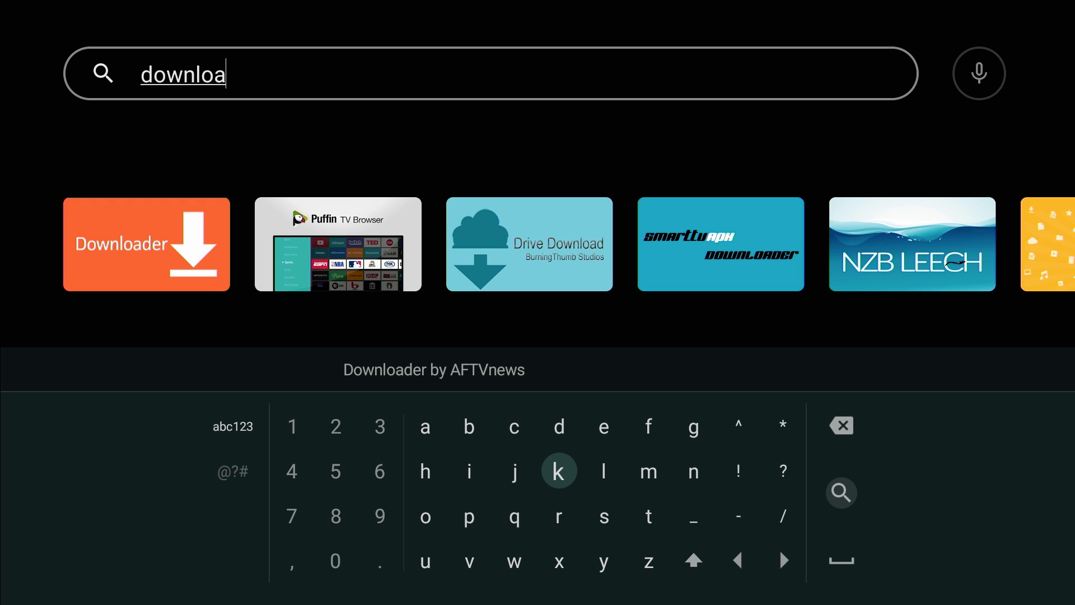
type("der")
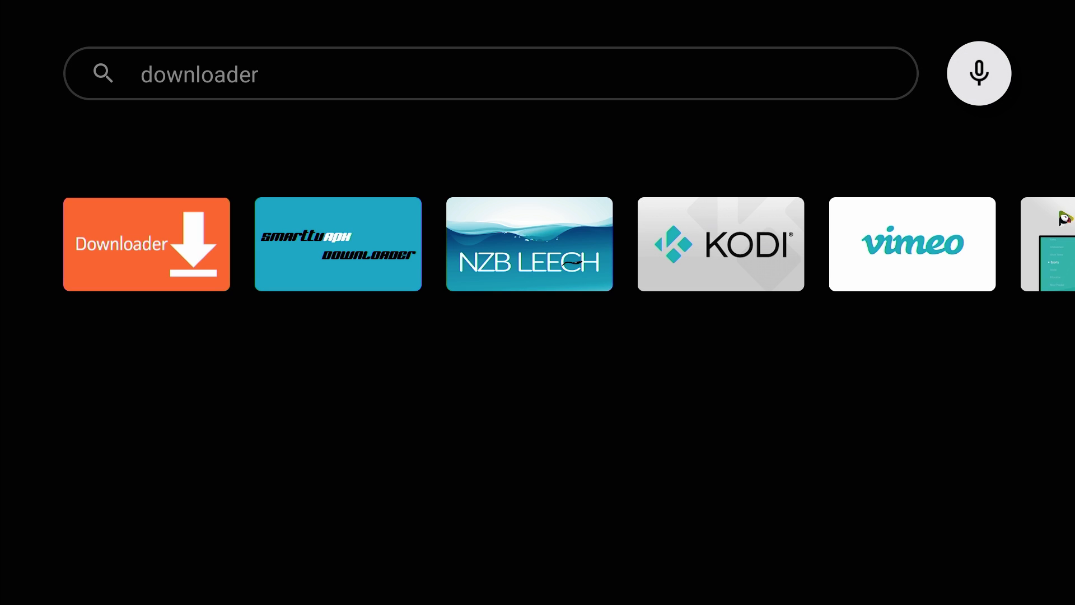
mouse_move(146, 243)
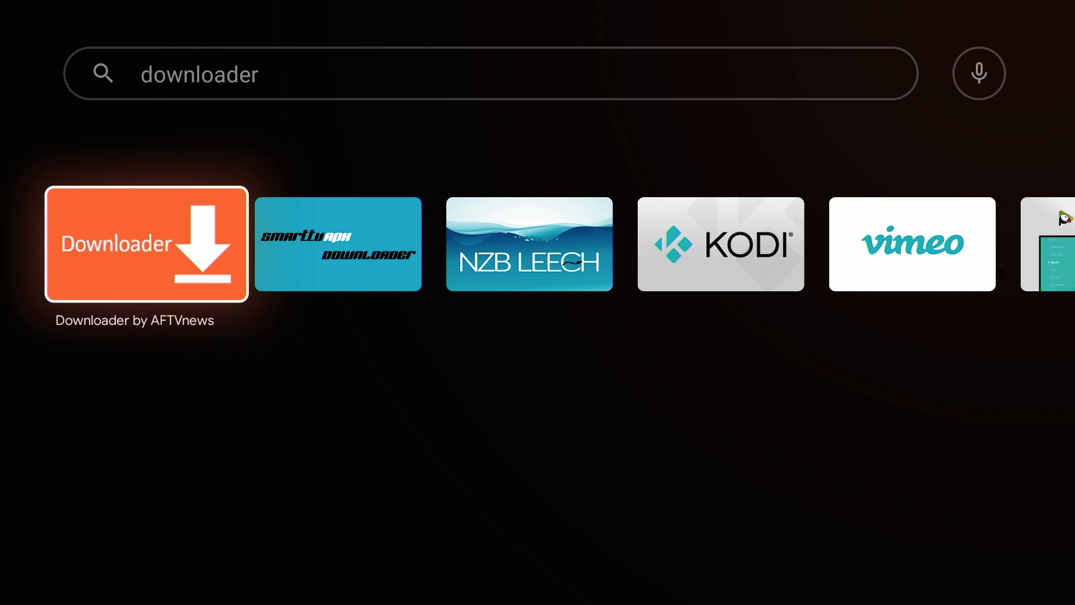
left_click(145, 243)
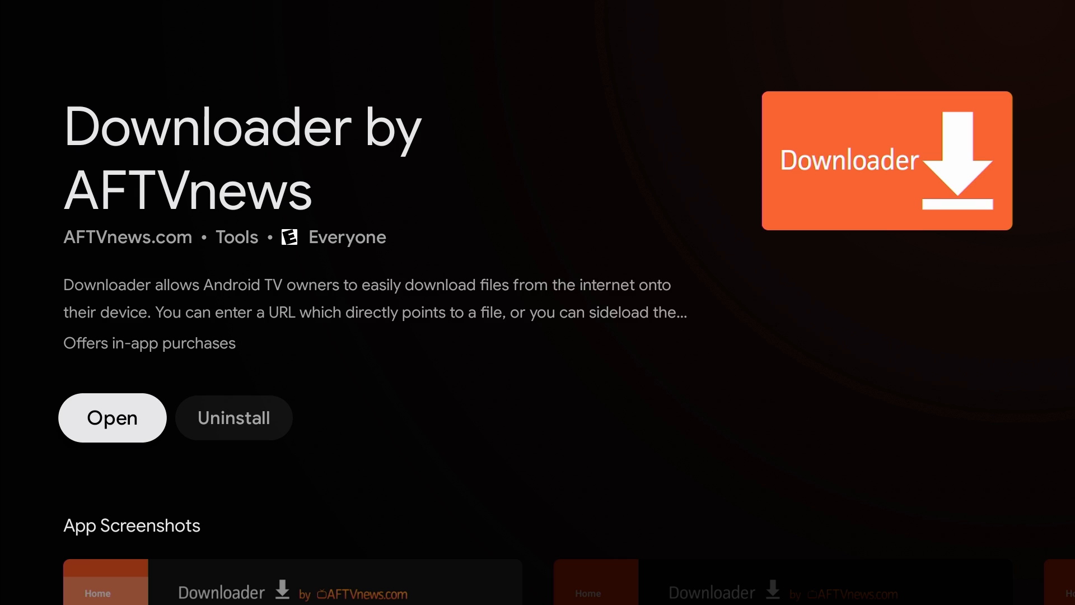
Launch Downloader, allow it file access and dismiss the Quick Start Guide
left_click(111, 417)
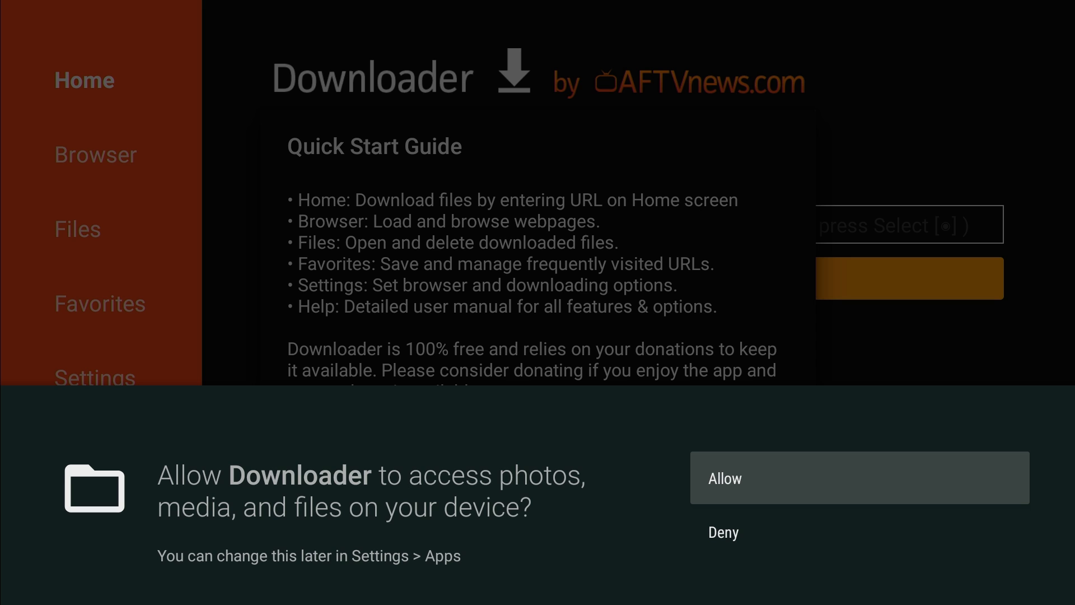
left_click(859, 478)
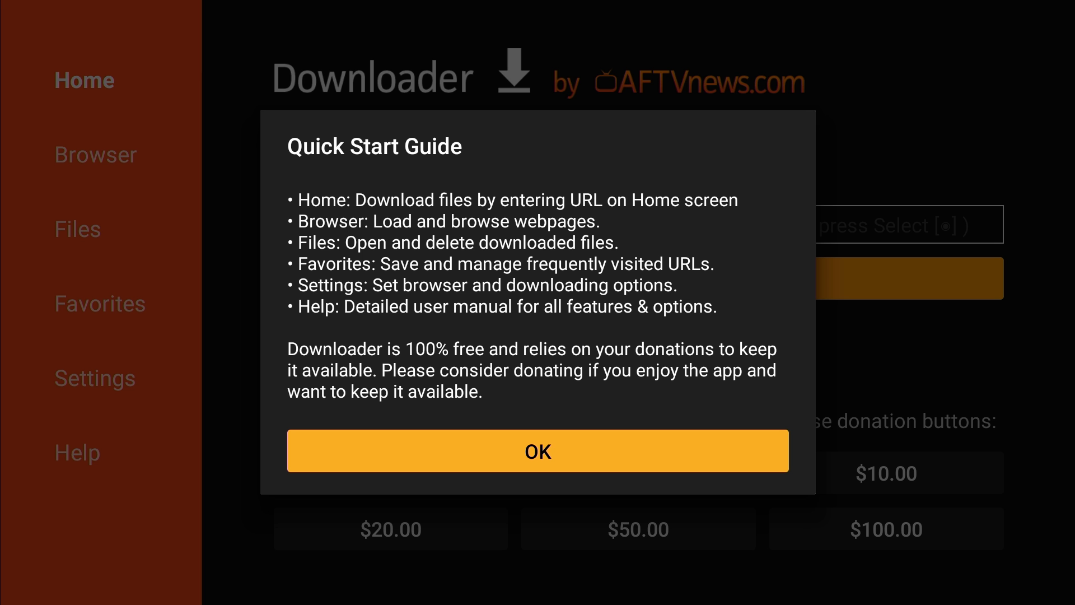
left_click(537, 452)
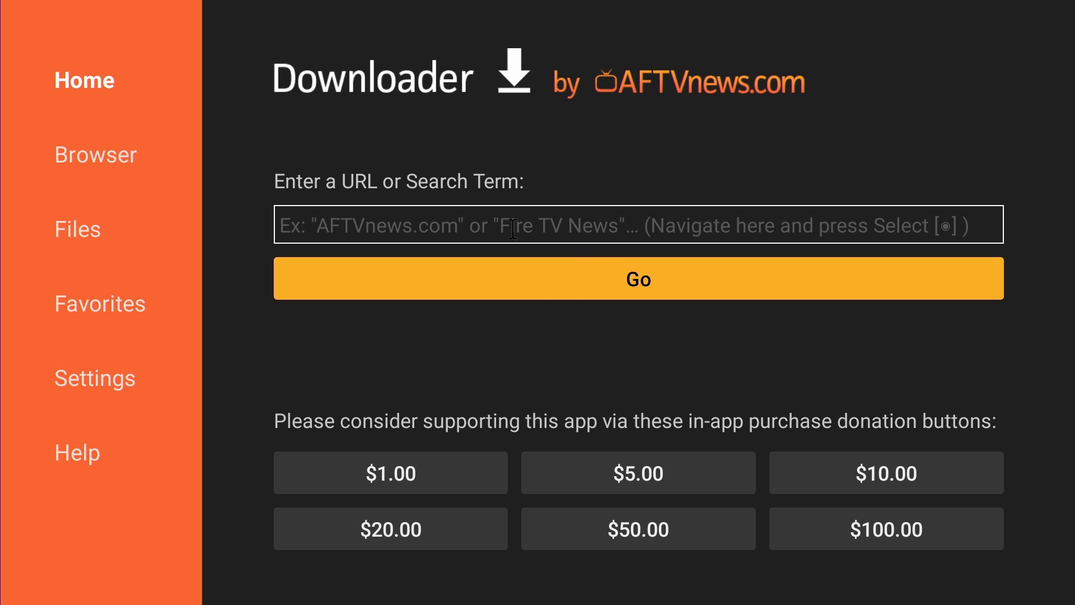
Enter browser.aftvnews.com in Downloader's URL field
left_click(637, 225)
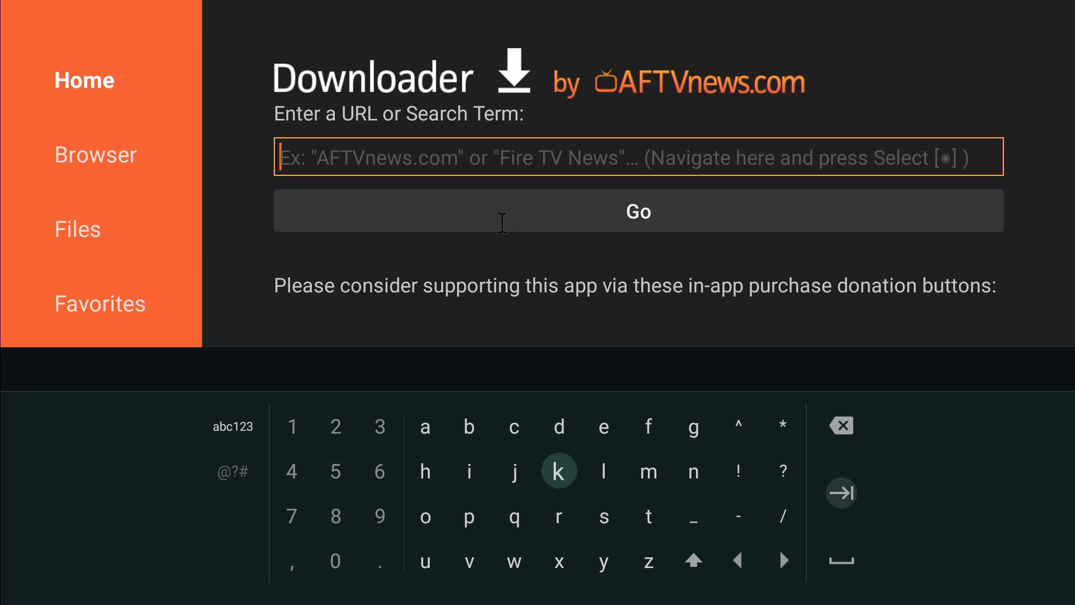
type("br")
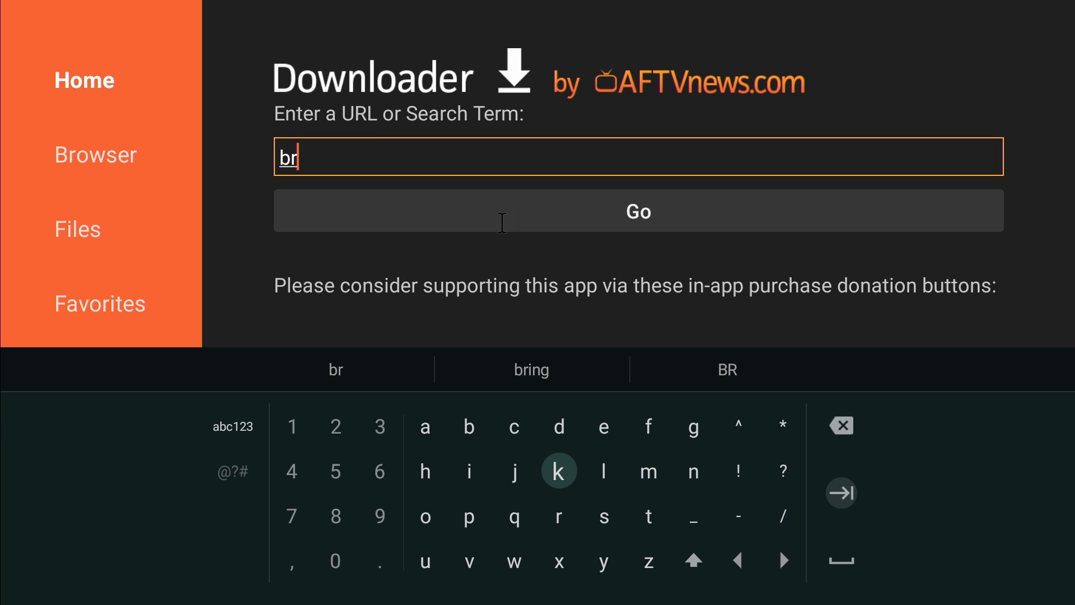
type("owse")
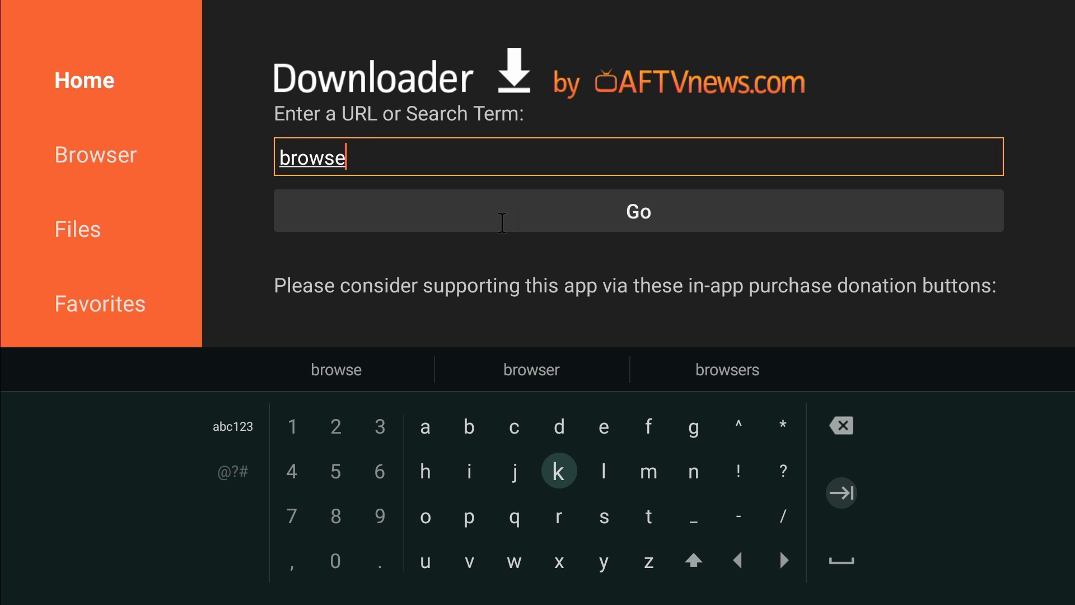
type("r.")
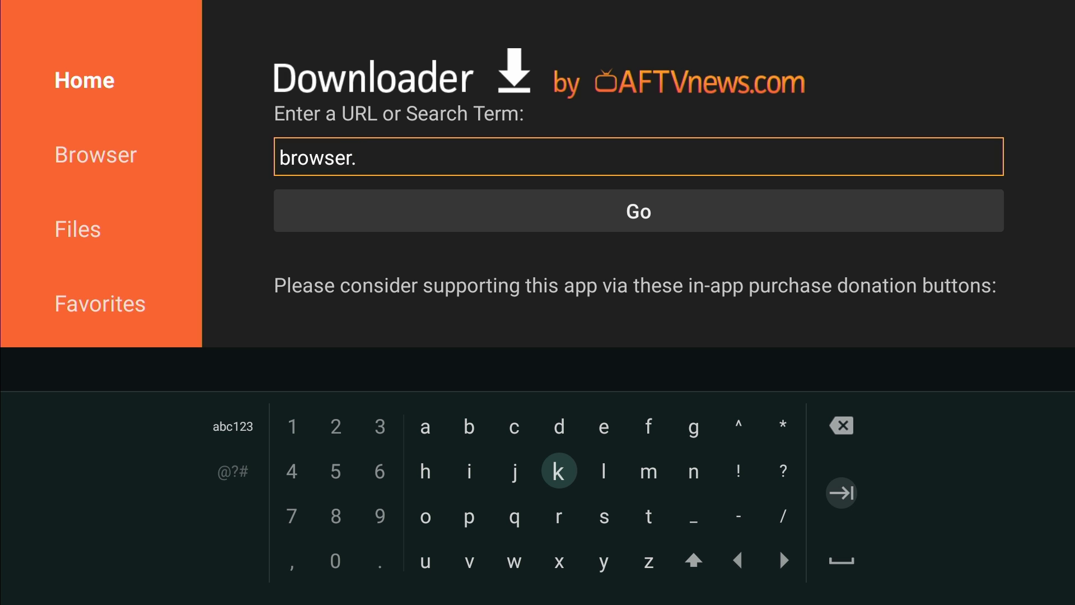
type("aft")
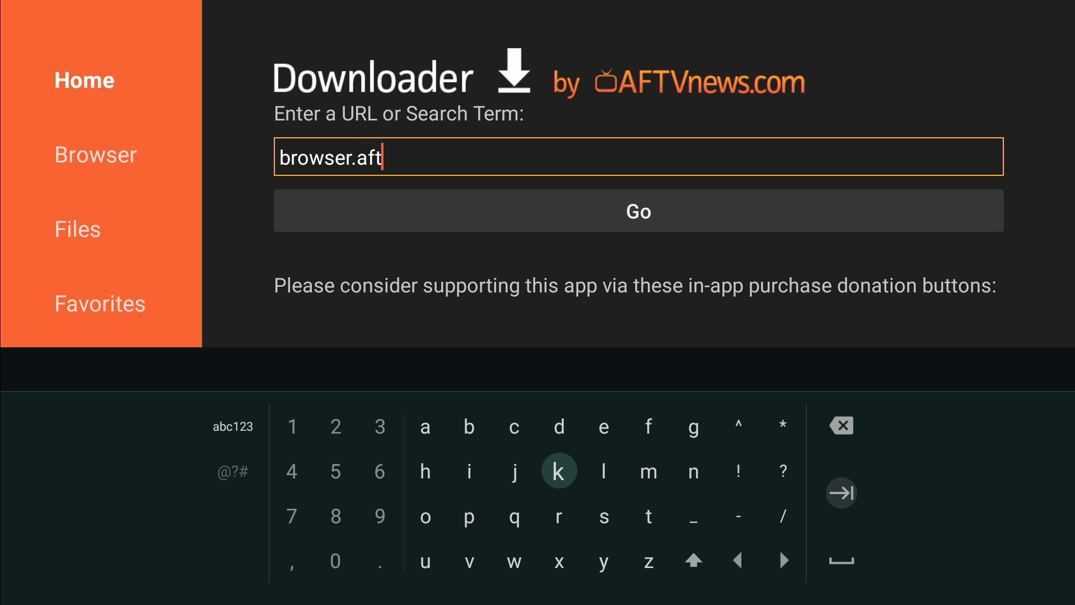
type("ne")
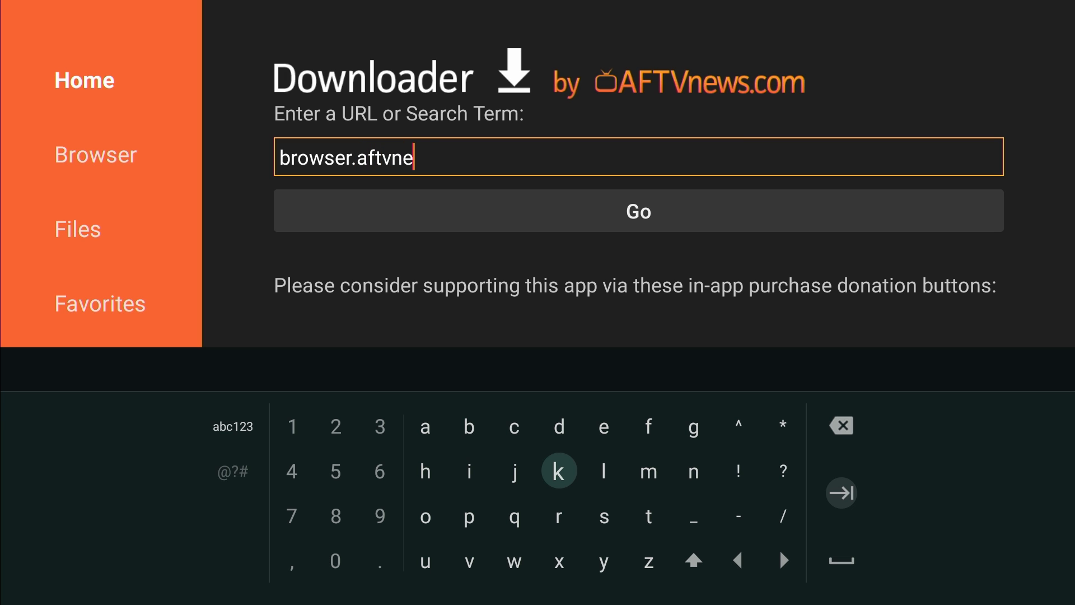
type("ws.")
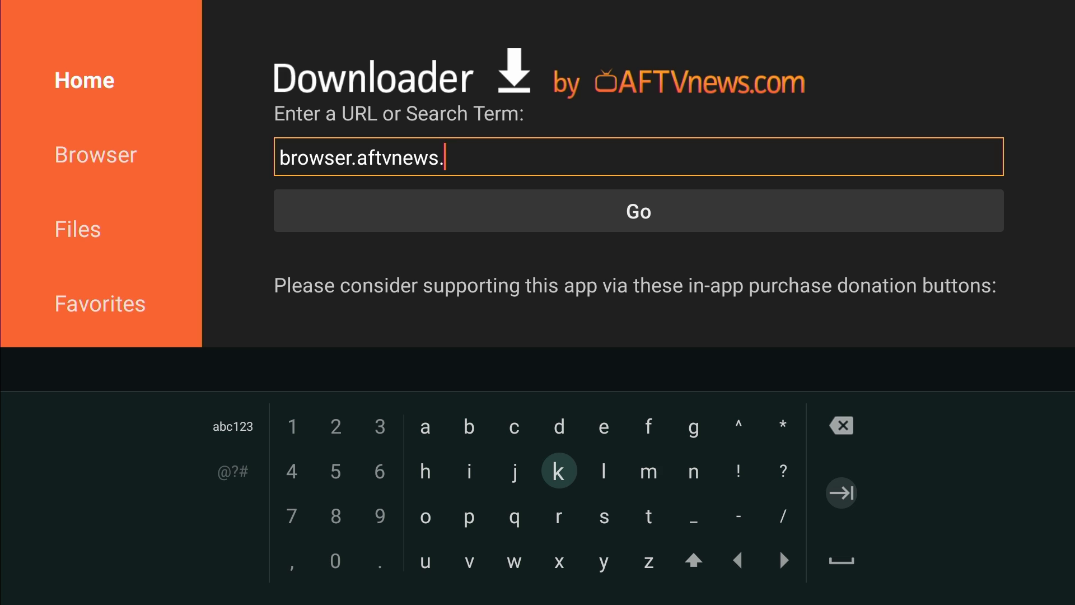
type("com")
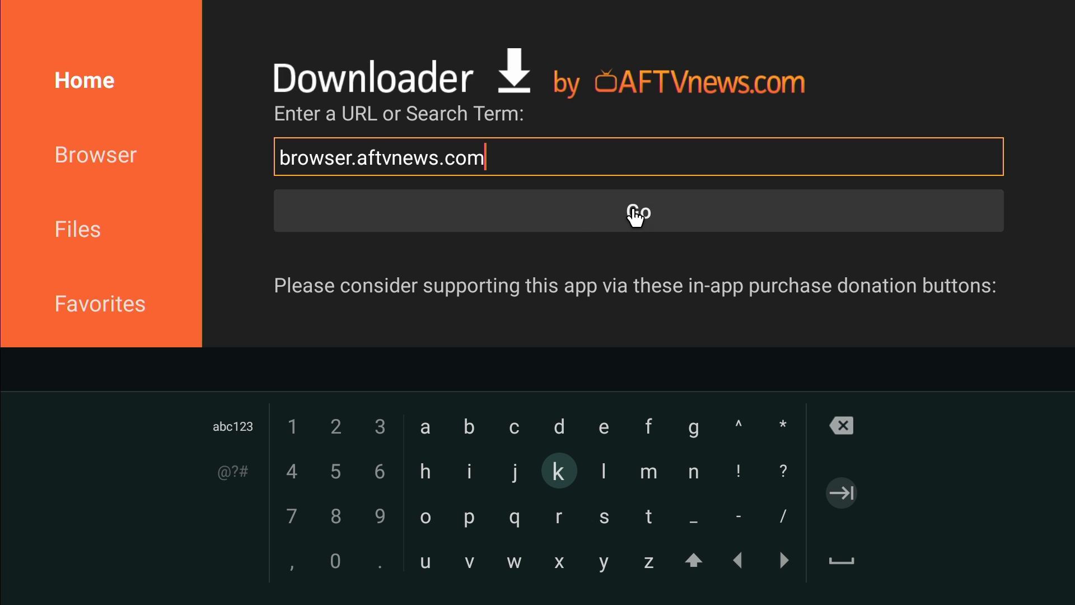
Download from the address and allow Downloader to install unknown apps
left_click(637, 211)
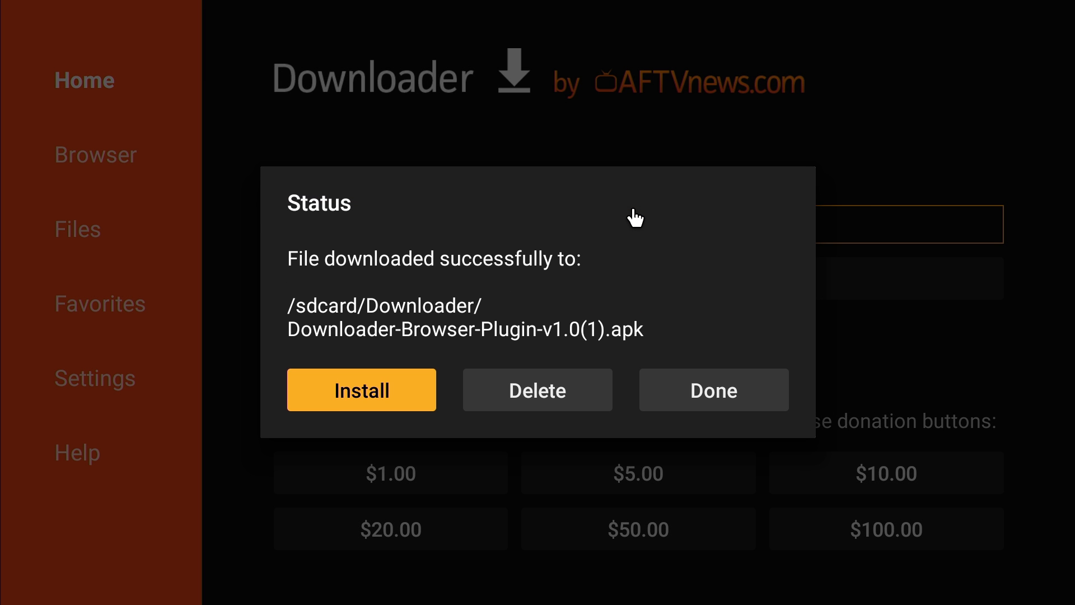
left_click(361, 390)
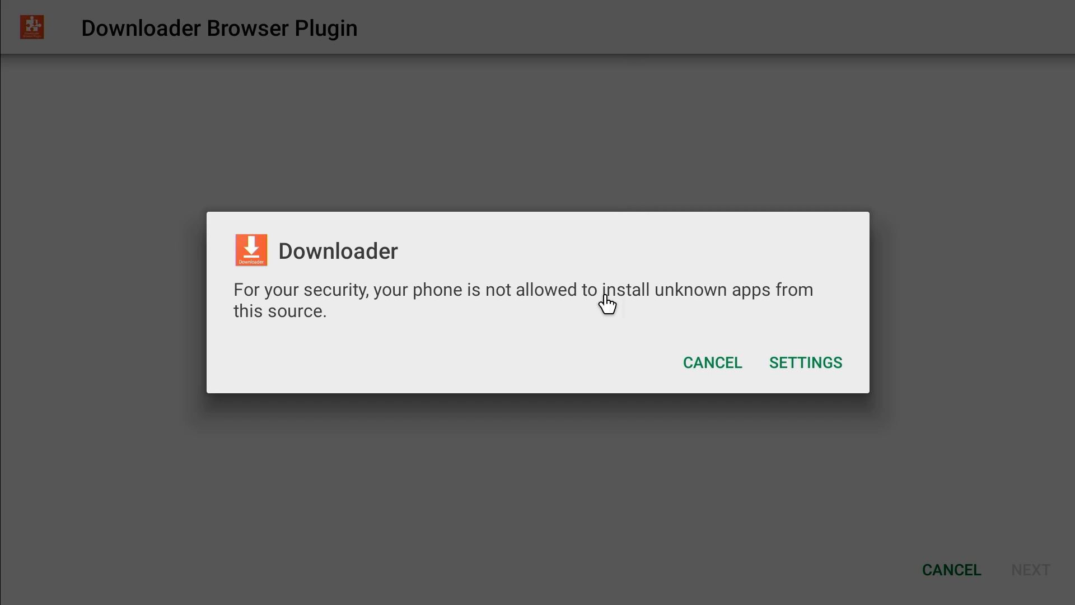
left_click(804, 362)
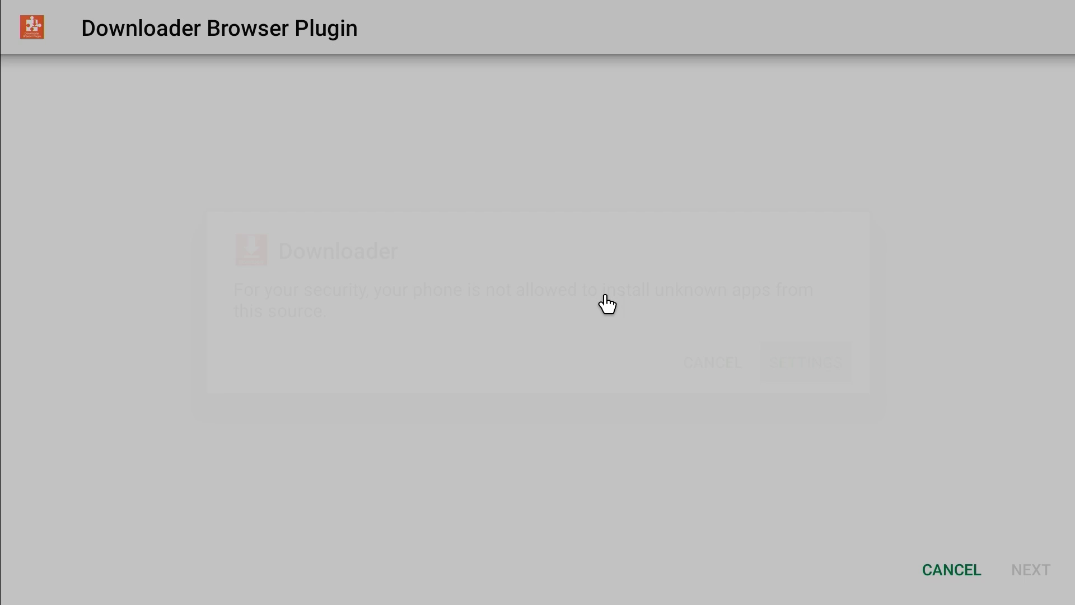
left_click(804, 361)
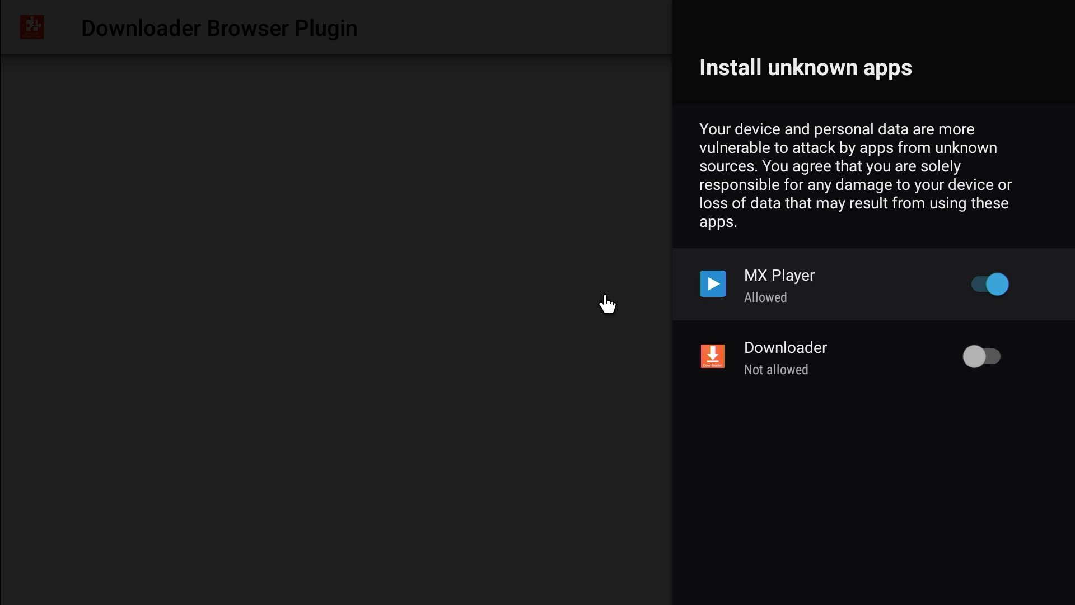
left_click(982, 356)
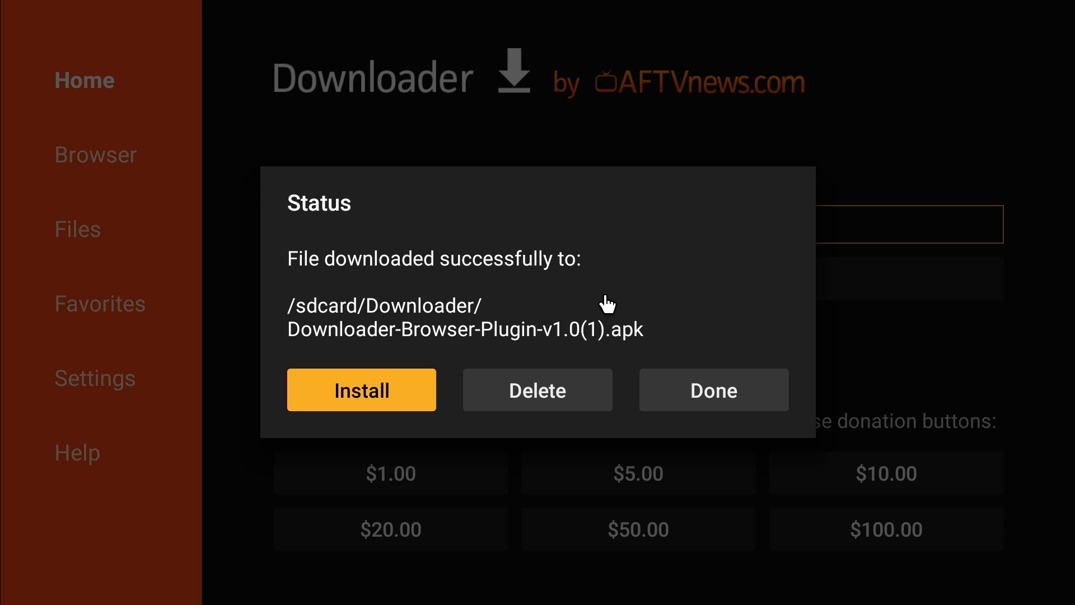
Install the Downloader Browser Plugin, then delete its downloaded APK file
left_click(362, 389)
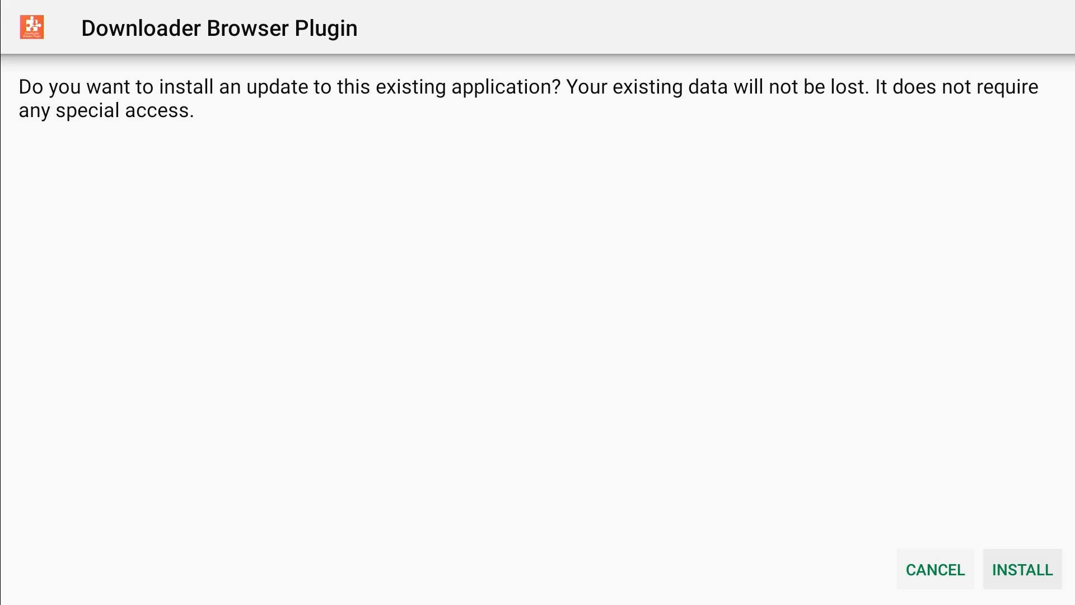
left_click(1021, 569)
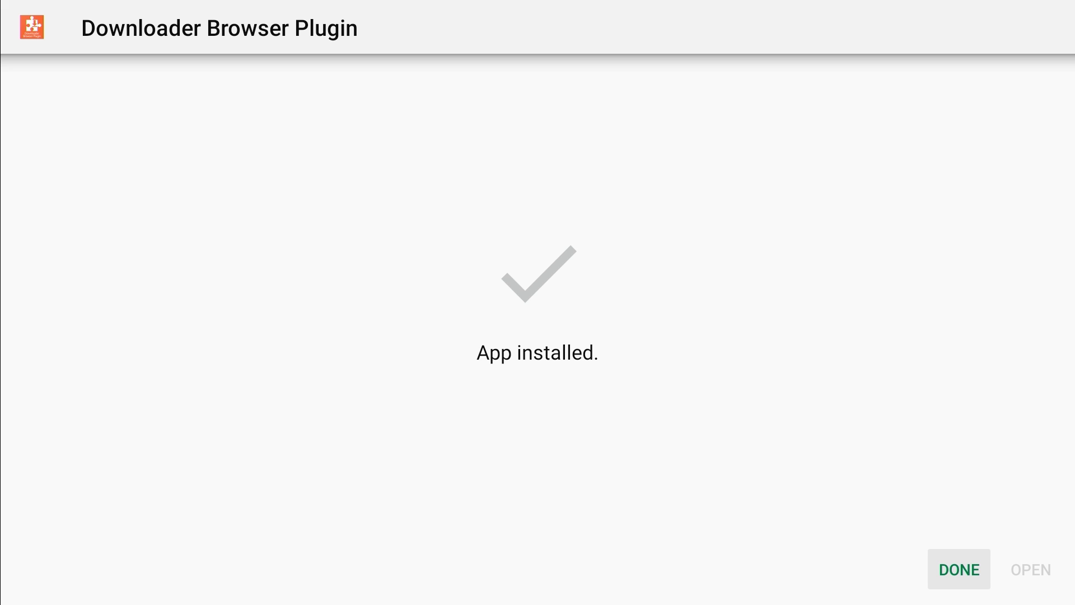
left_click(958, 569)
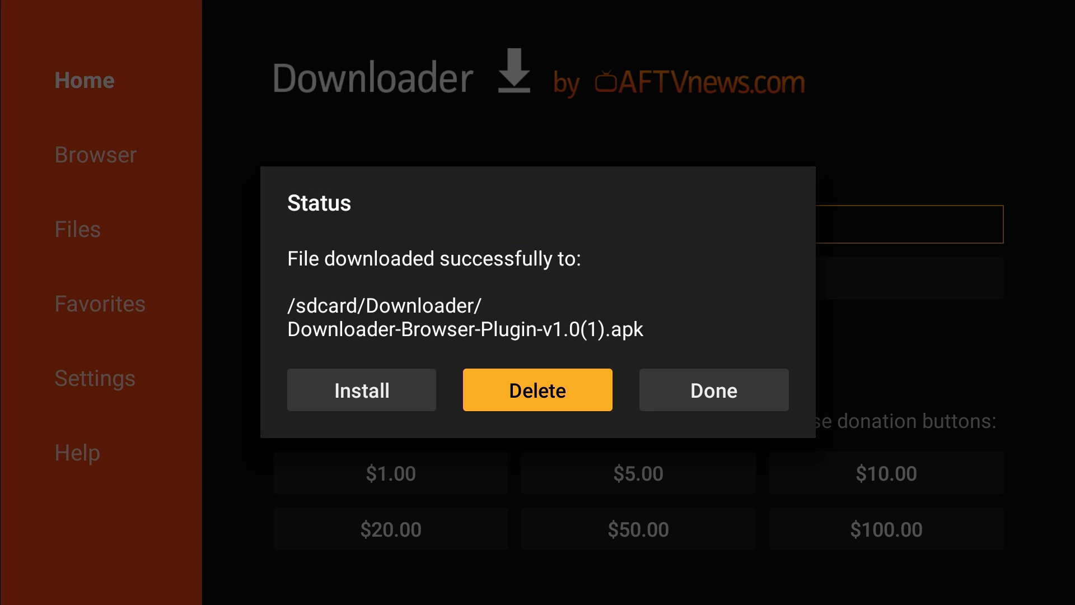
left_click(536, 390)
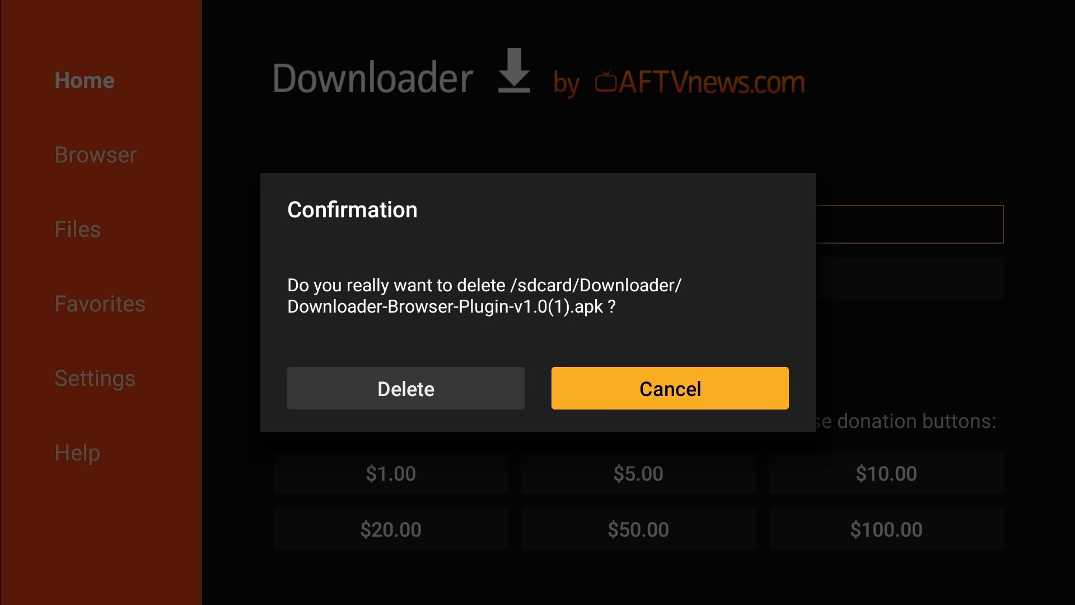
left_click(669, 389)
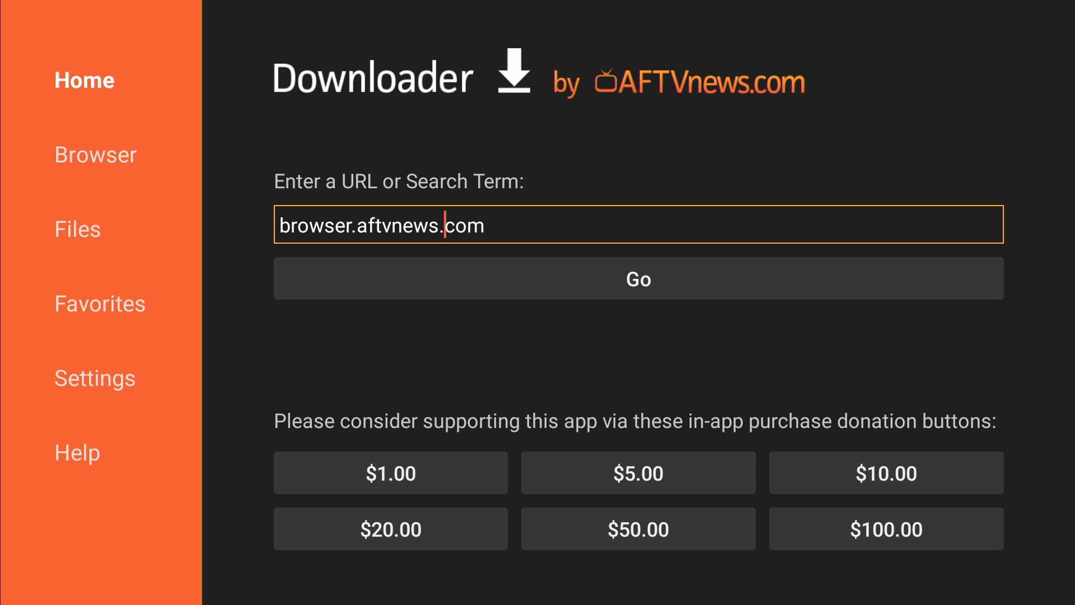
mouse_move(122, 275)
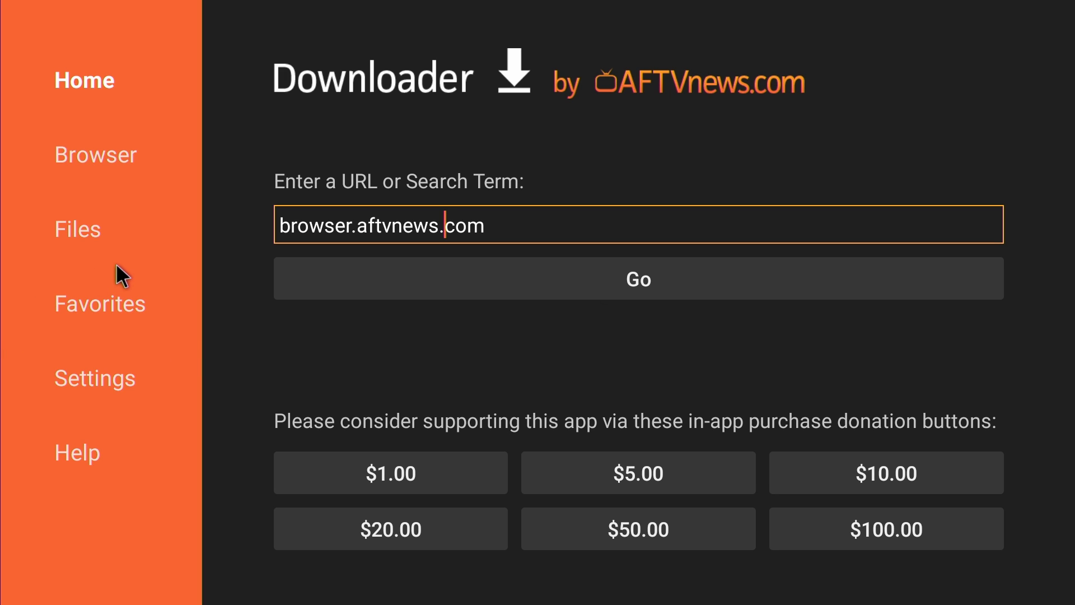
Switch to Downloader's built-in browser and clear the old AFTVnews address
left_click(99, 303)
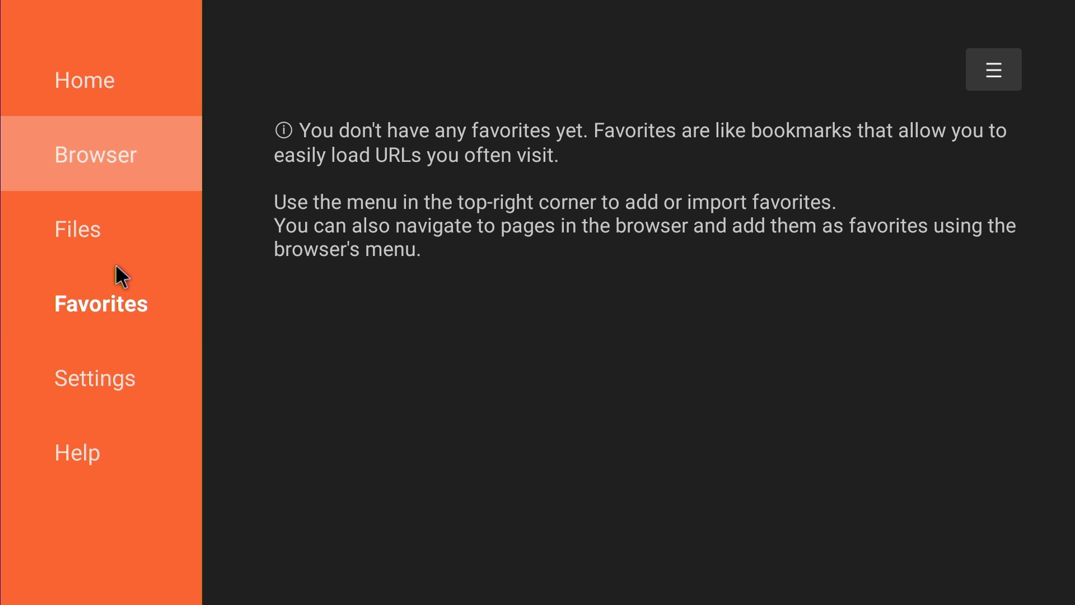
left_click(97, 154)
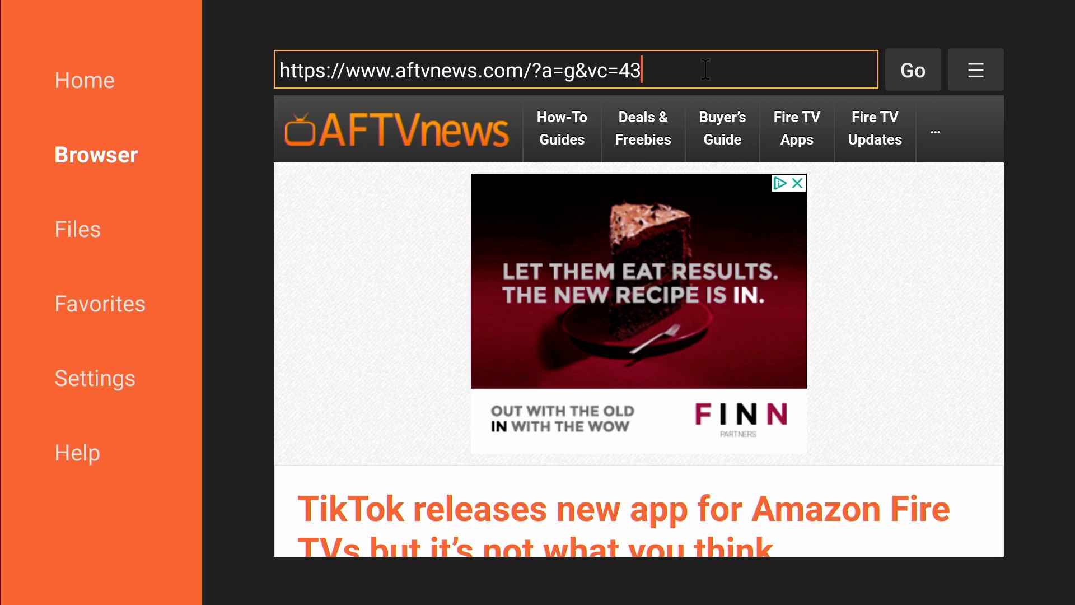
key("BackSpace")
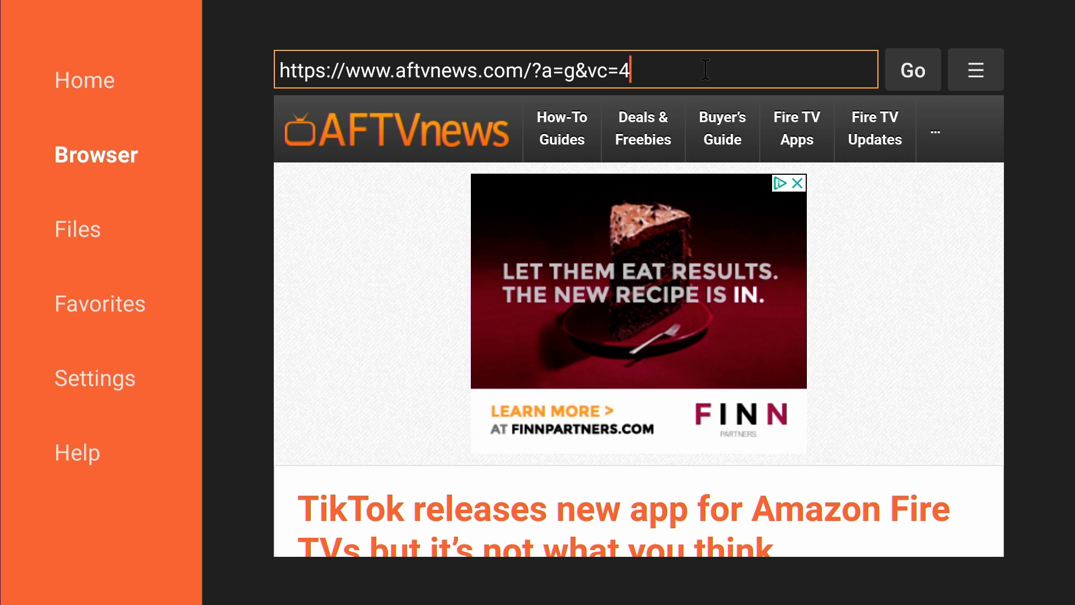
key("backspace")
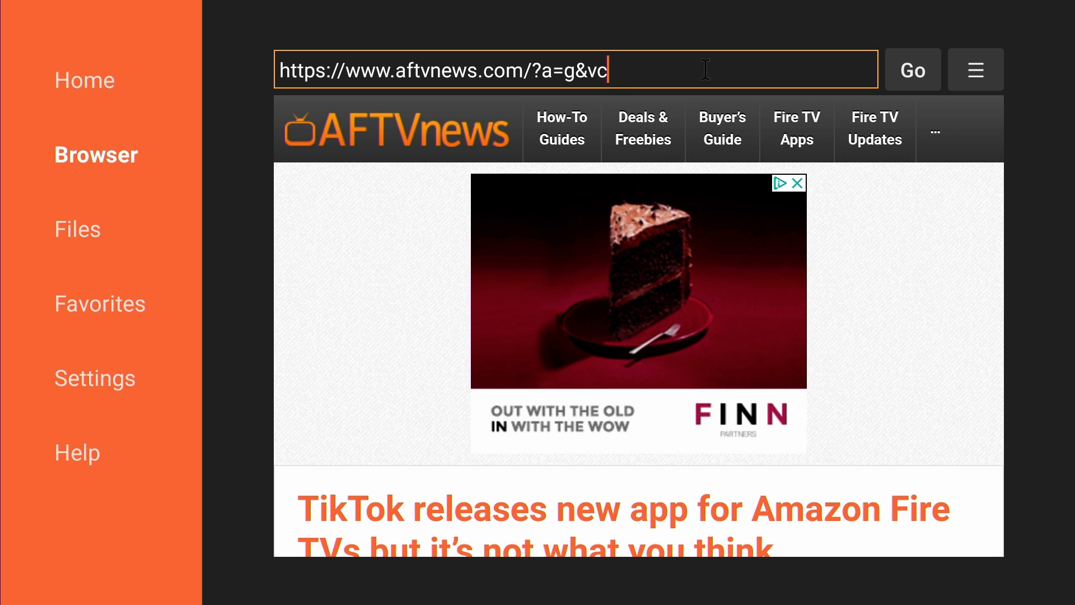
key("BackSpace")
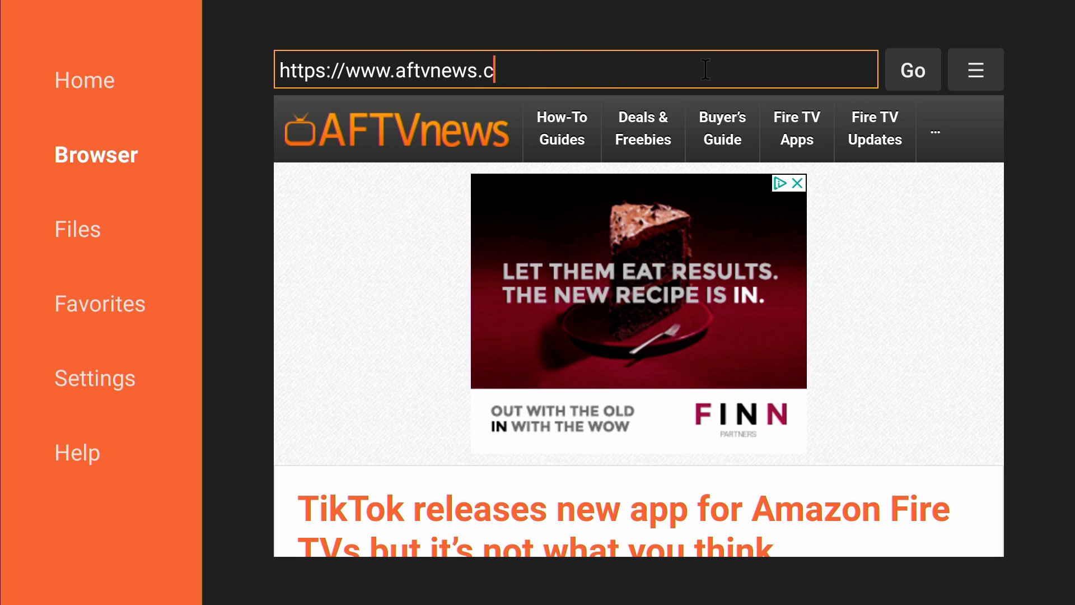
key("BackSpace")
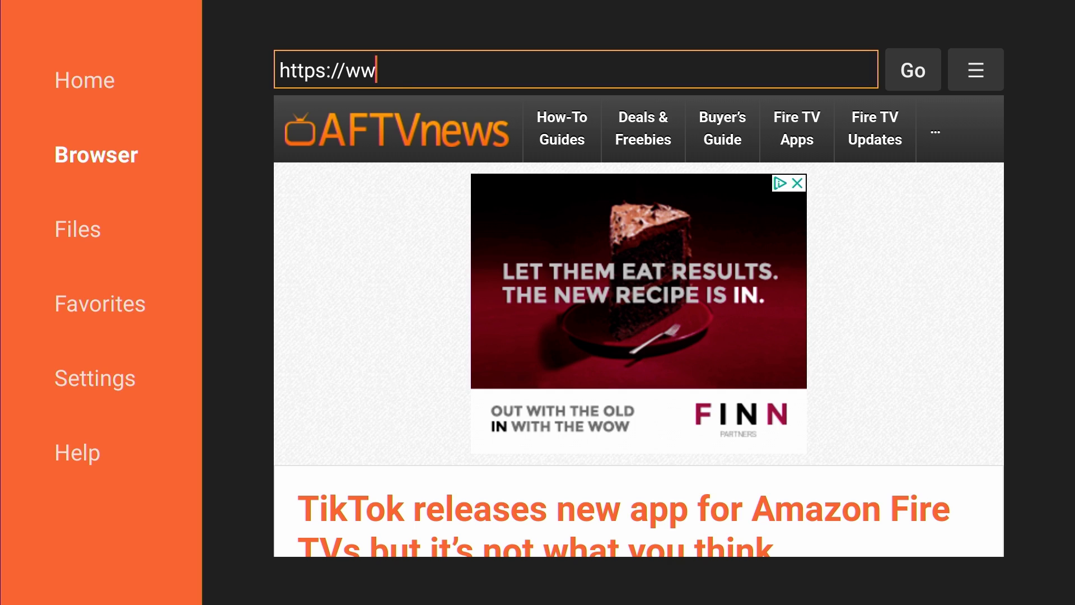
key("BackSpace")
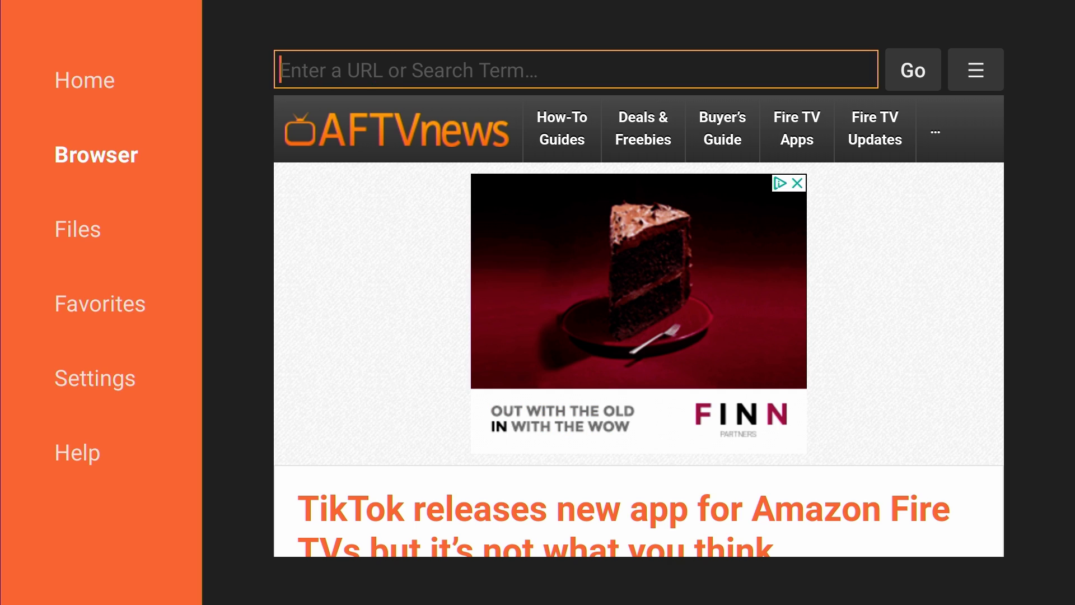
Enter google.com and load the Google search page
type("google.")
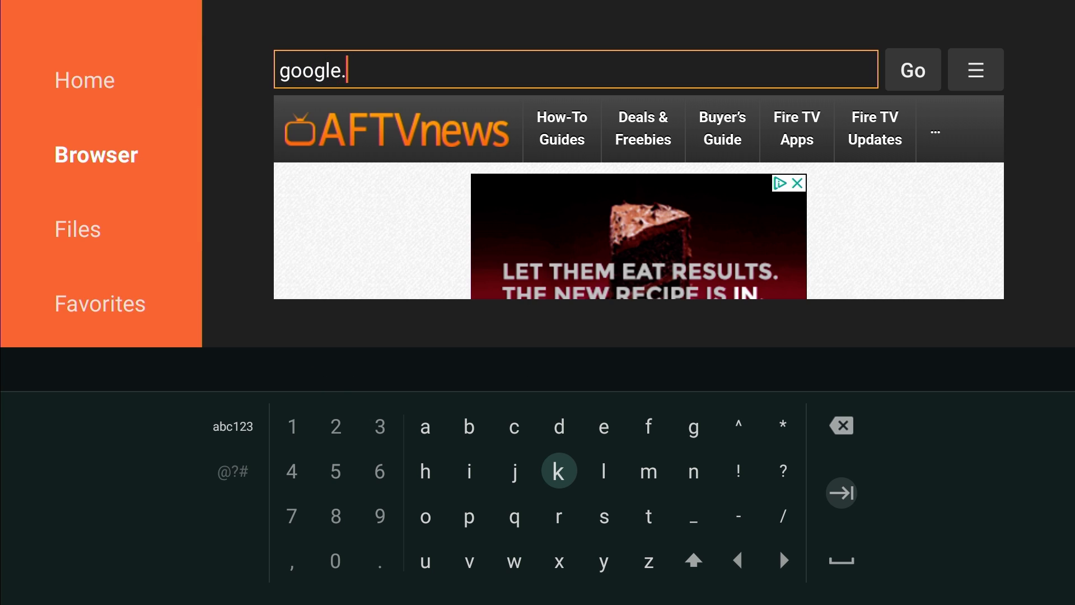
type("comk")
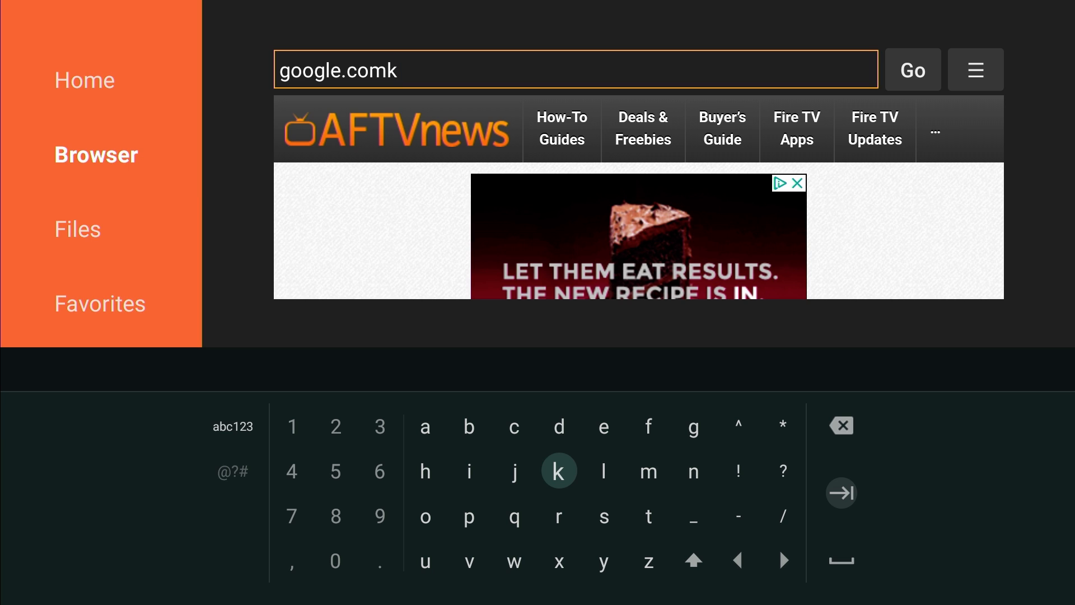
left_click(839, 425)
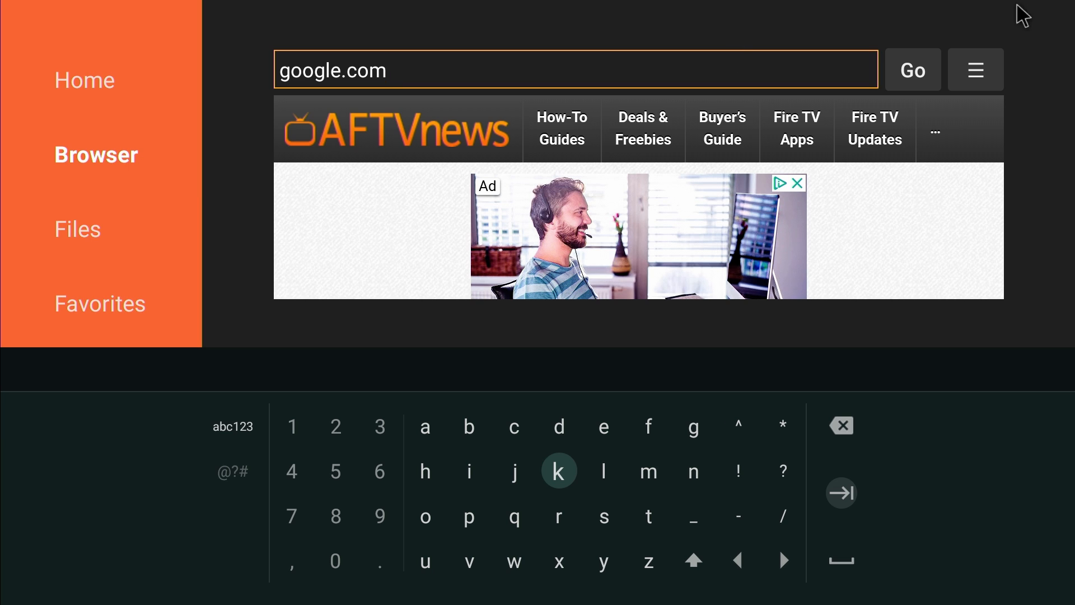
left_click(912, 69)
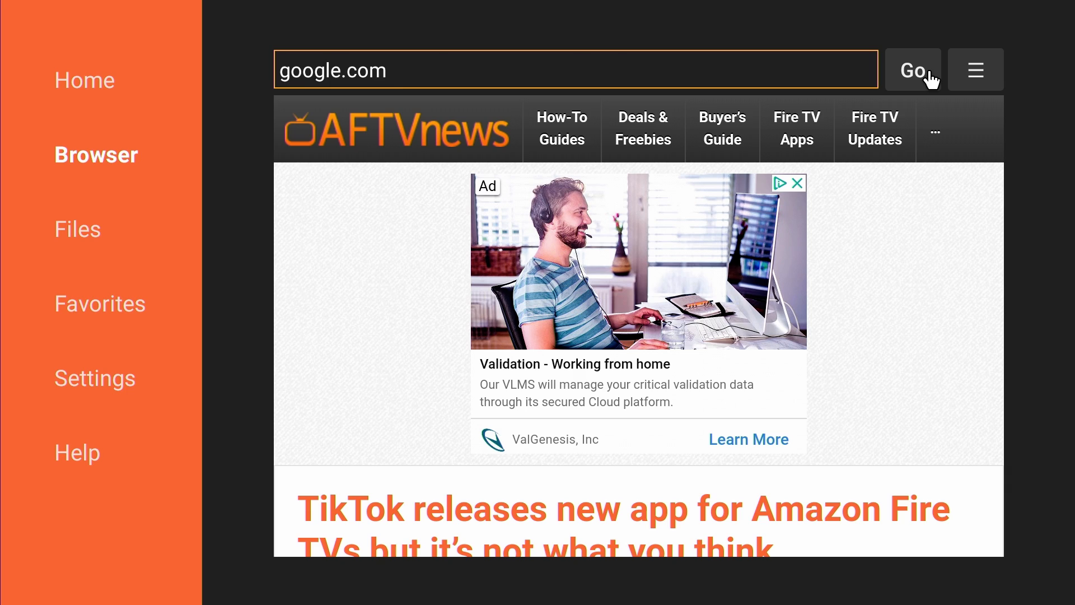
left_click(913, 69)
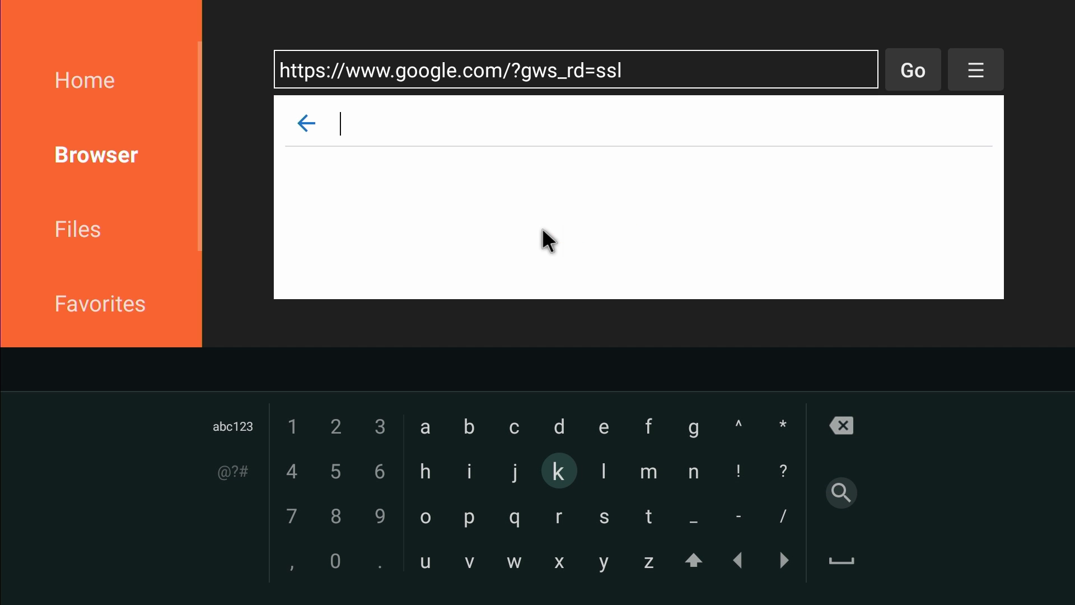
Search Google for 'send anywhere' and reach its APKPure page
type("send")
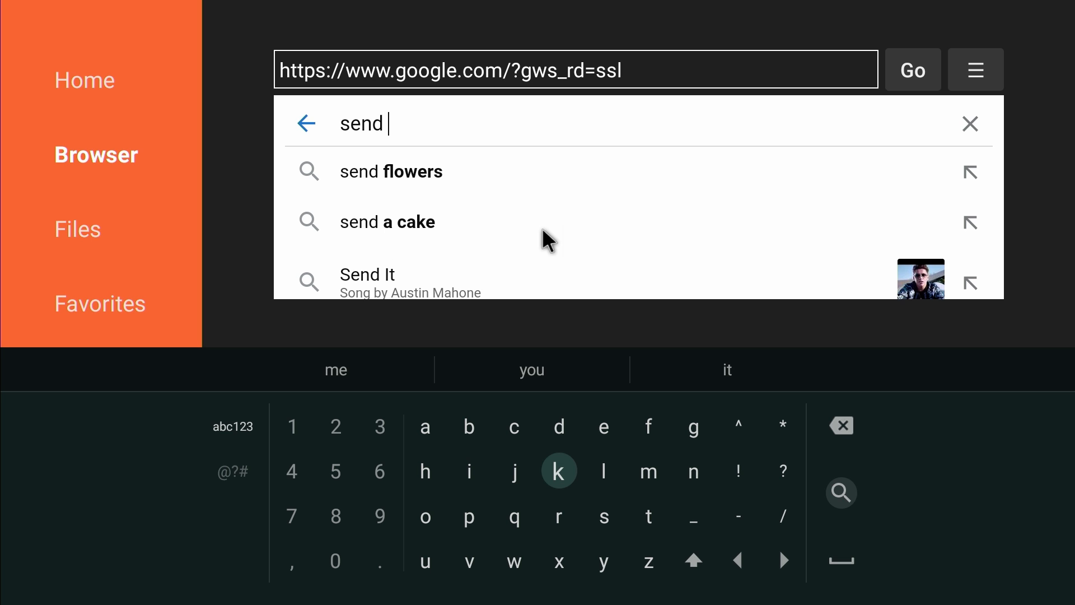
type("any")
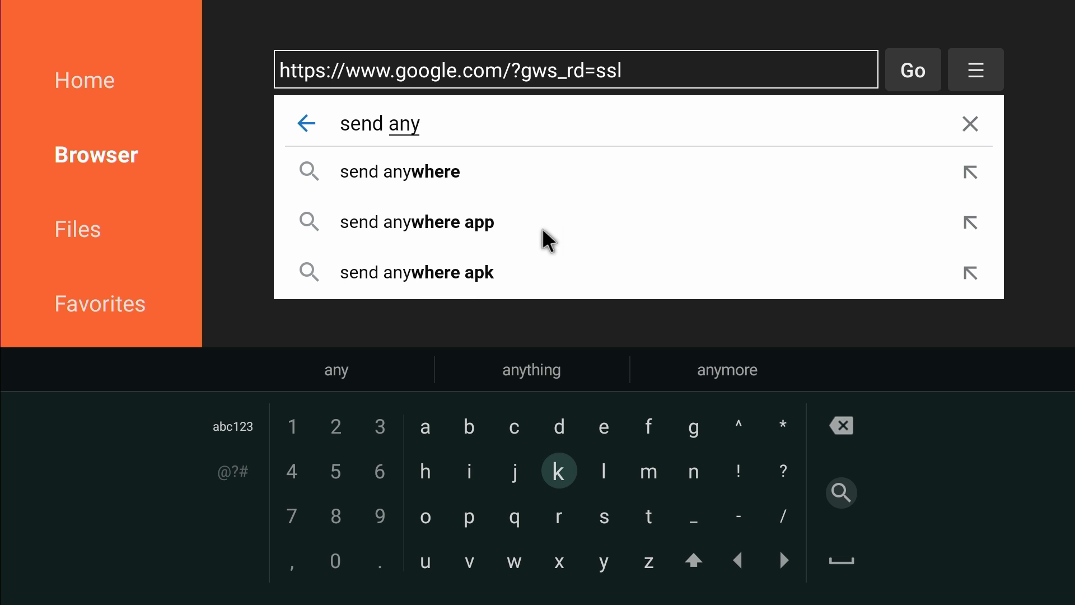
type("wher")
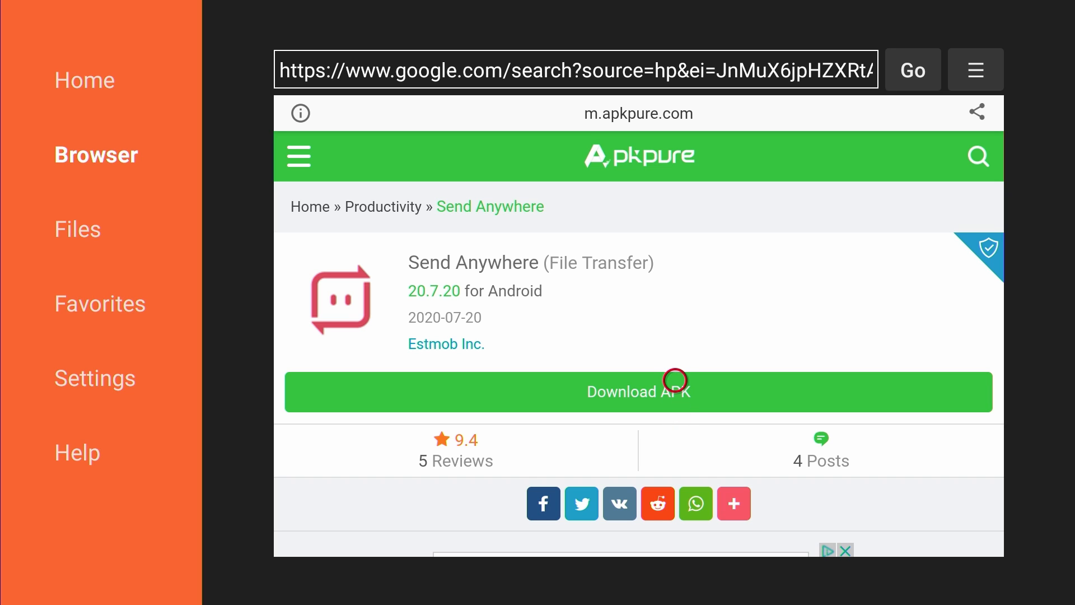
From the APKPure page, download the 23.5 MB Send Anywhere APK until its install prompt appears
left_click(637, 392)
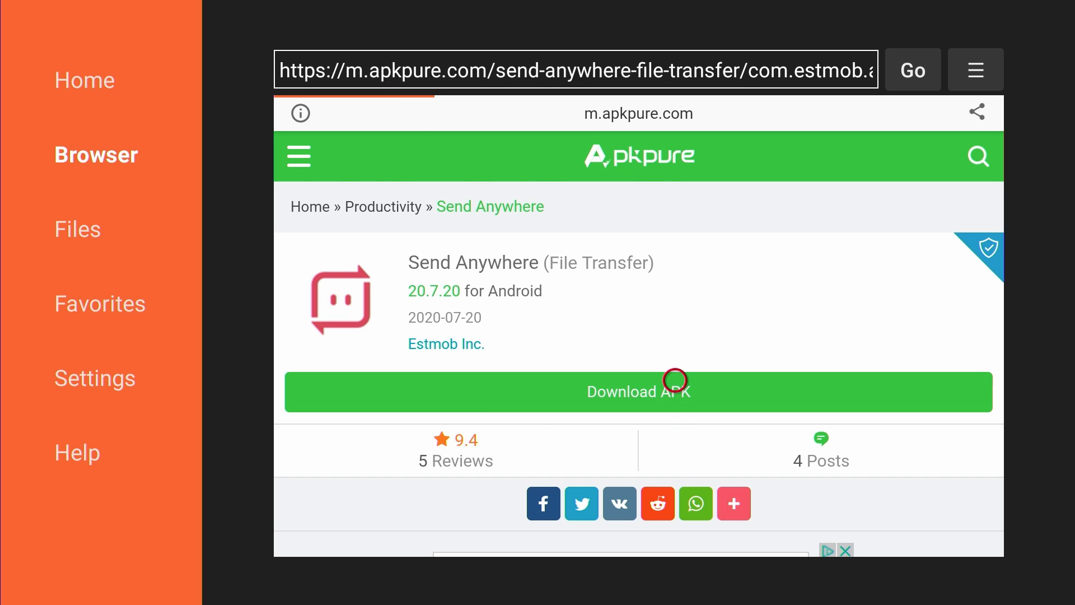
left_click(637, 392)
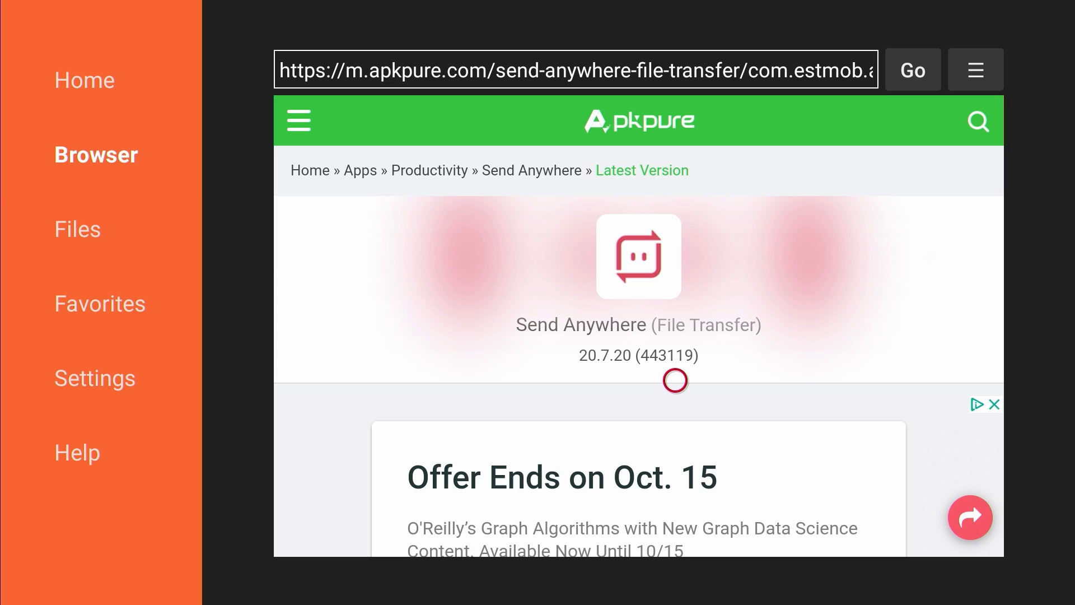
mouse_move(674, 533)
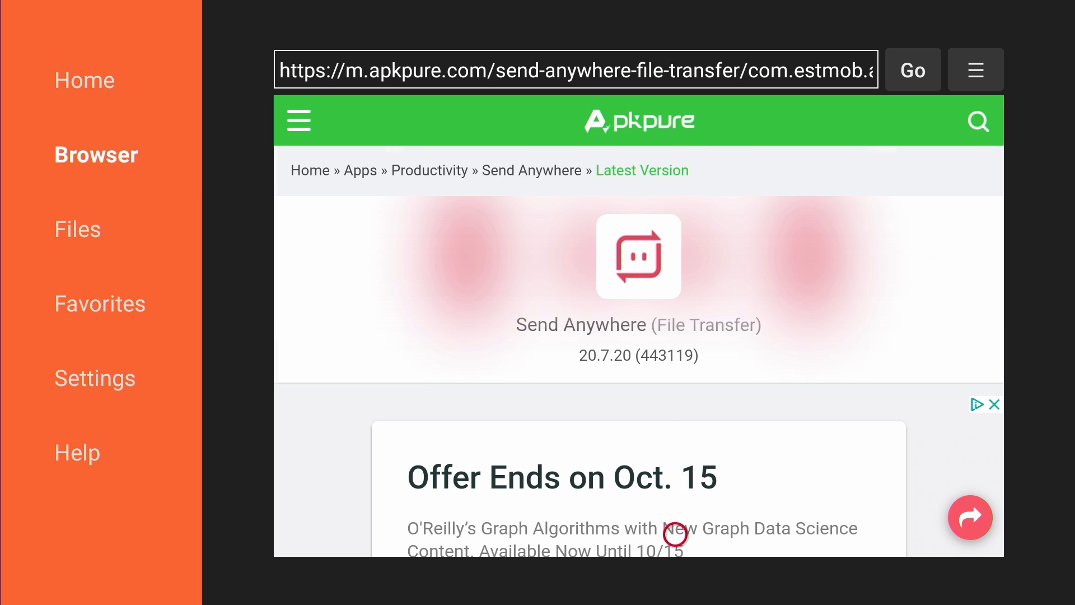
scroll("down", 3)
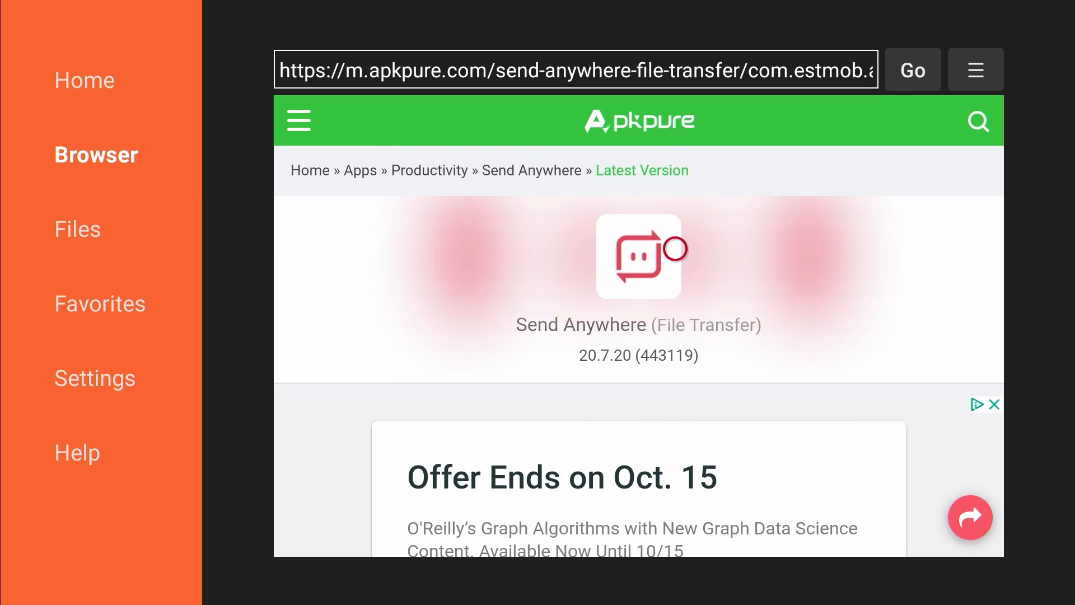
scroll("down", 3)
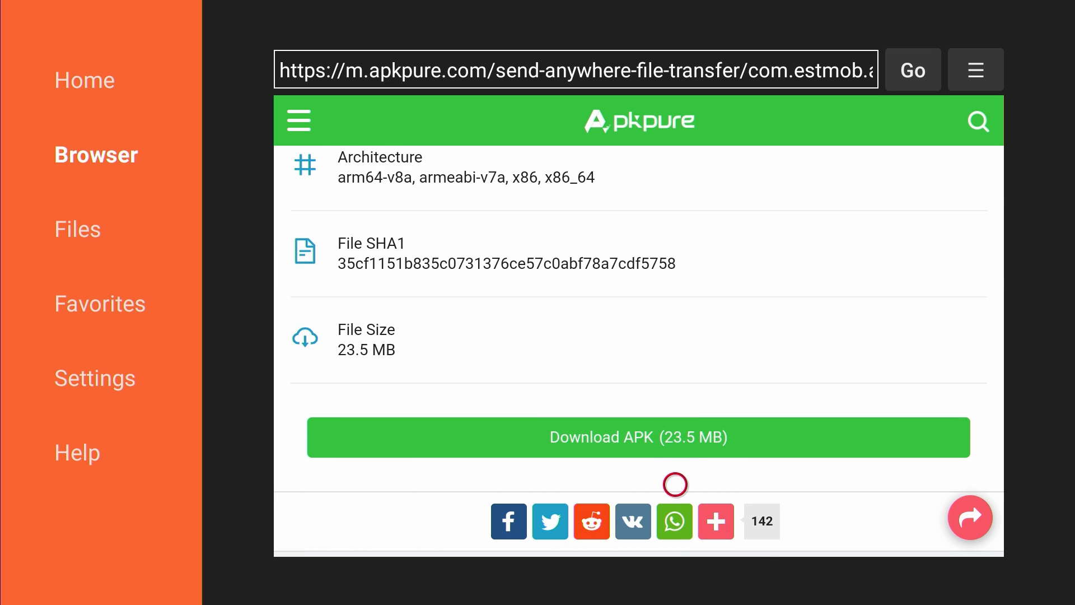
left_click(638, 438)
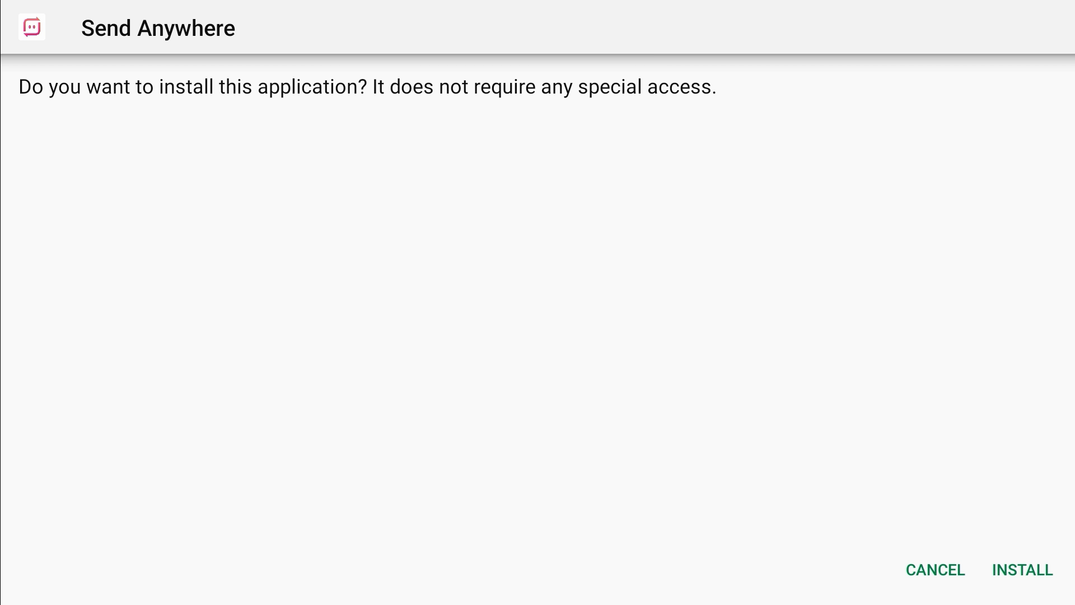
Install Send Anywhere through the package installer and close it once 'App installed.' shows
left_click(1022, 569)
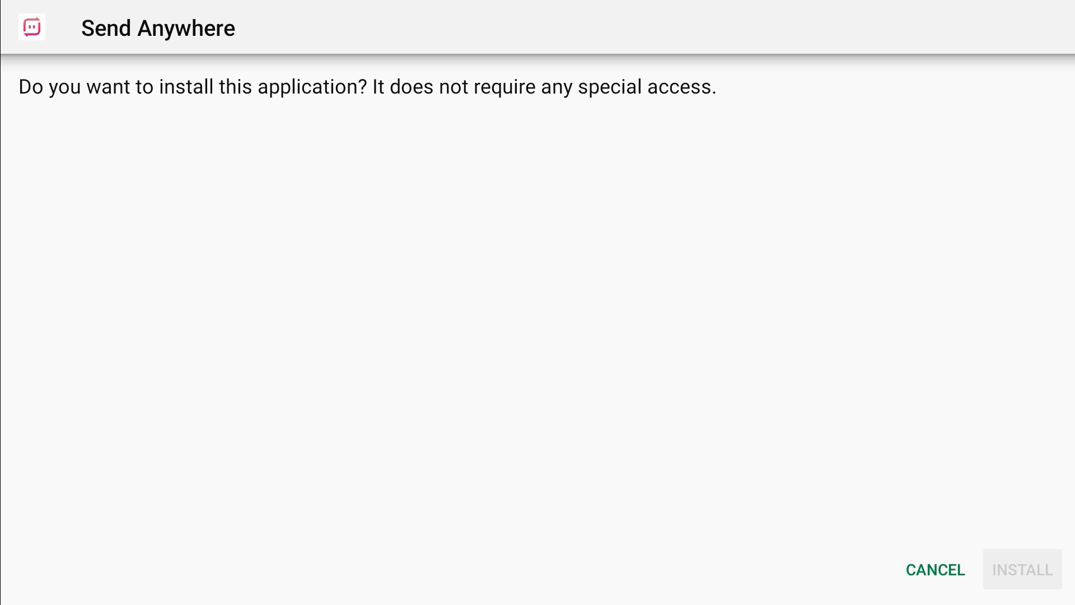
left_click(1023, 569)
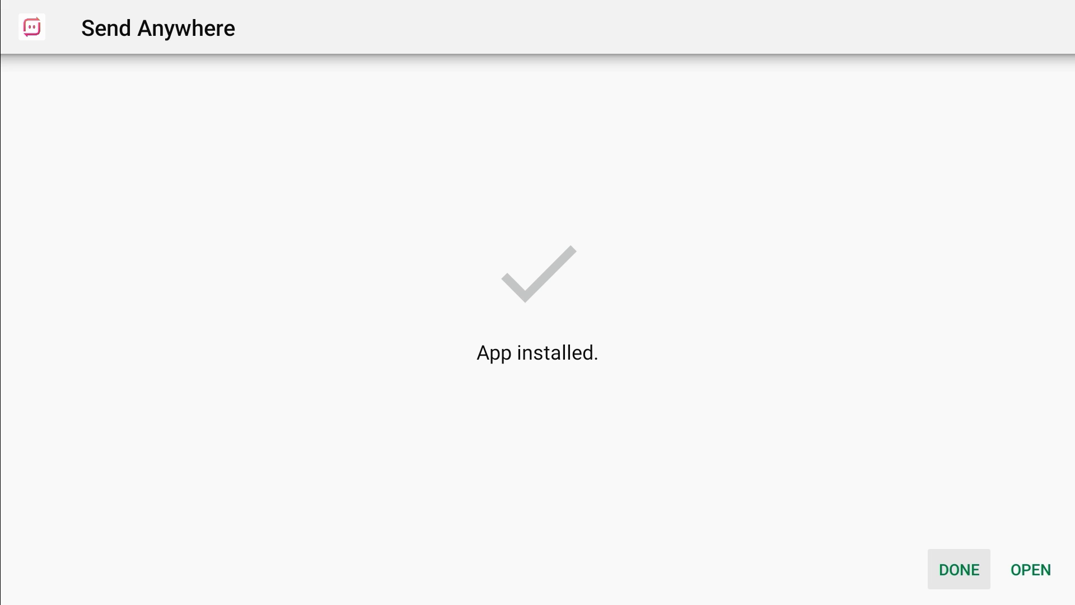
left_click(957, 569)
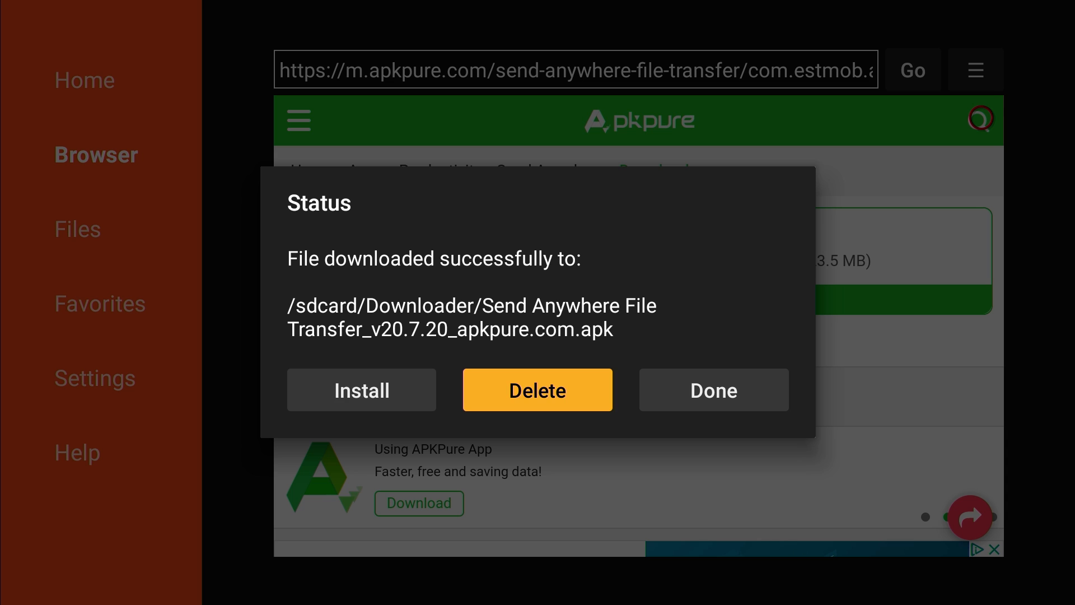
Delete the downloaded Send Anywhere APK and ready the URL bar for a new address
left_click(536, 389)
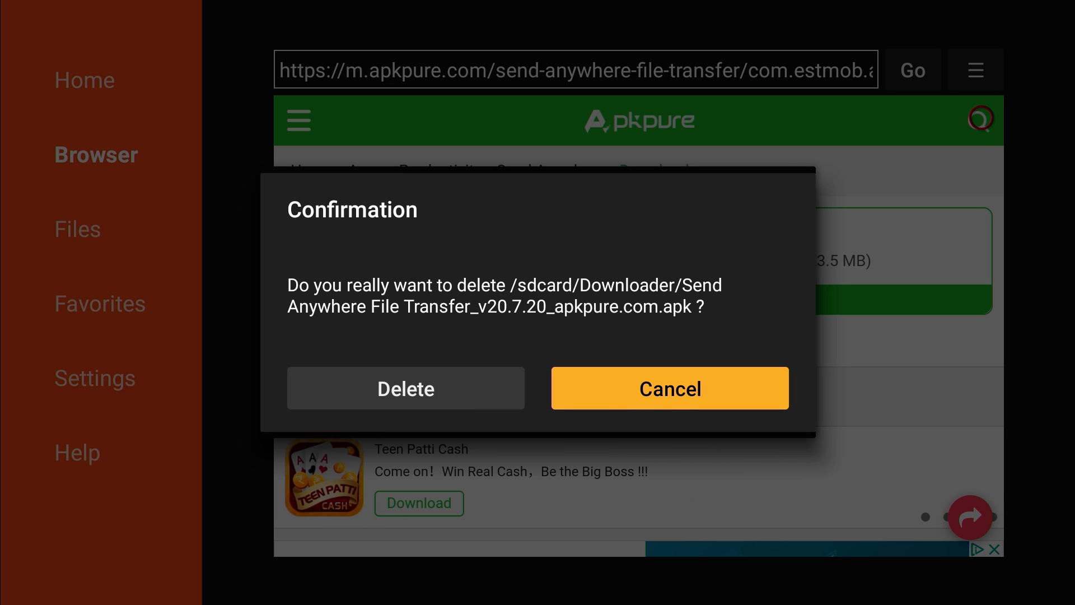
left_click(669, 389)
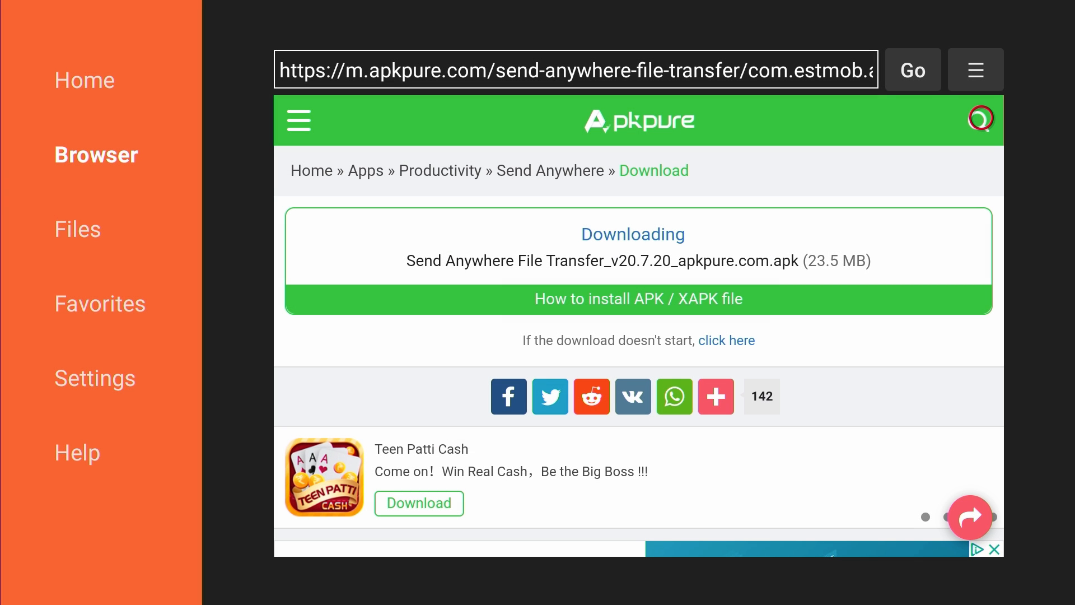
left_click(575, 69)
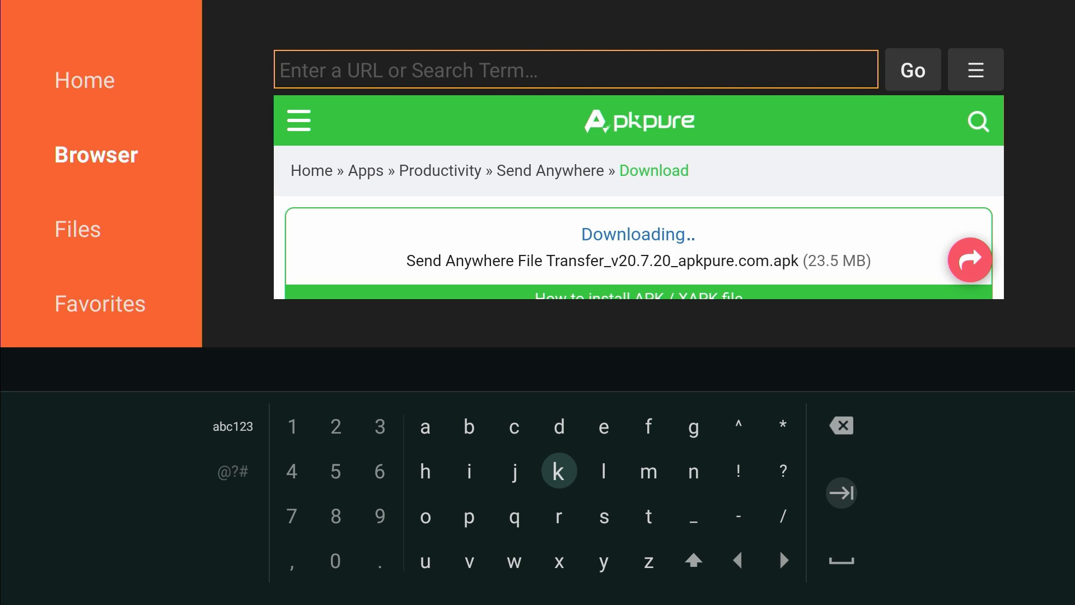
Load google.com again in Downloader's browser
type("g")
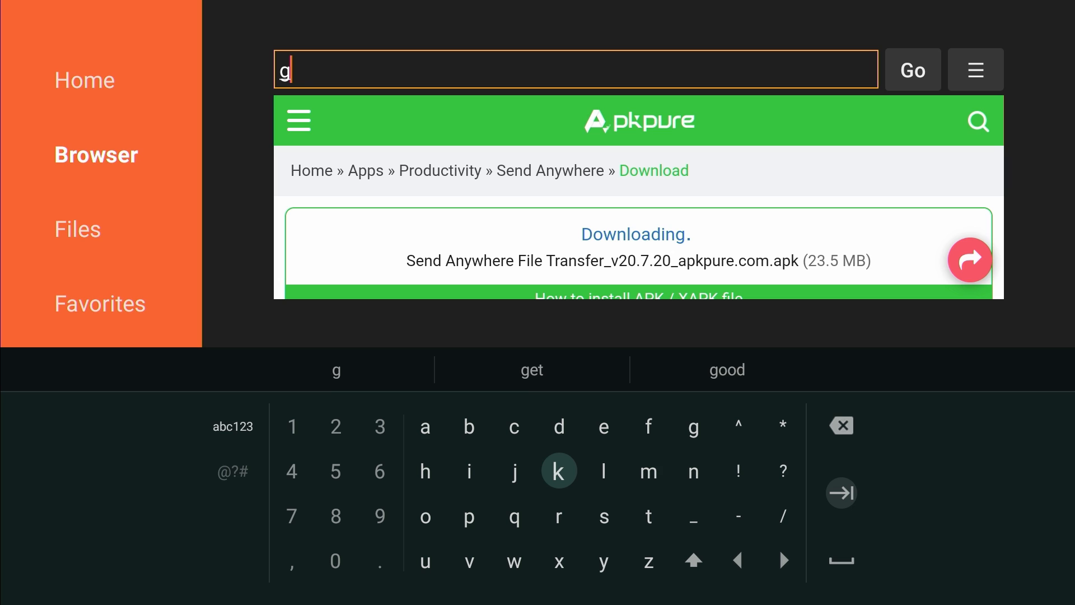
type("oogle")
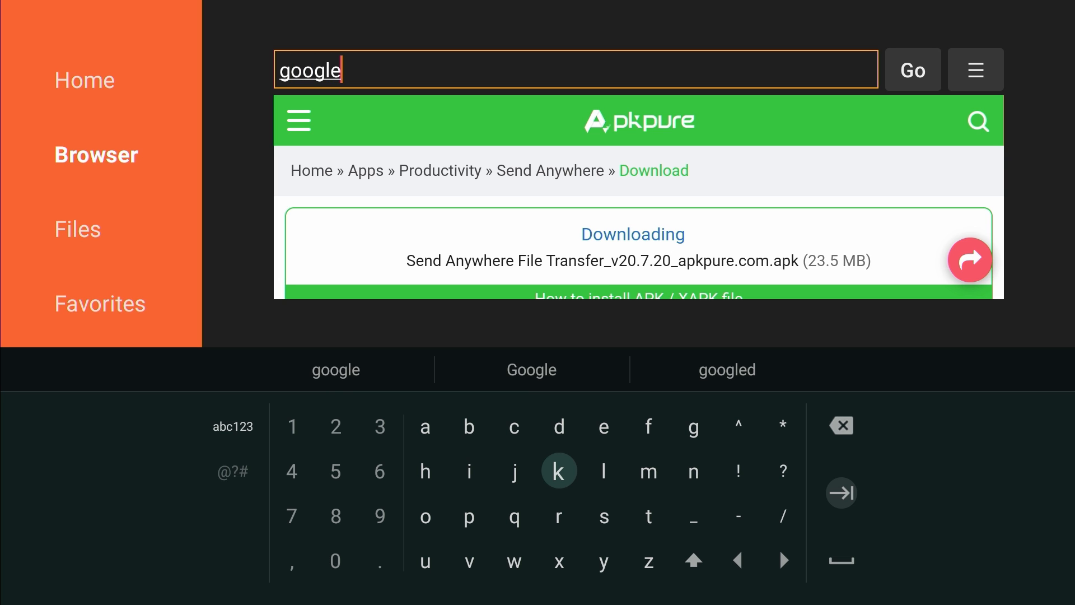
type(".comk")
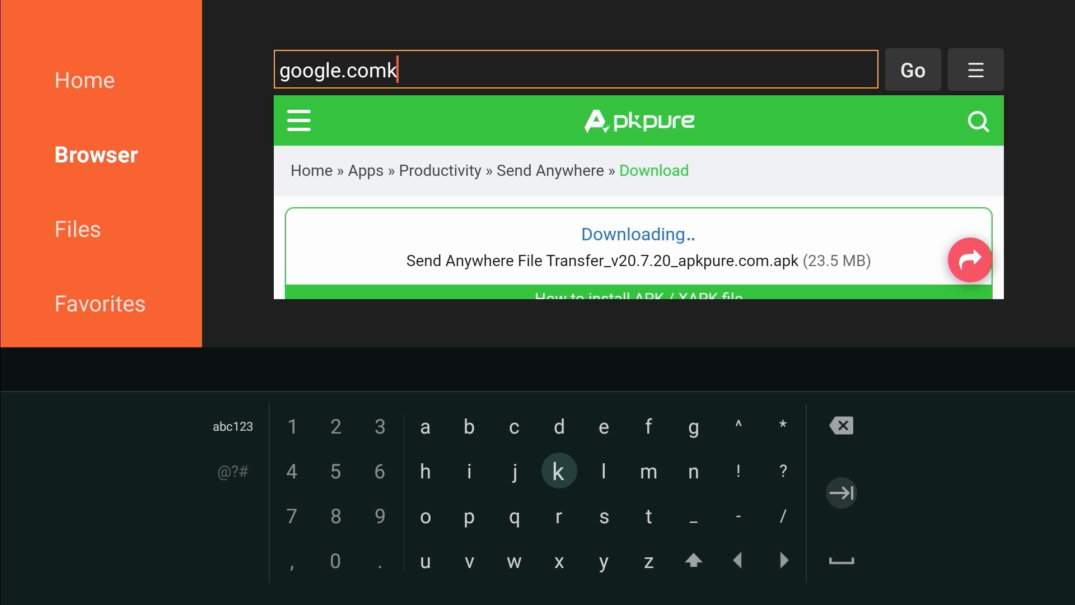
key("Backspace")
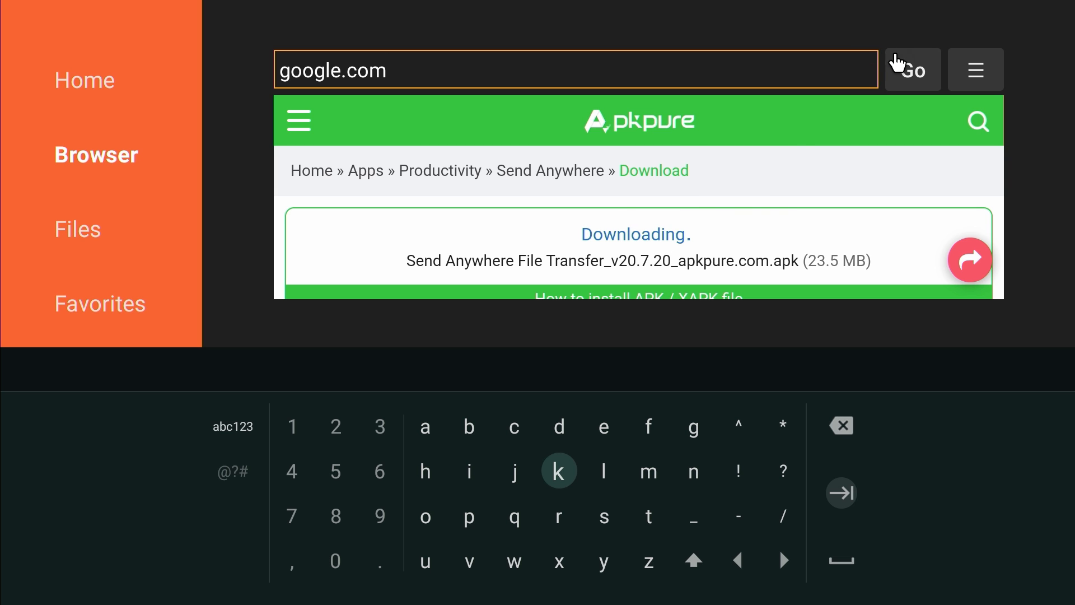
left_click(912, 69)
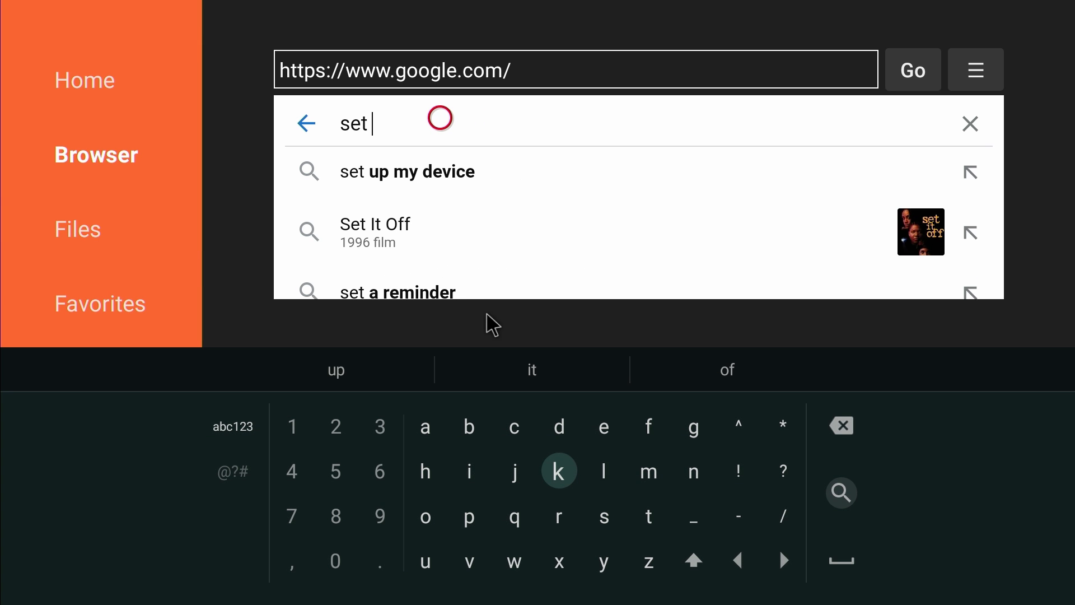
Search Google for 'set orientation apk pure' to reach the APKPure Set Orientation page
type("orie")
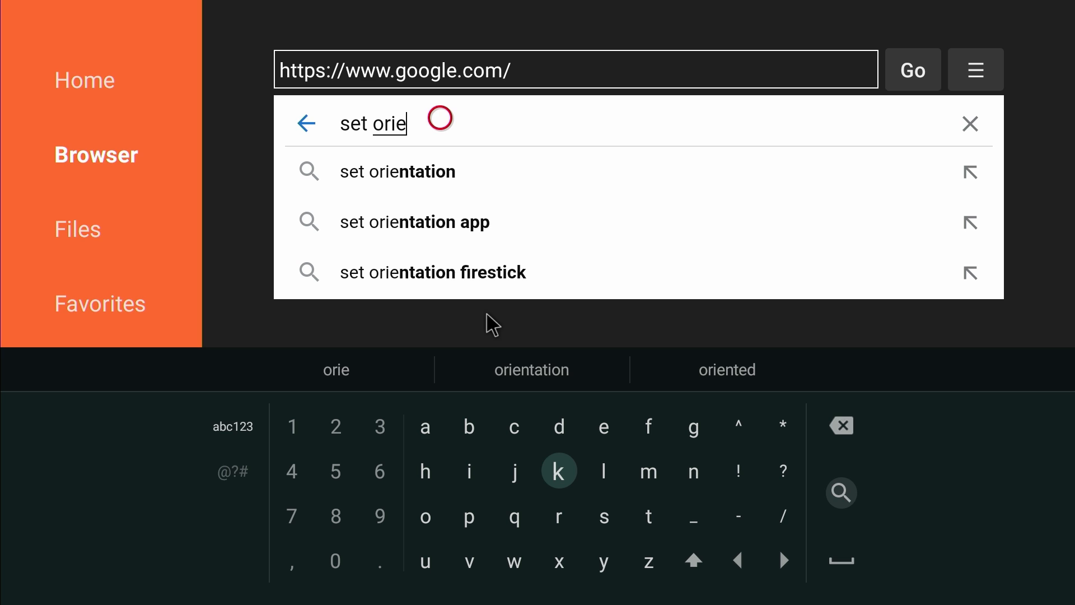
type("ntation apk")
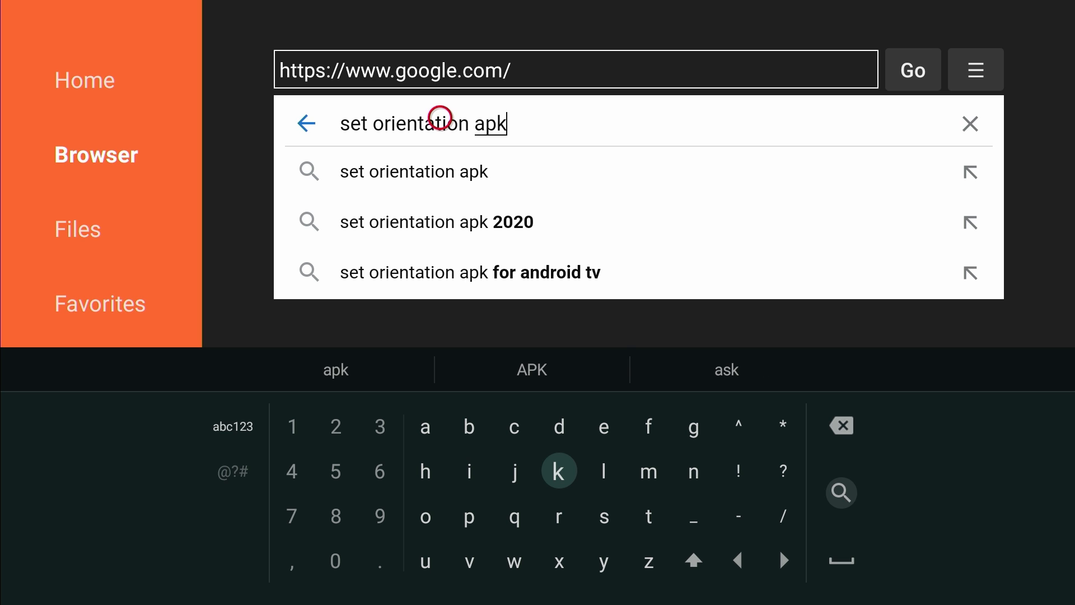
type("pure")
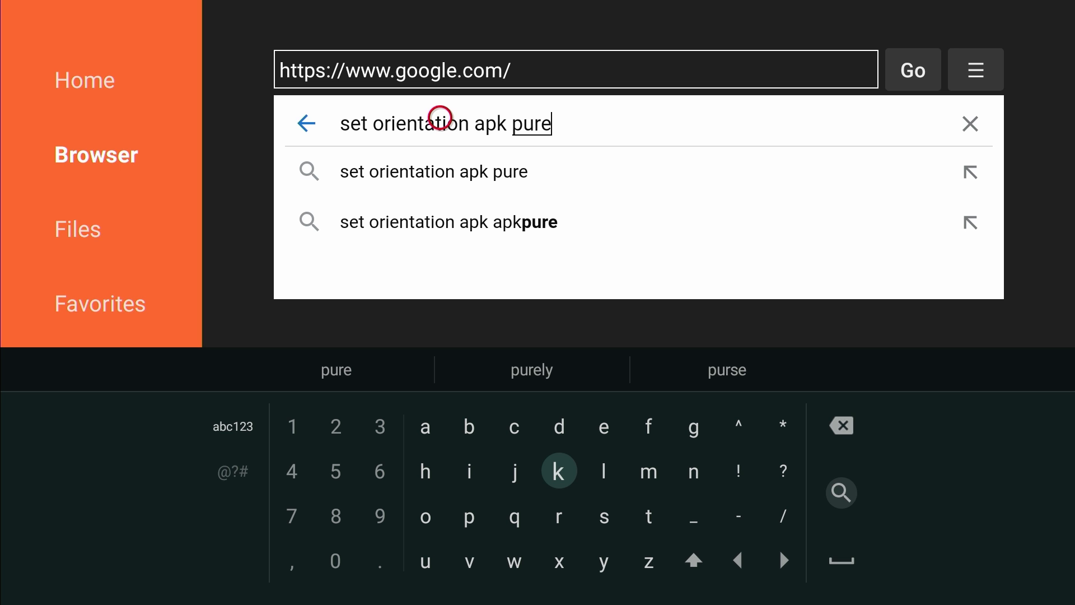
mouse_move(602, 471)
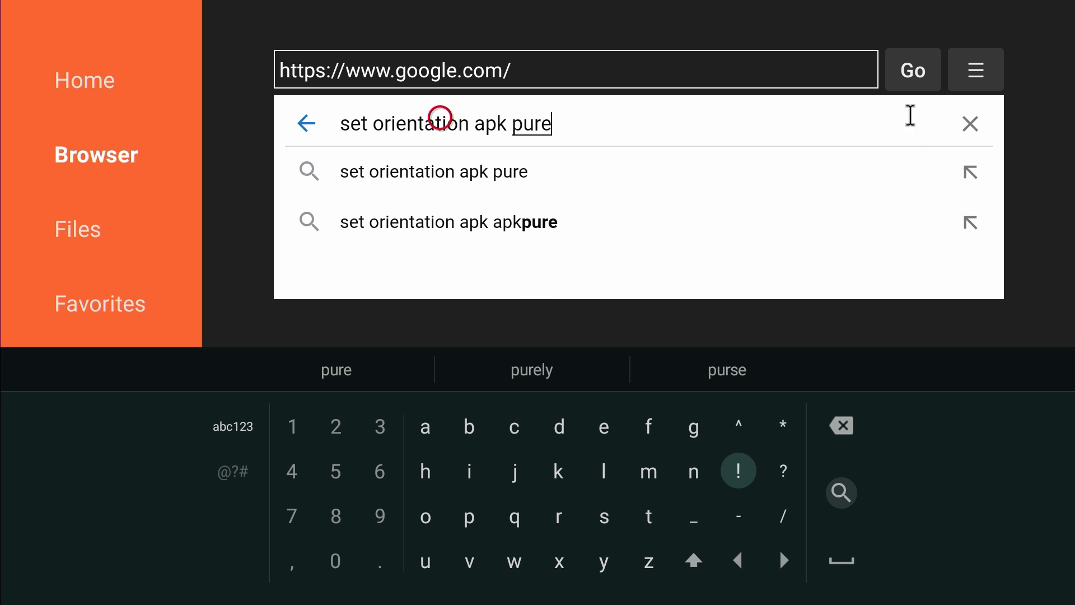
left_click(912, 69)
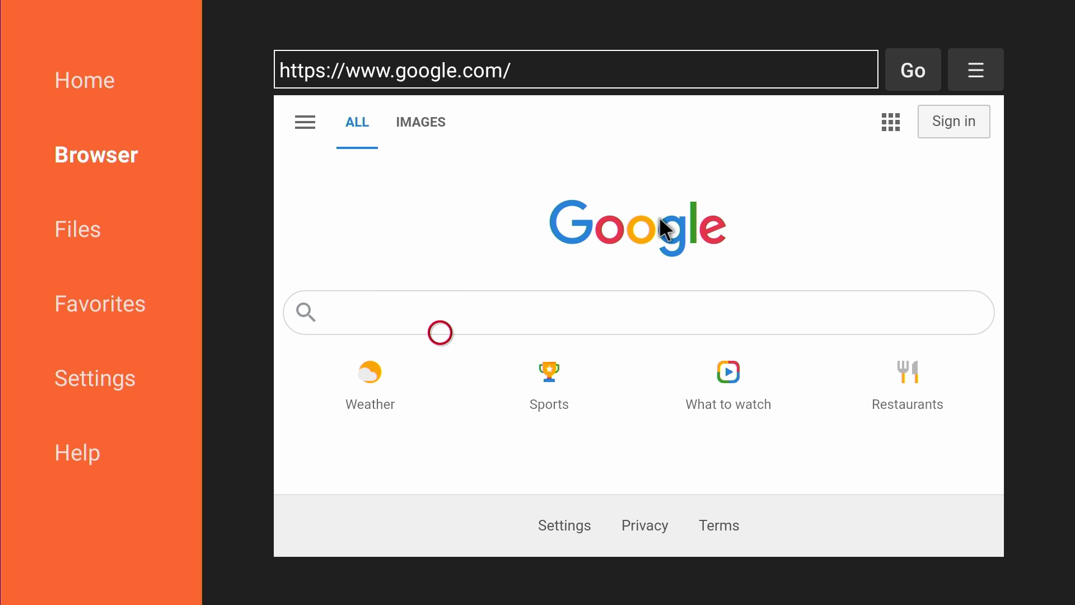
left_click(637, 312)
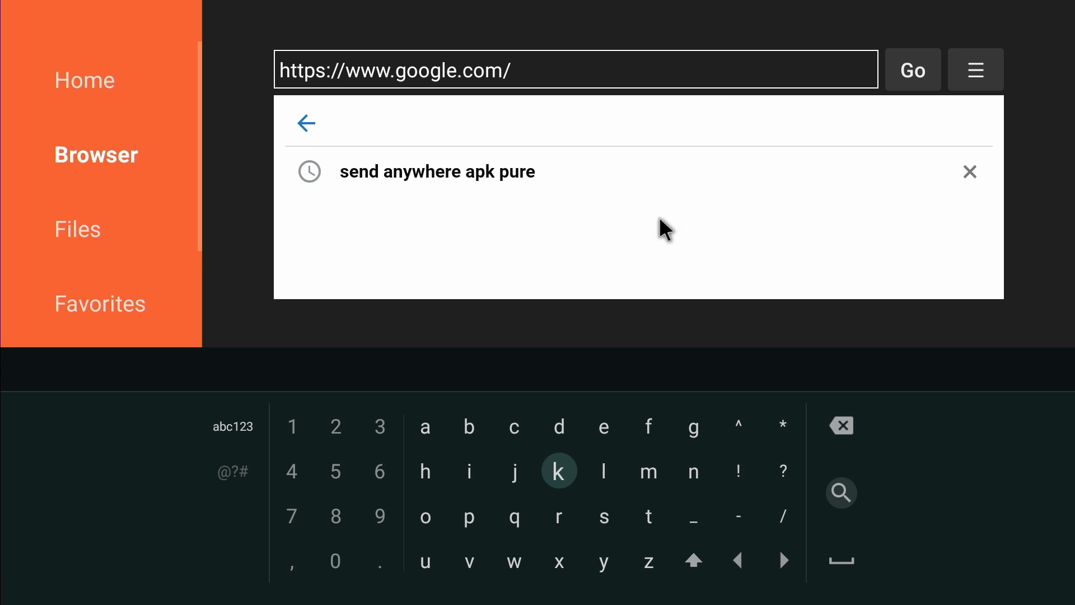
type("set")
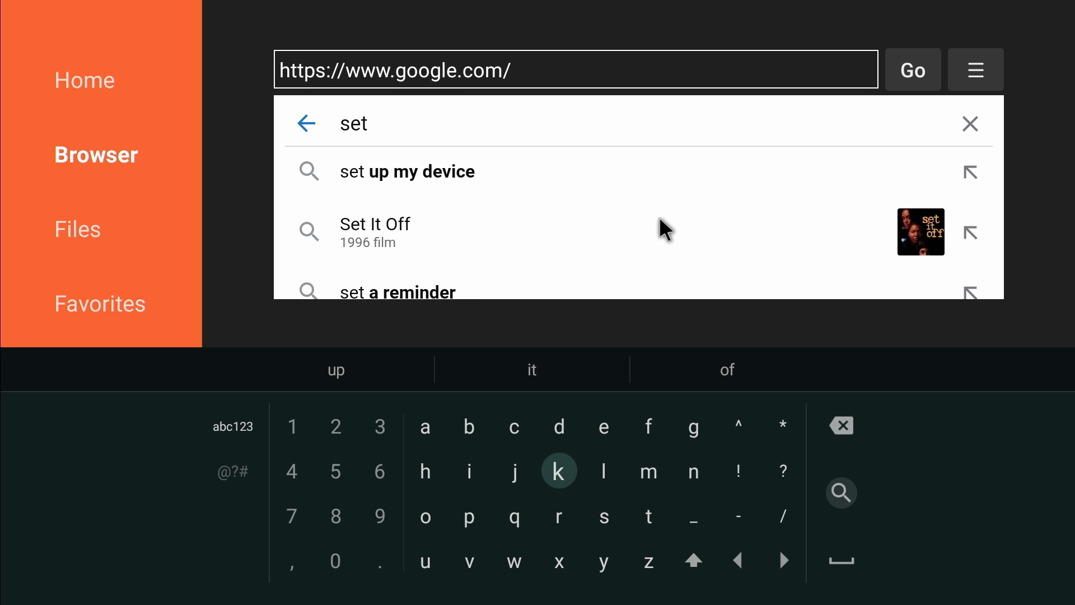
type("orienta")
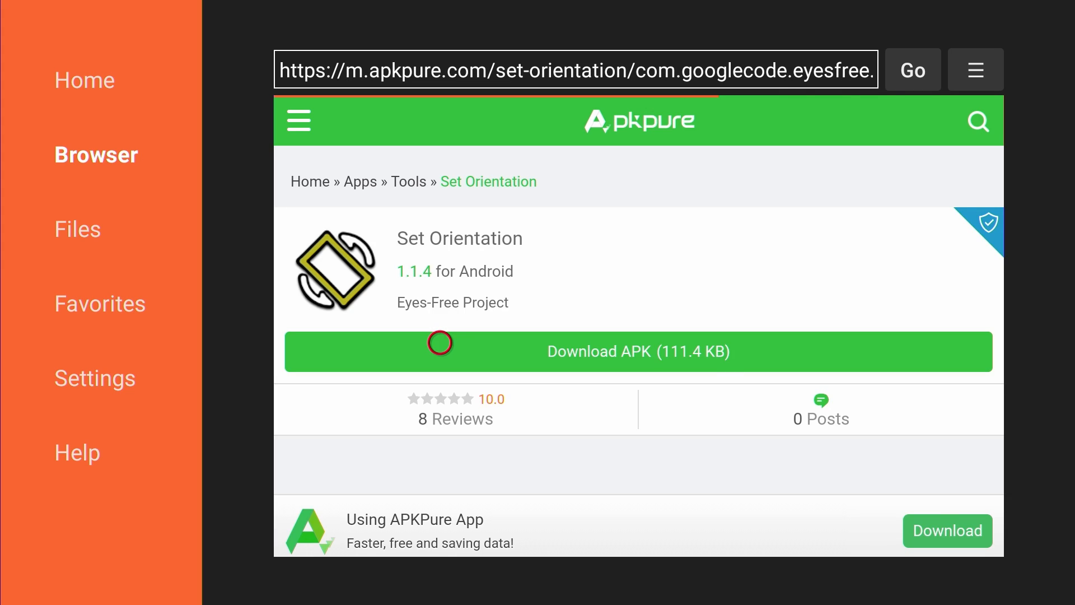
Download the Set Orientation 1.1.4 APK and choose Install from the Status dialog
scroll("down", 3)
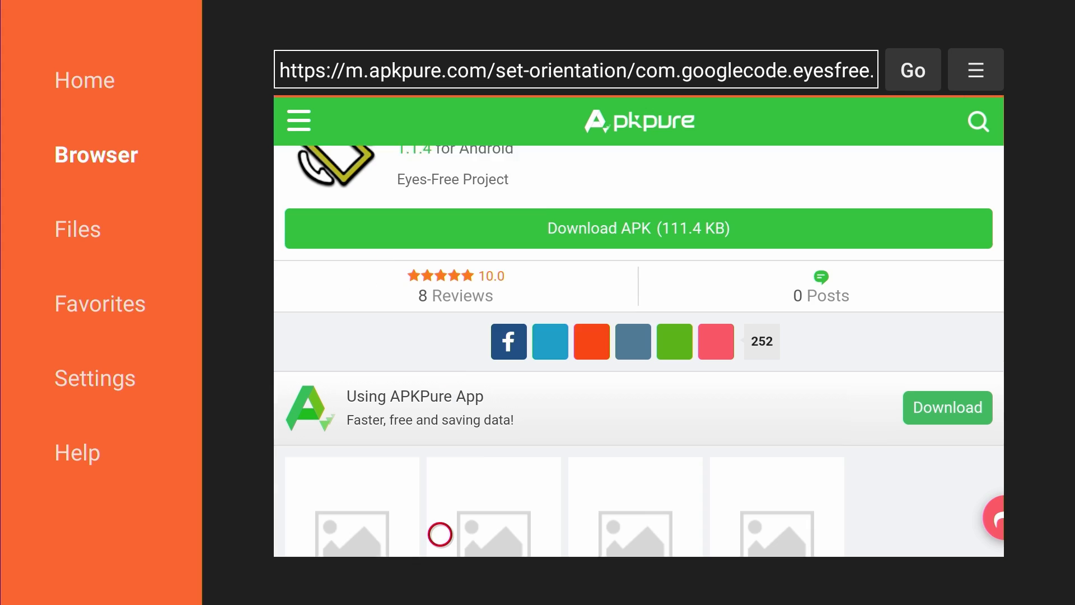
scroll("down", 3)
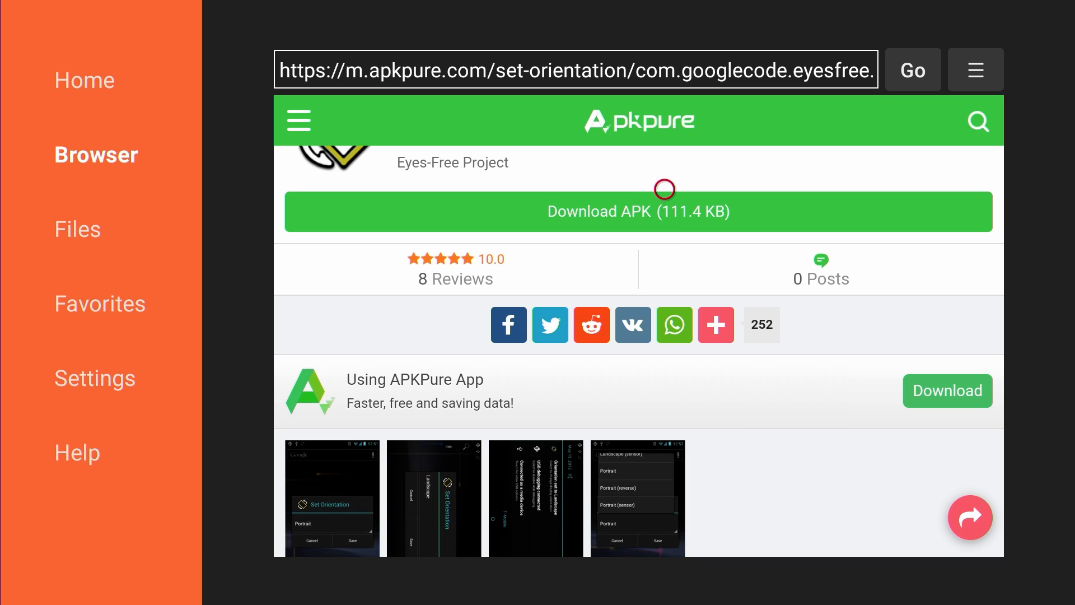
left_click(637, 212)
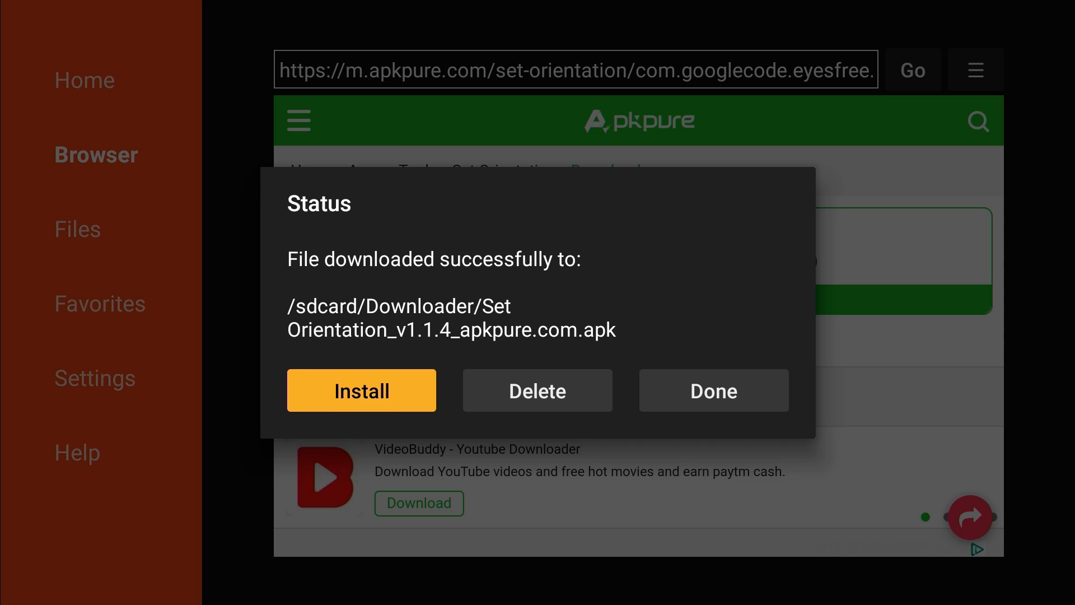
left_click(361, 390)
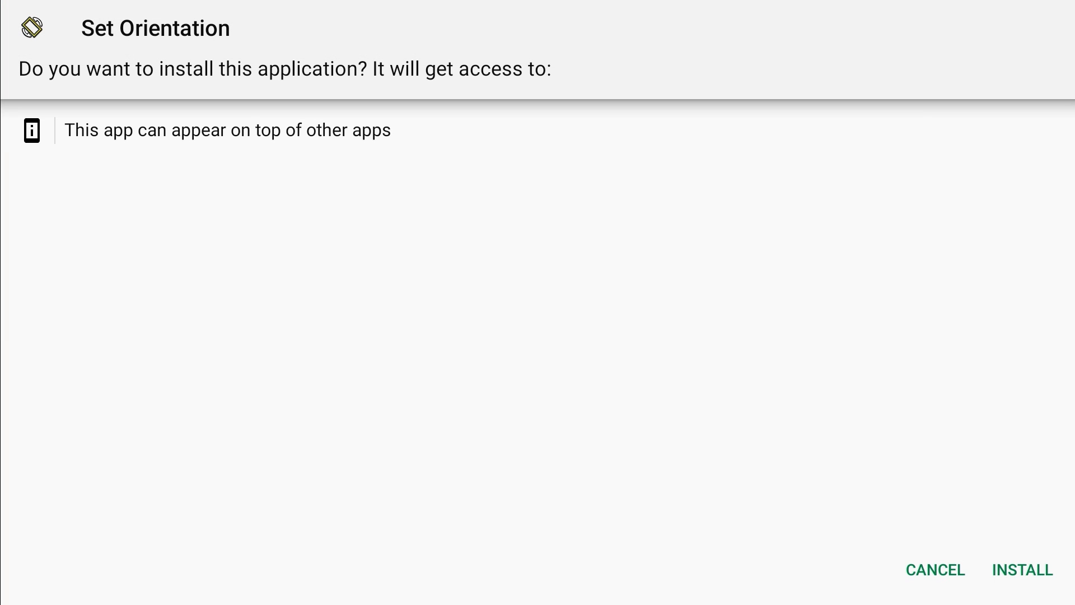
Confirm the Set Orientation install, then launch it once 'App installed' appears
left_click(1021, 569)
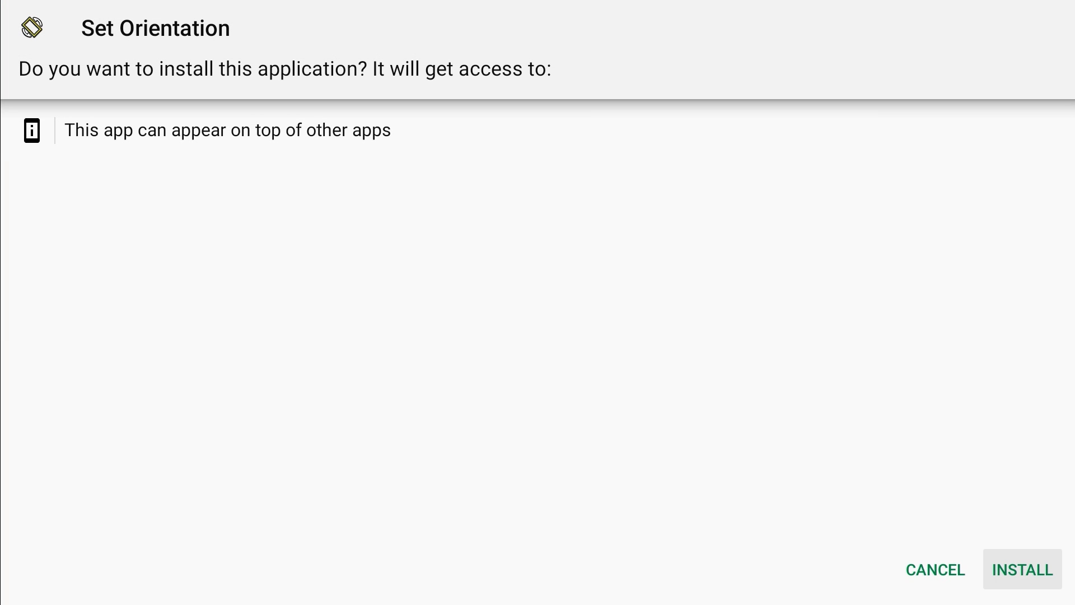
left_click(1022, 570)
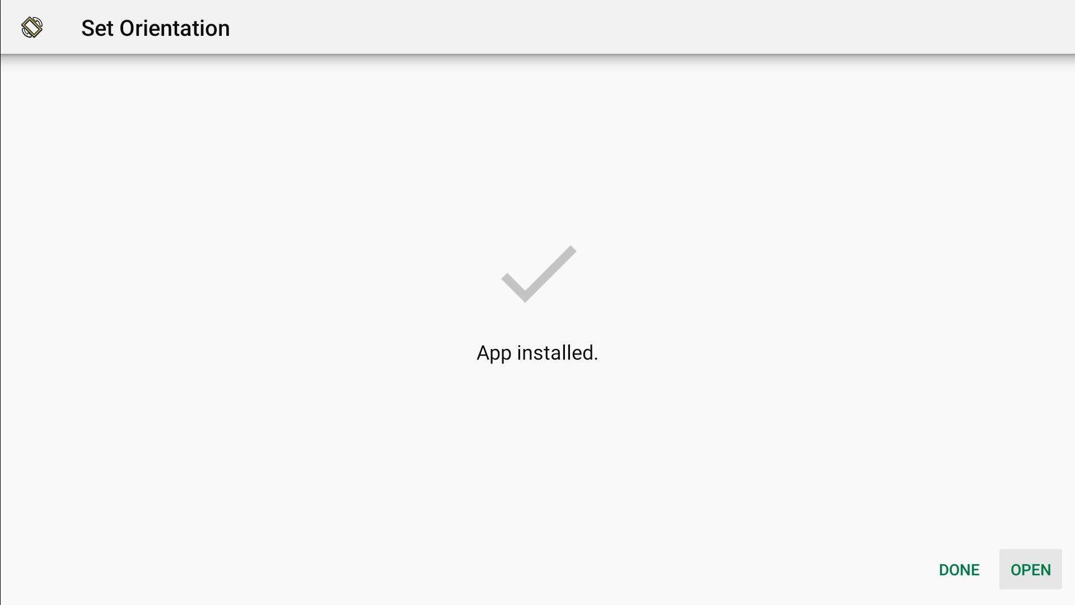
left_click(1030, 569)
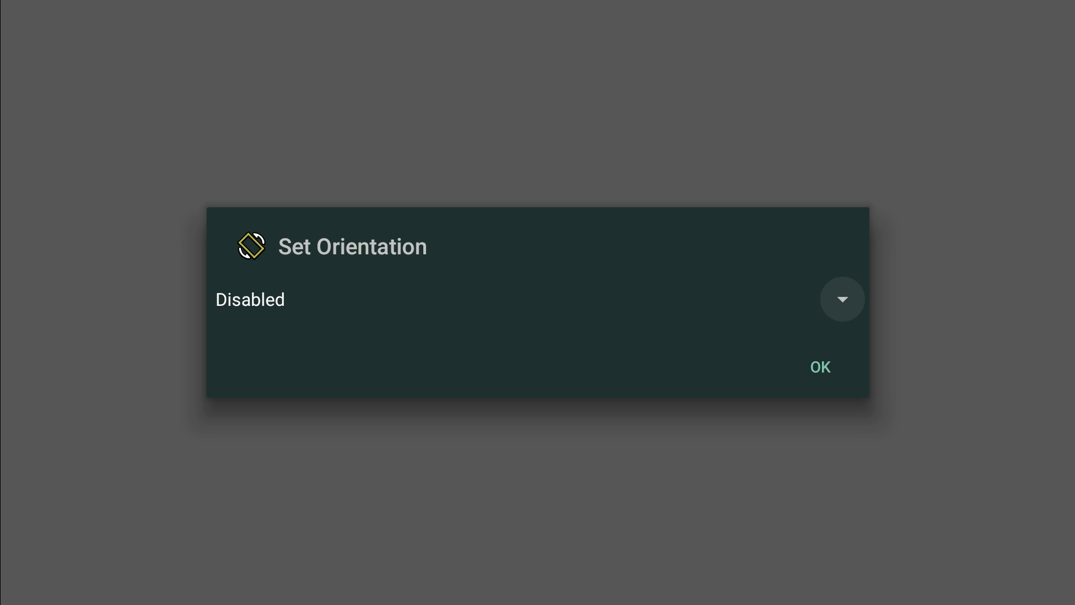
Set the orientation mode to Landscape, then delete the downloaded APK in Downloader
left_click(842, 298)
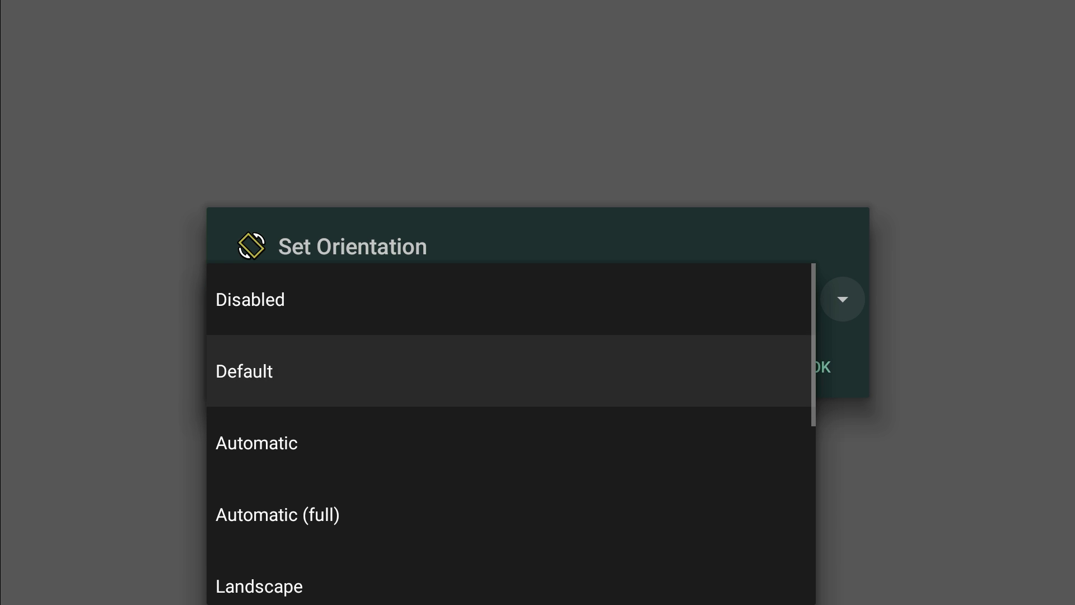
scroll("down", 3)
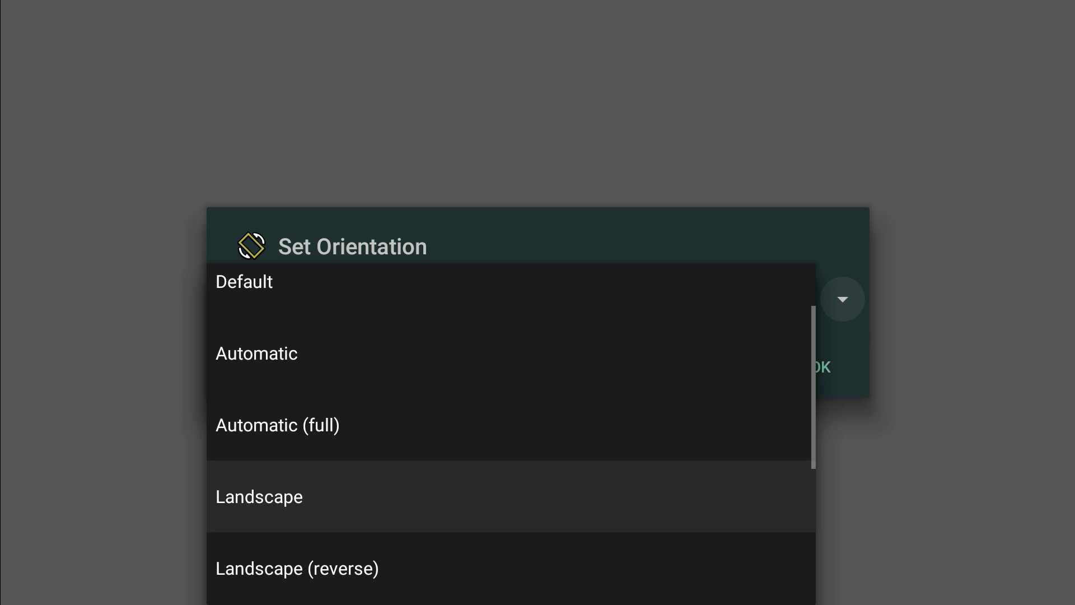
left_click(259, 496)
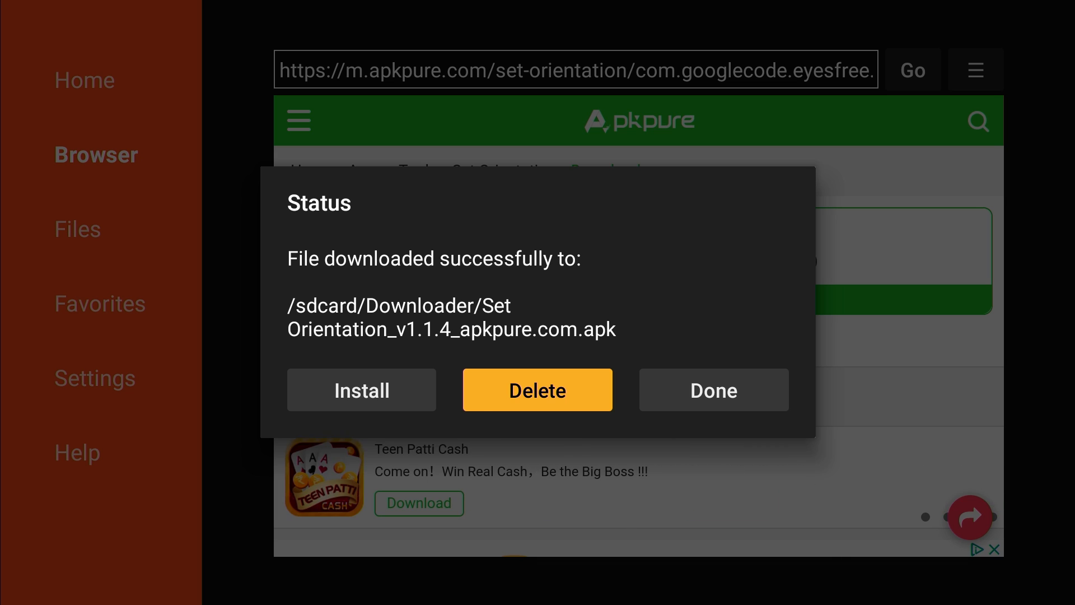
left_click(713, 389)
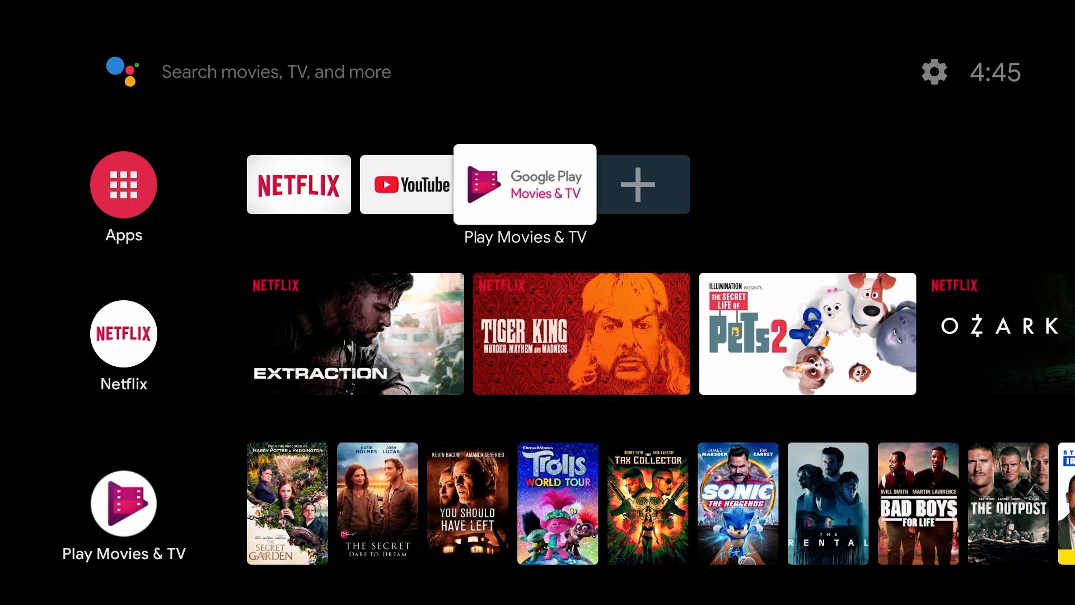
mouse_move(637, 183)
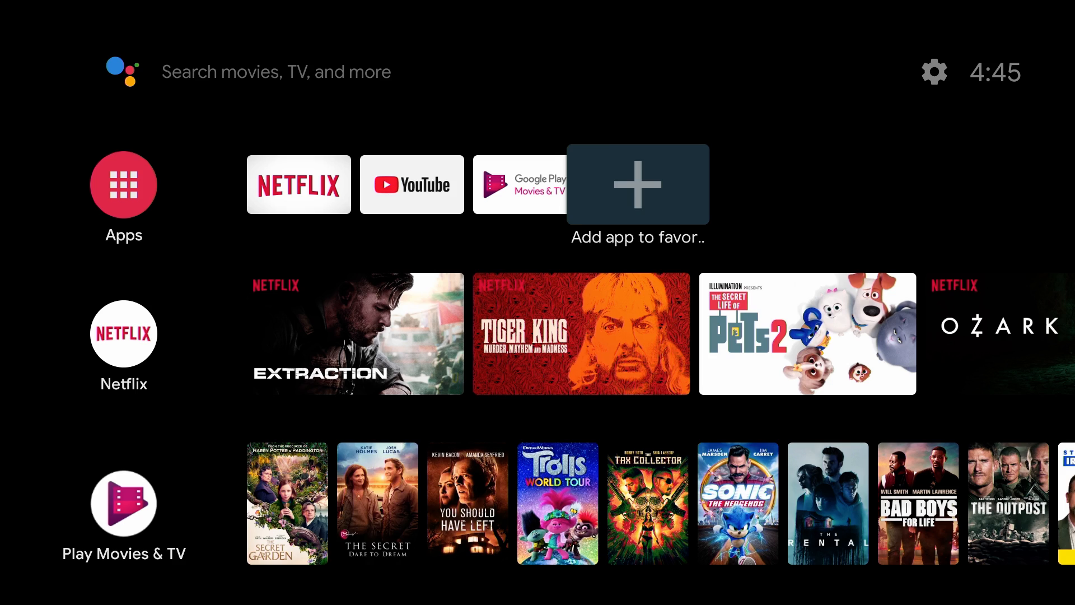
Pin Send Anywhere to the home-screen favourites row and launch it
left_click(637, 182)
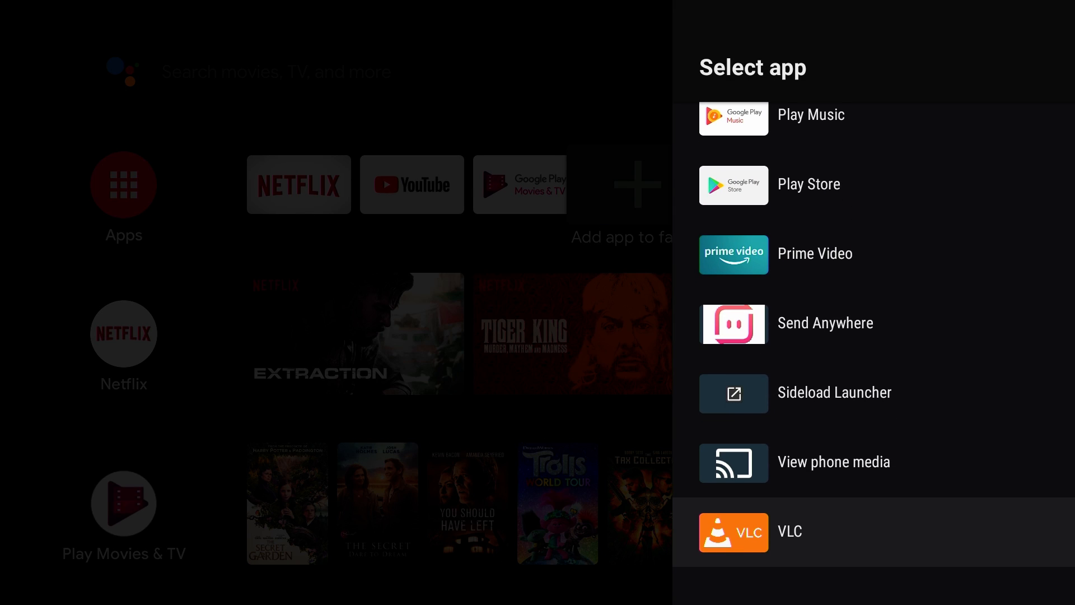
scroll("down", 3)
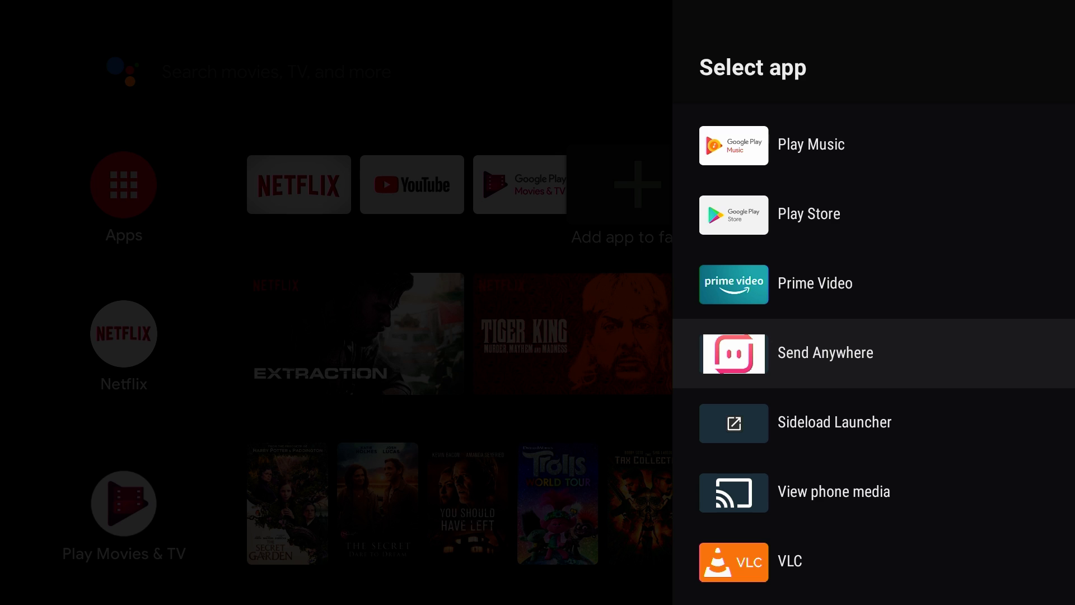
scroll("down", 3)
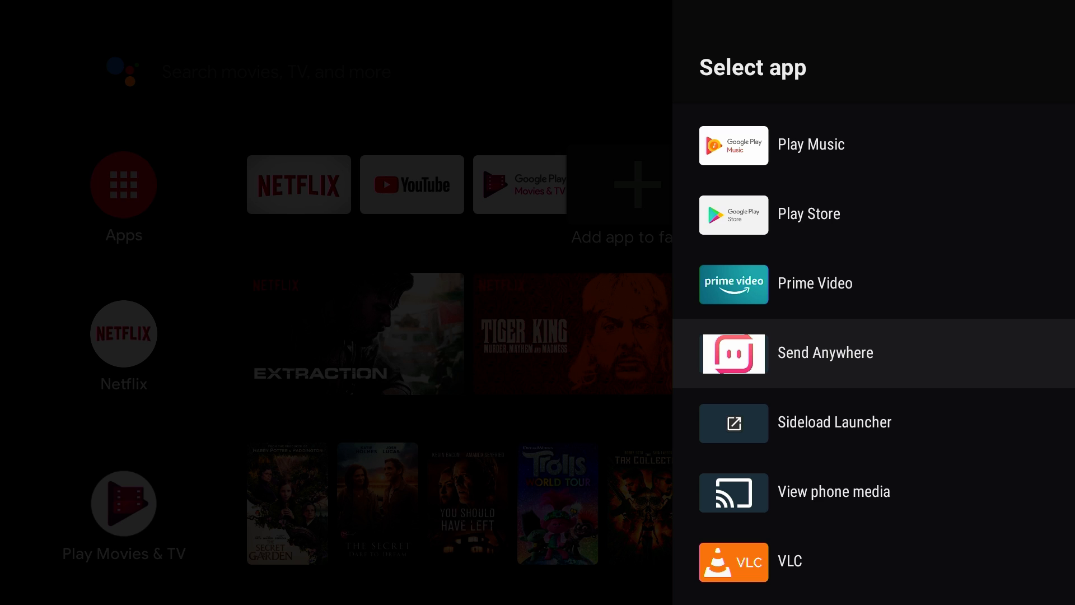
left_click(824, 351)
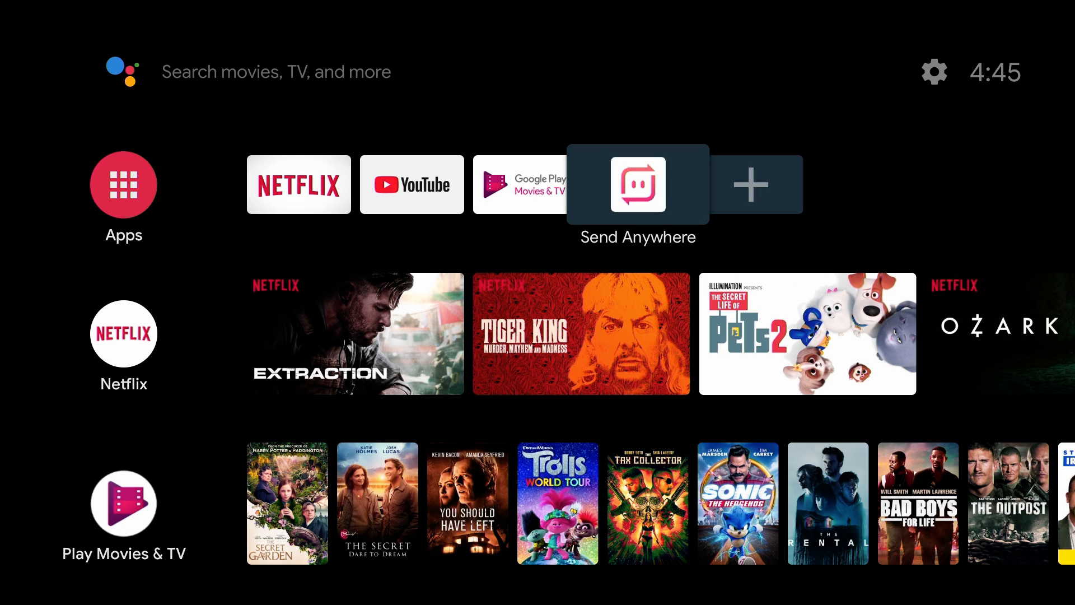
left_click(637, 183)
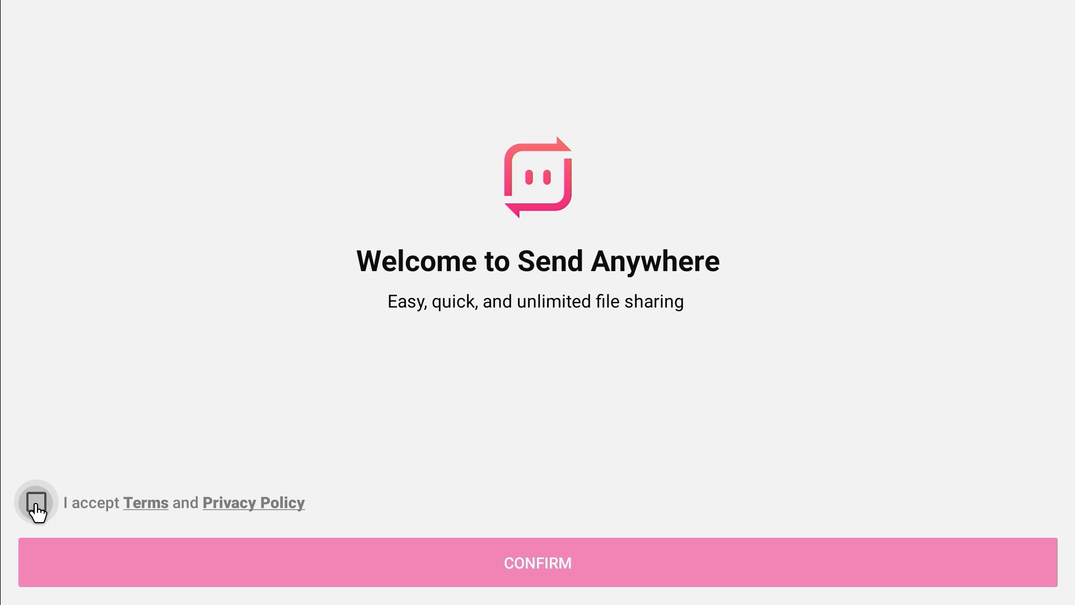
Accept the Terms and Privacy Policy, continue, and allow storage access
left_click(537, 562)
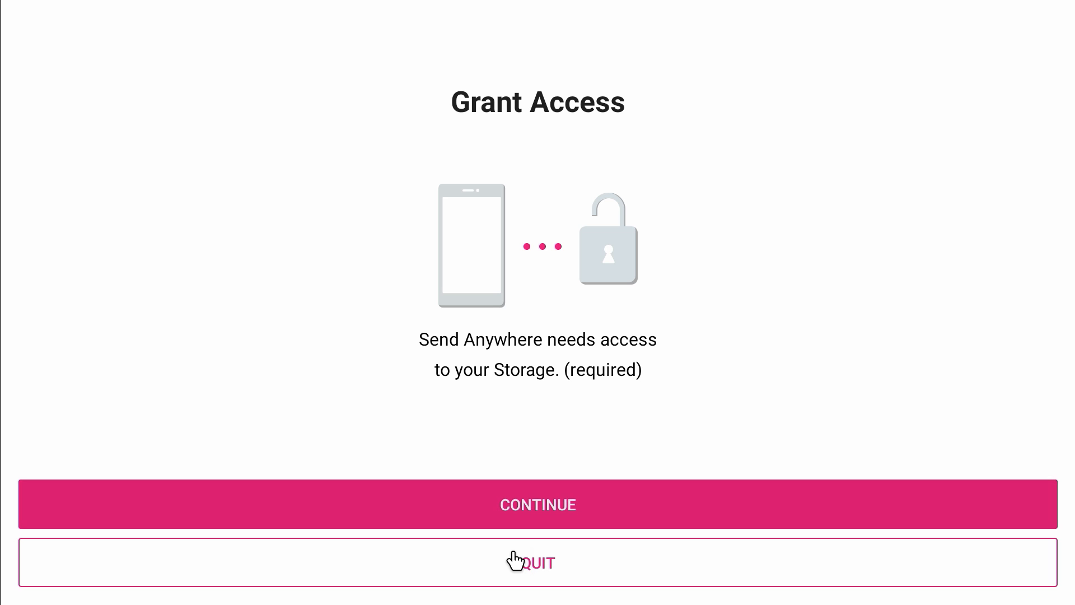
left_click(538, 505)
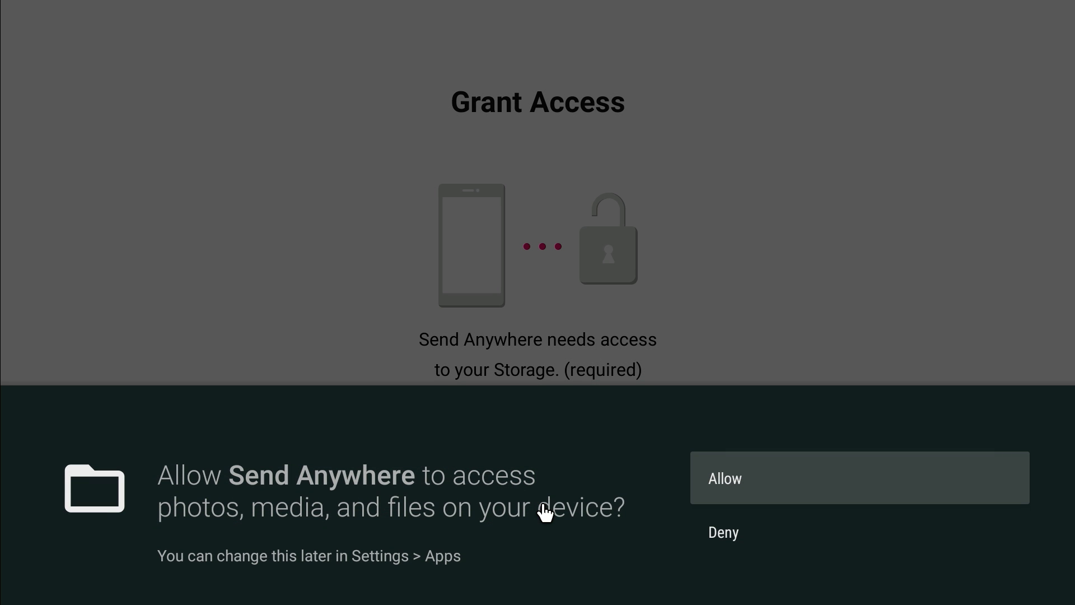
left_click(723, 478)
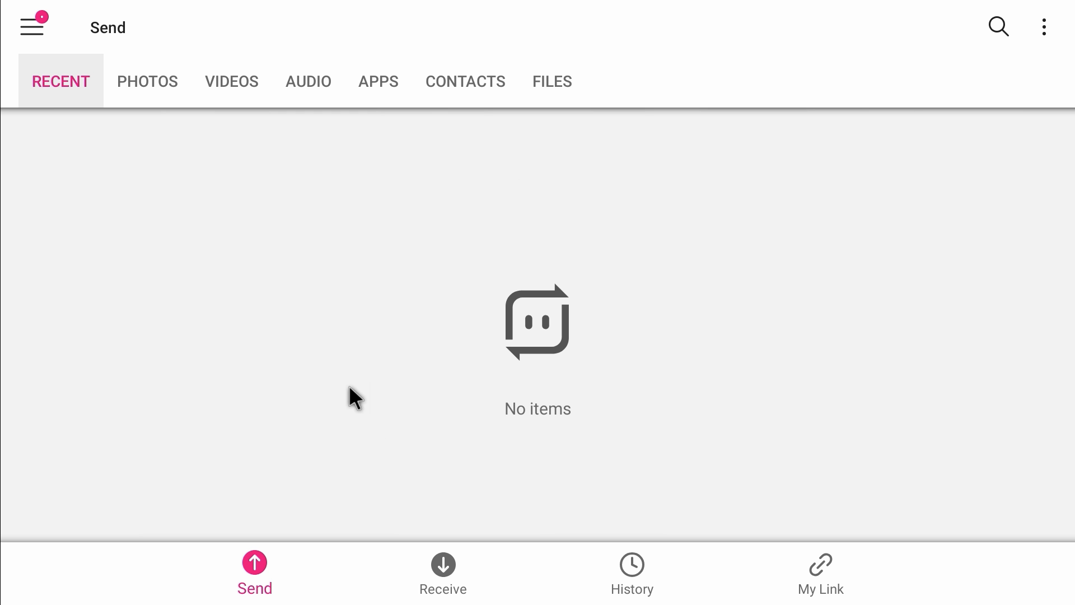
mouse_move(101, 110)
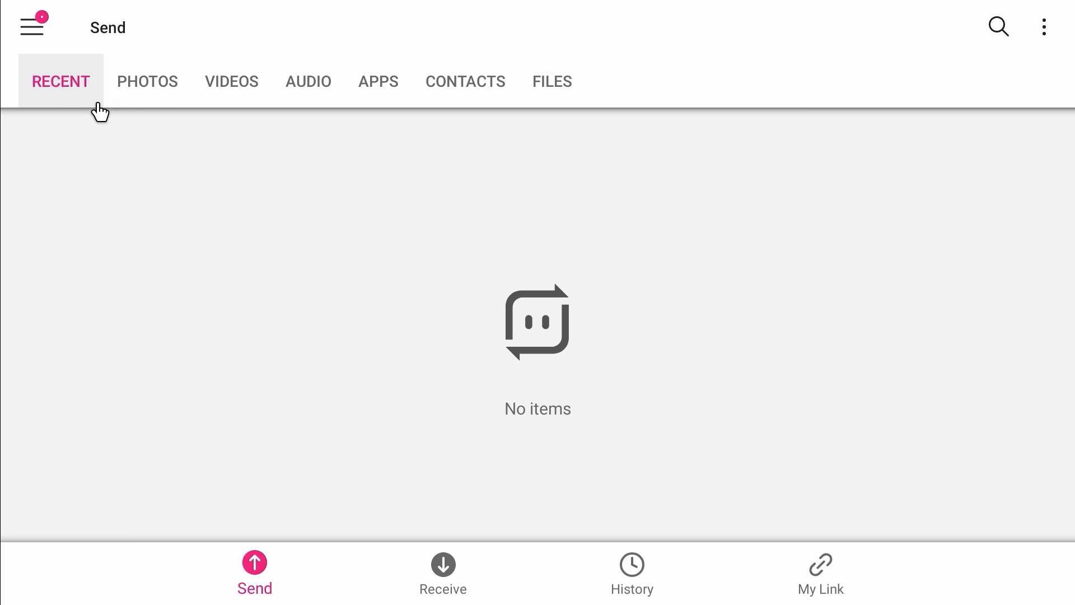
Browse the Videos and Apps lists, then switch to Receive to enter a key
left_click(230, 80)
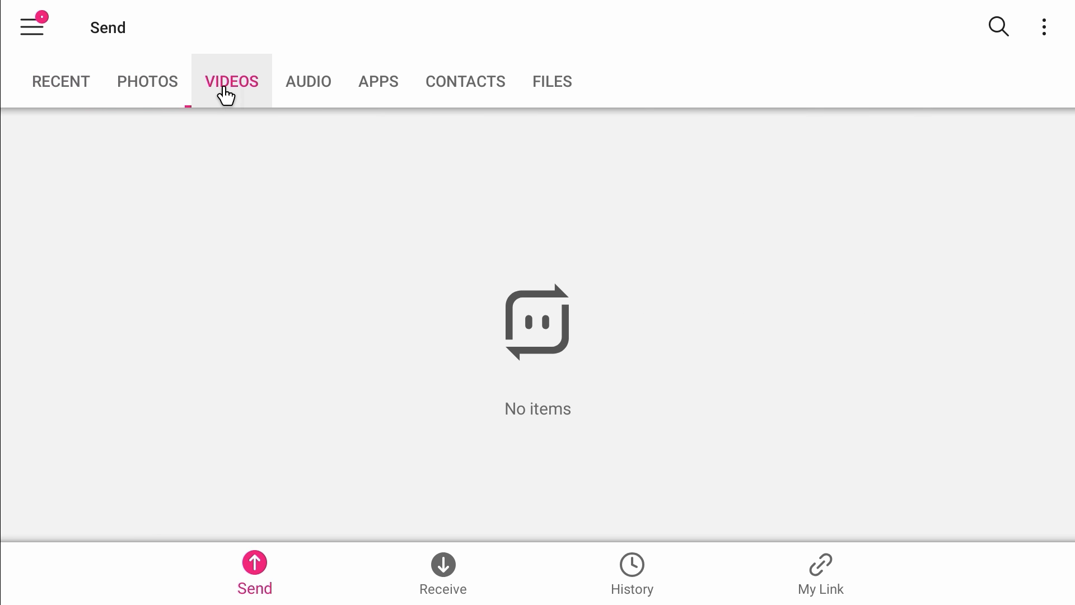
mouse_move(506, 88)
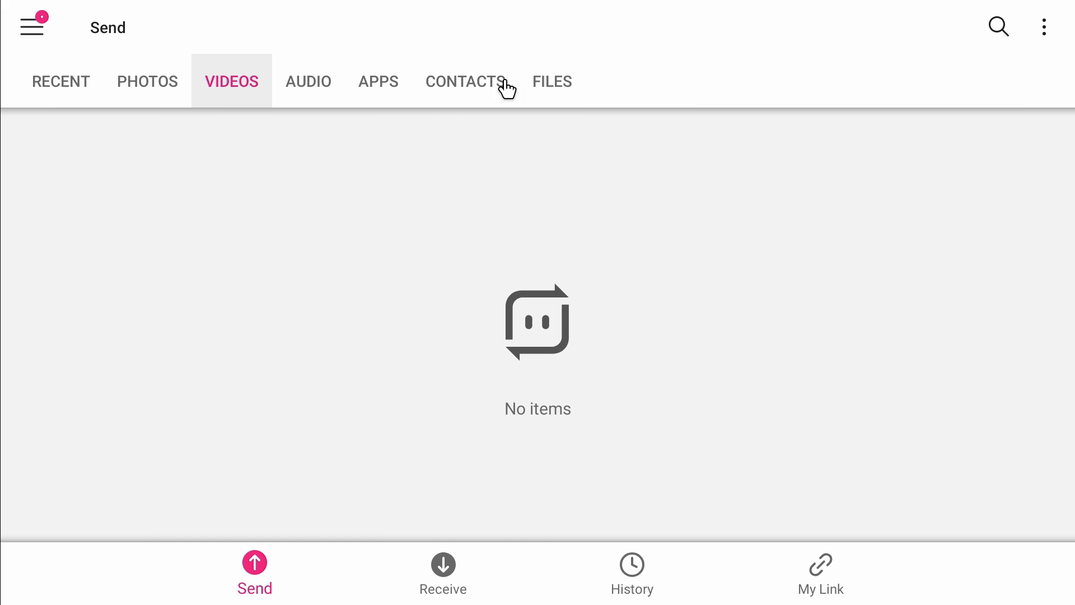
mouse_move(403, 88)
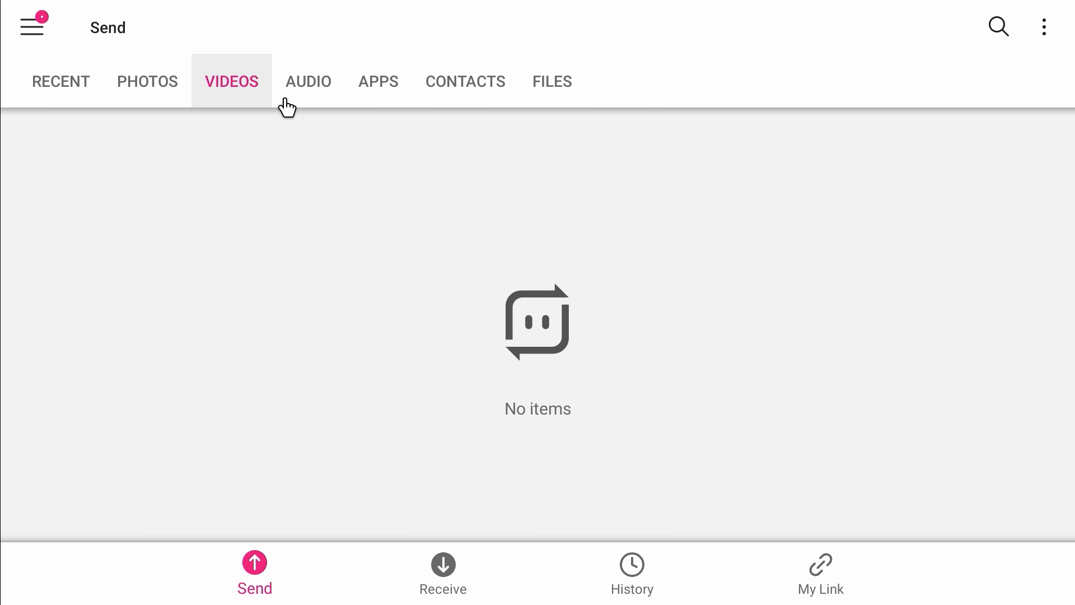
mouse_move(389, 87)
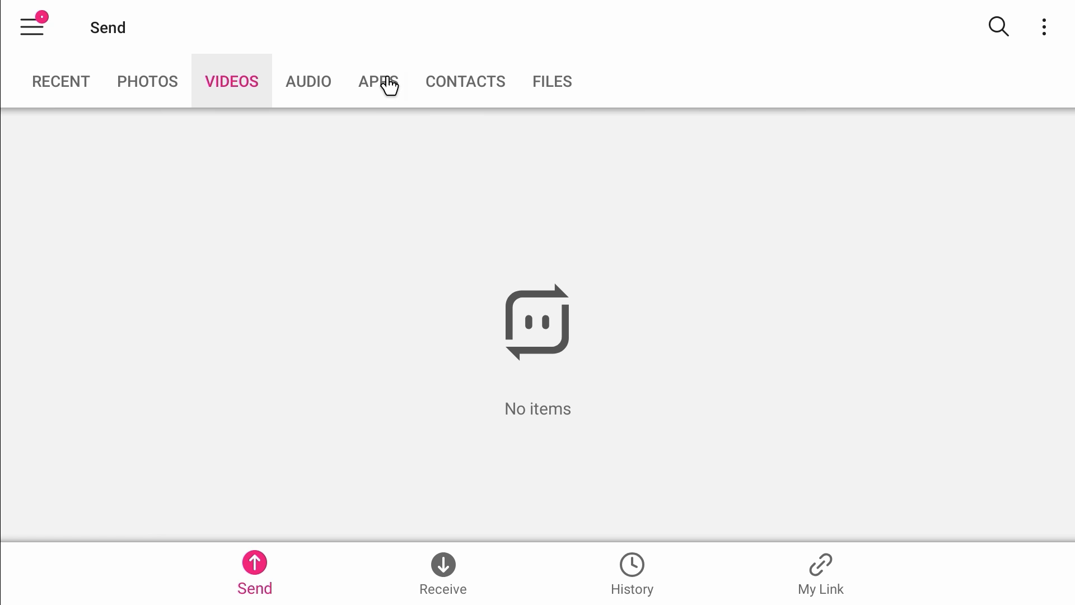
left_click(377, 81)
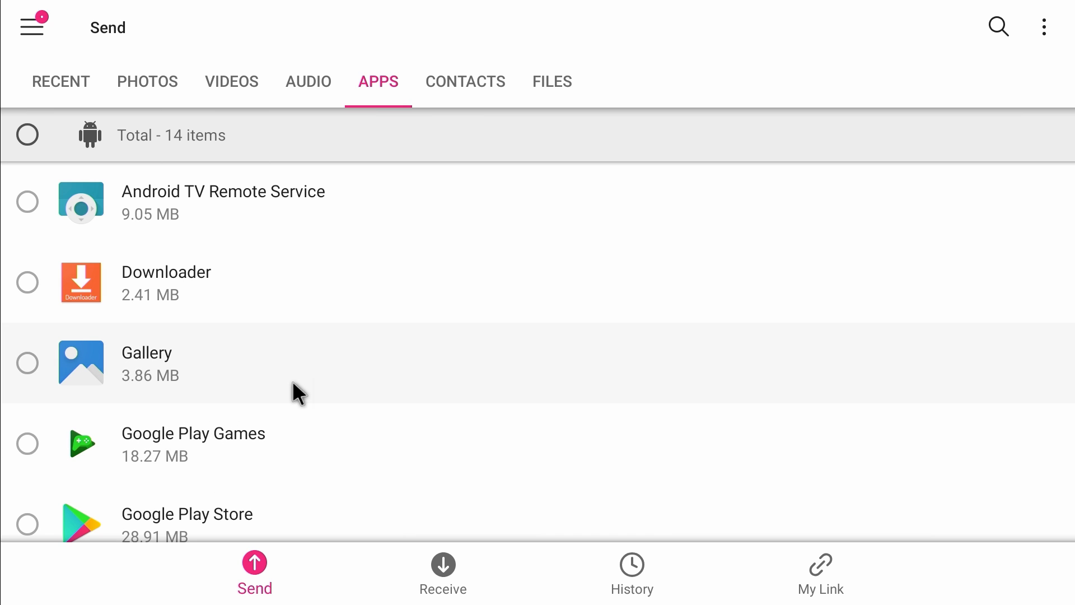
mouse_move(418, 187)
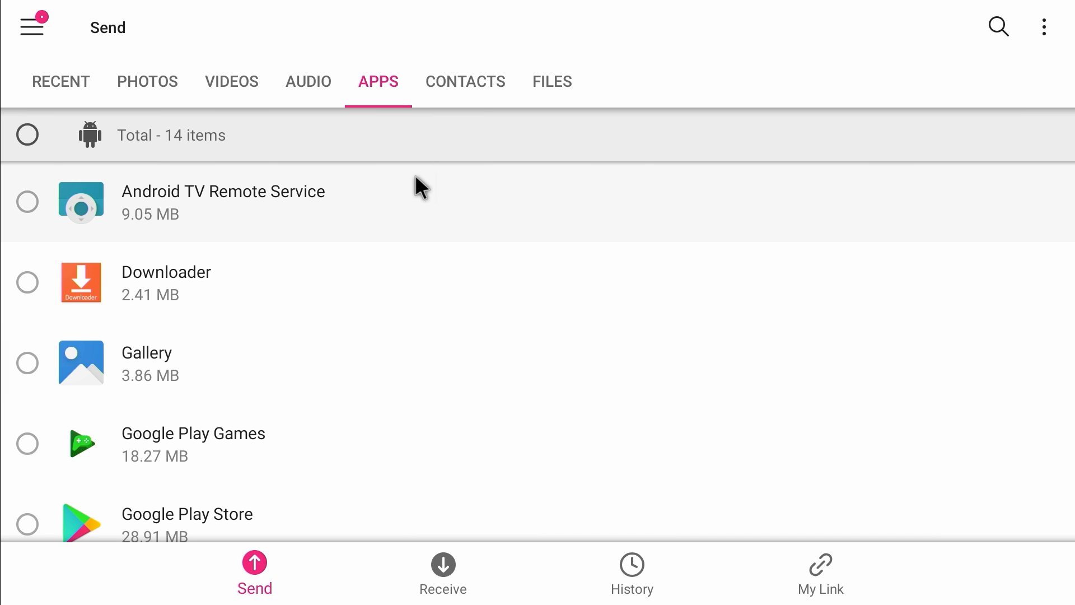
mouse_move(401, 180)
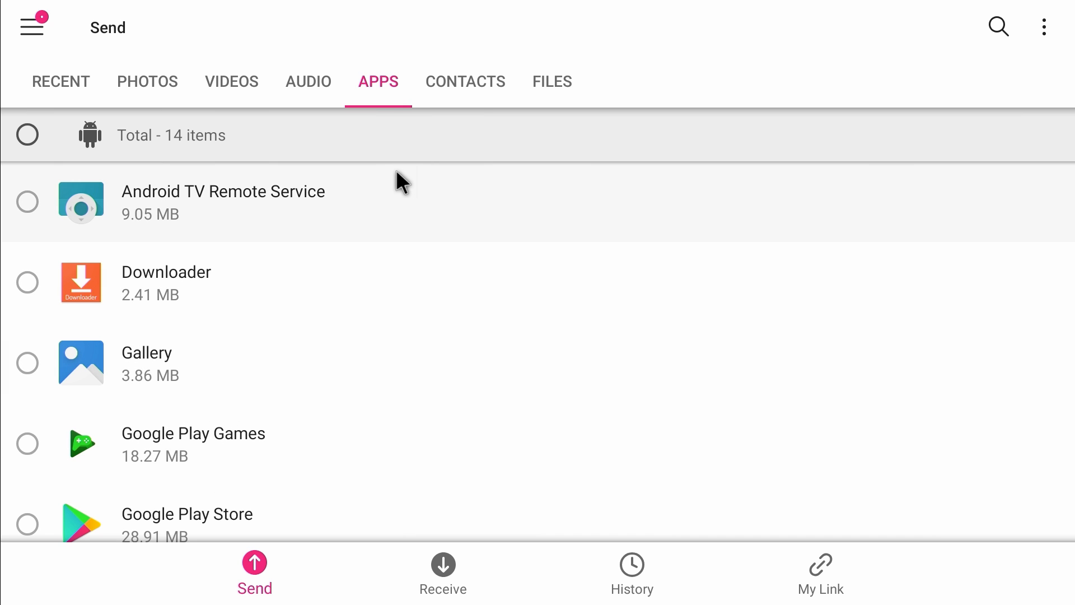
mouse_move(372, 270)
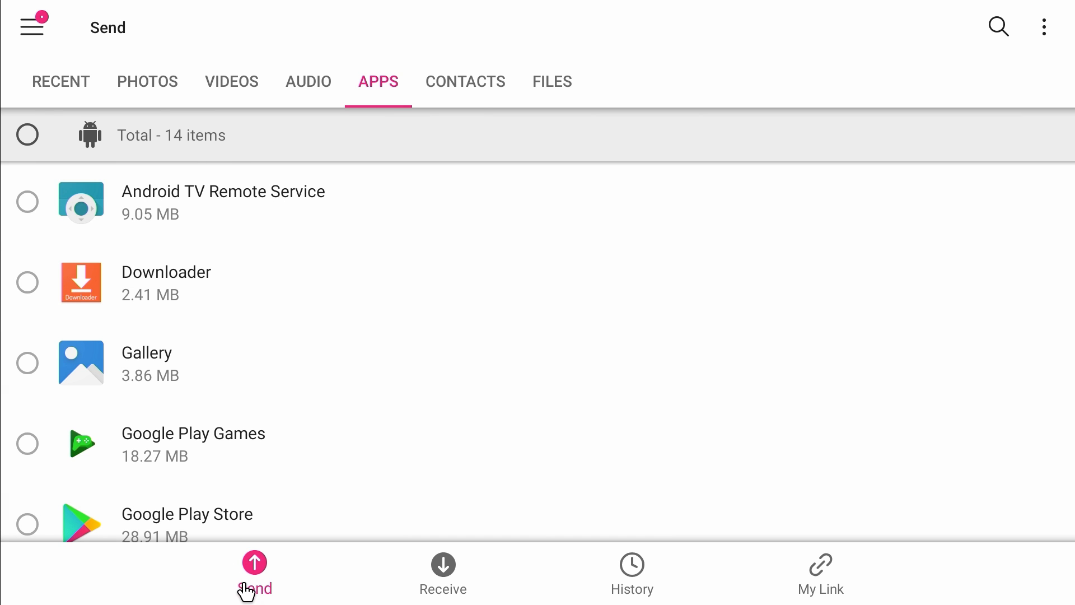
mouse_move(443, 590)
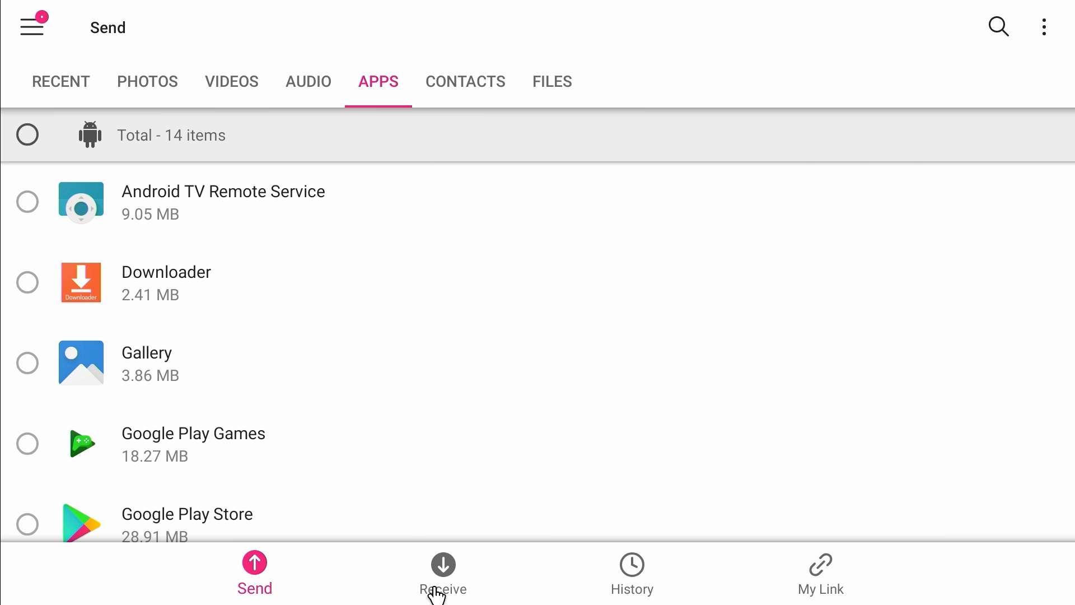
left_click(444, 572)
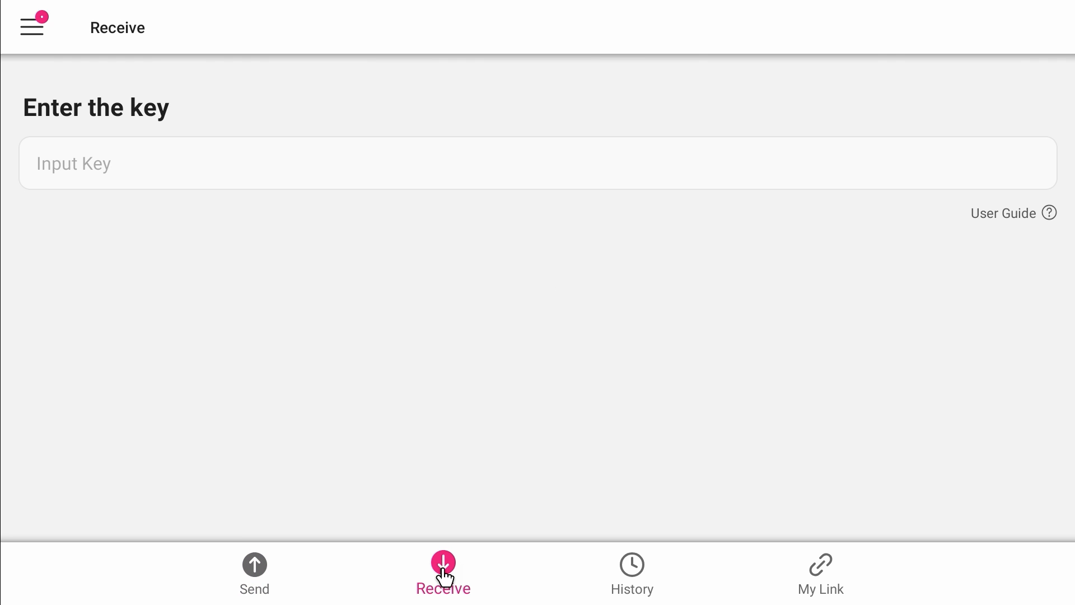
mouse_move(349, 172)
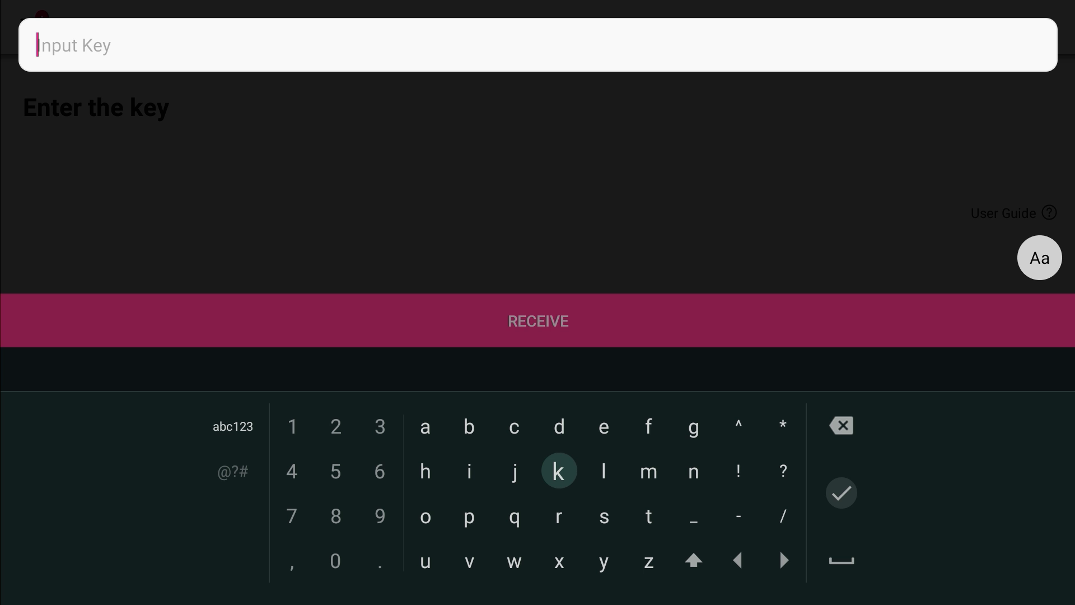
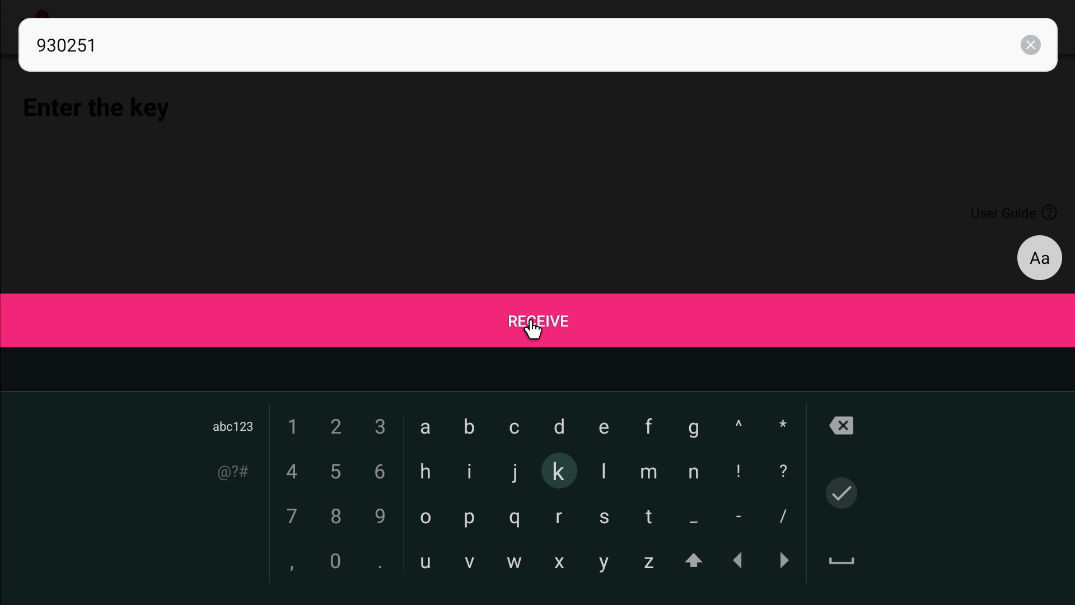
Enter key 930251, start receiving, and watch the 13-file transfer in History
left_click(537, 321)
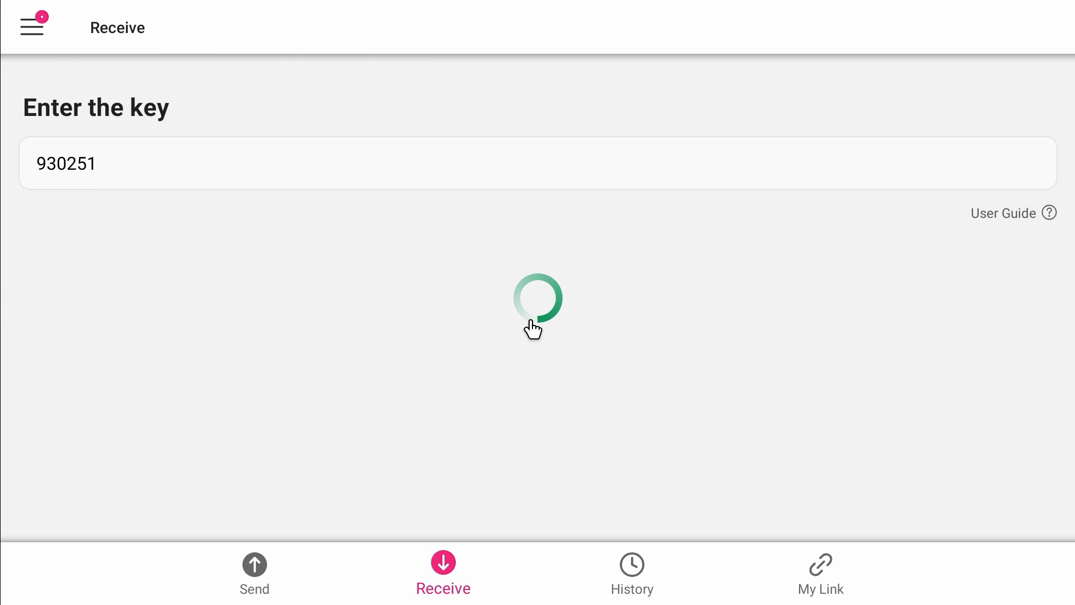
left_click(631, 573)
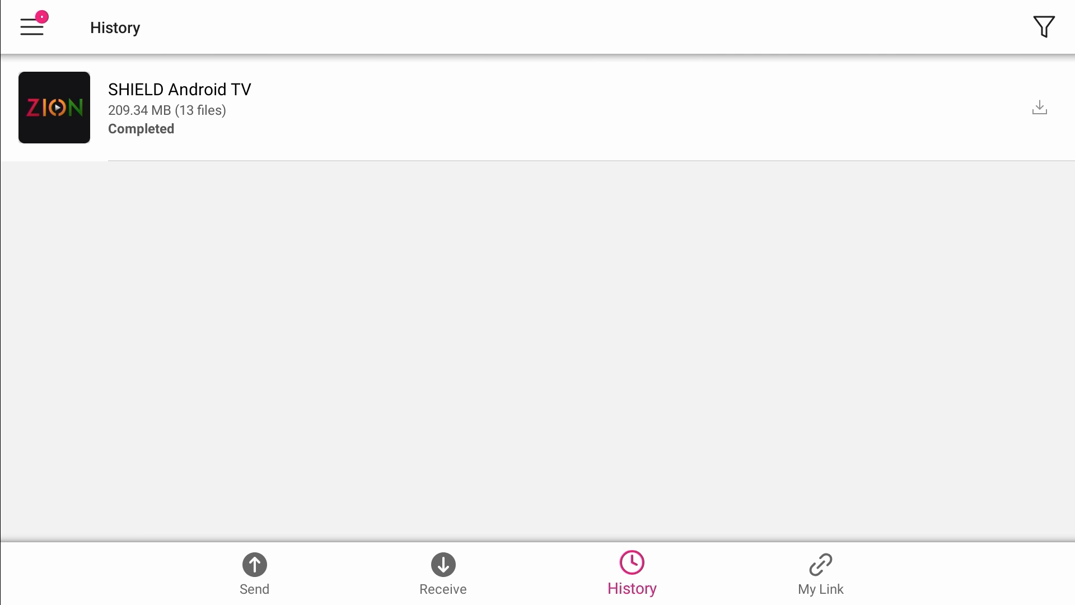
mouse_move(1055, 130)
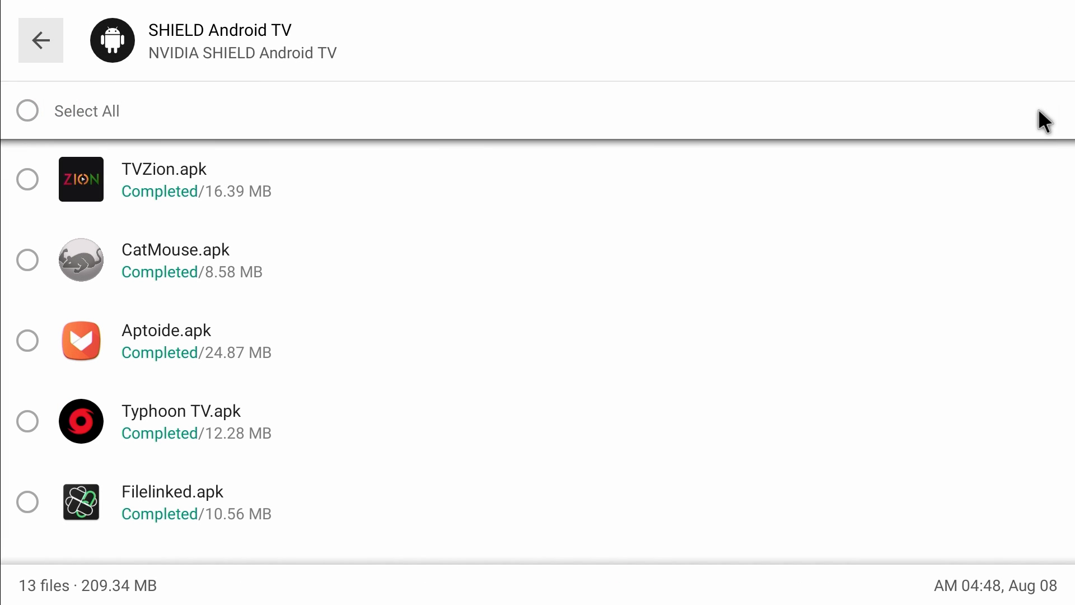
mouse_move(581, 420)
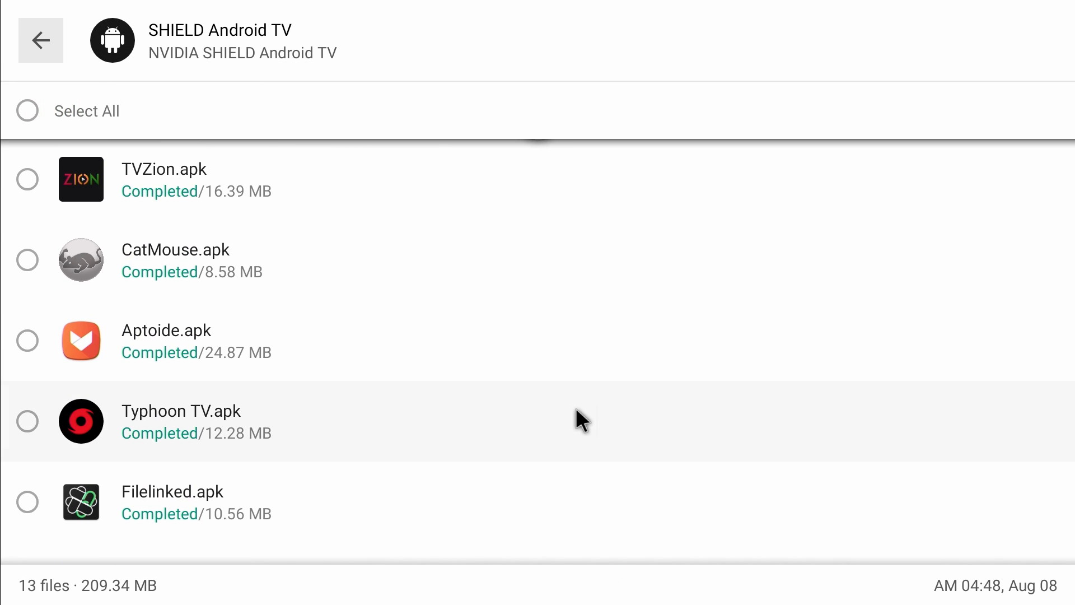
mouse_move(182, 349)
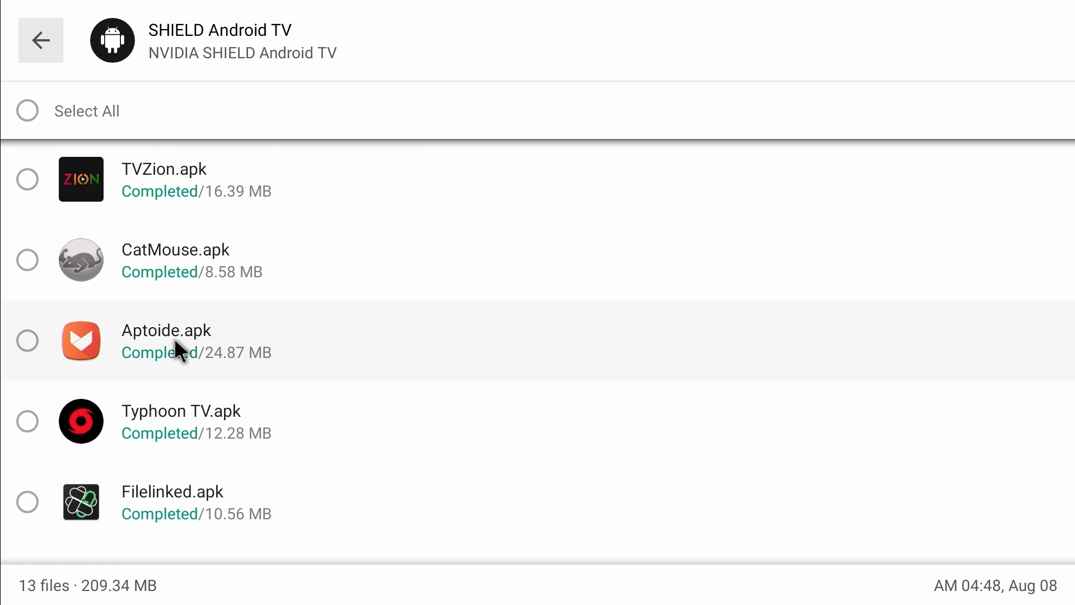
Check and uncheck Aptoide.apk among the received files, then go Home
left_click(27, 341)
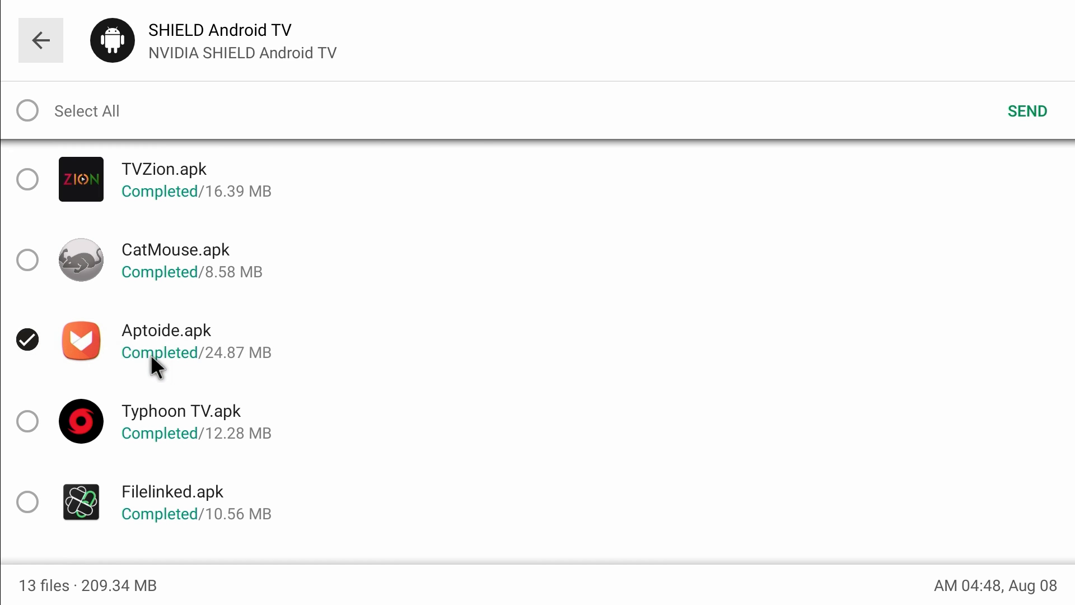
left_click(27, 341)
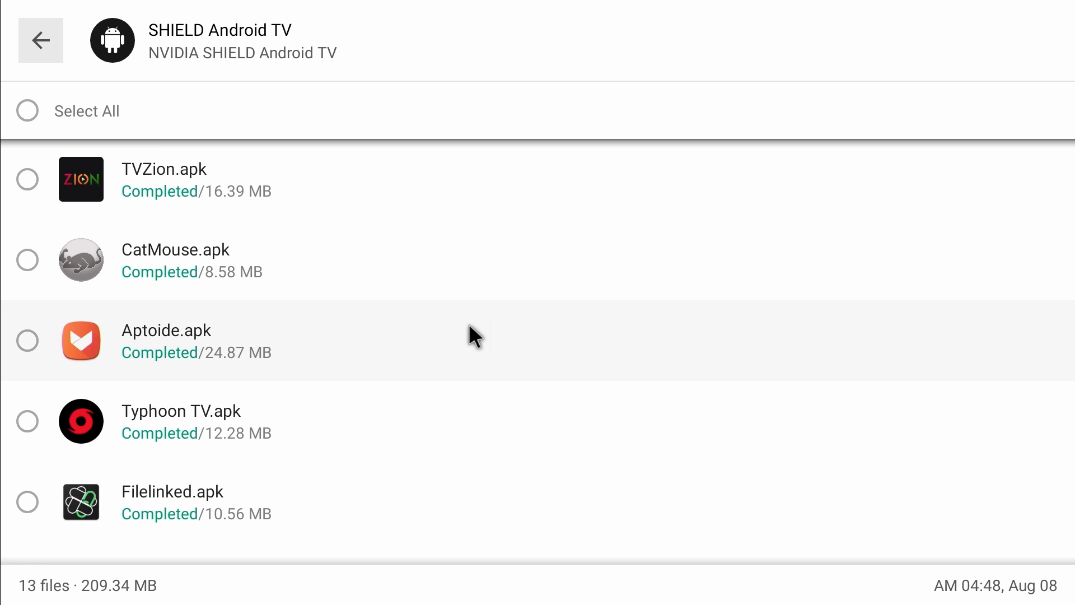
left_click(40, 40)
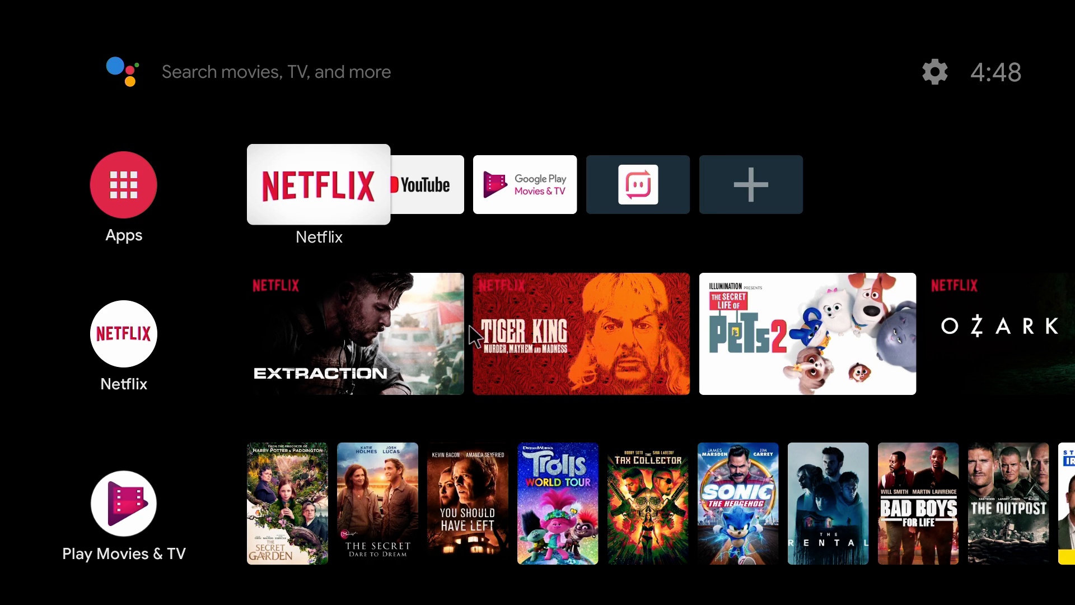
Search Google Play for "fx" to find FX File Explorer
left_click(123, 184)
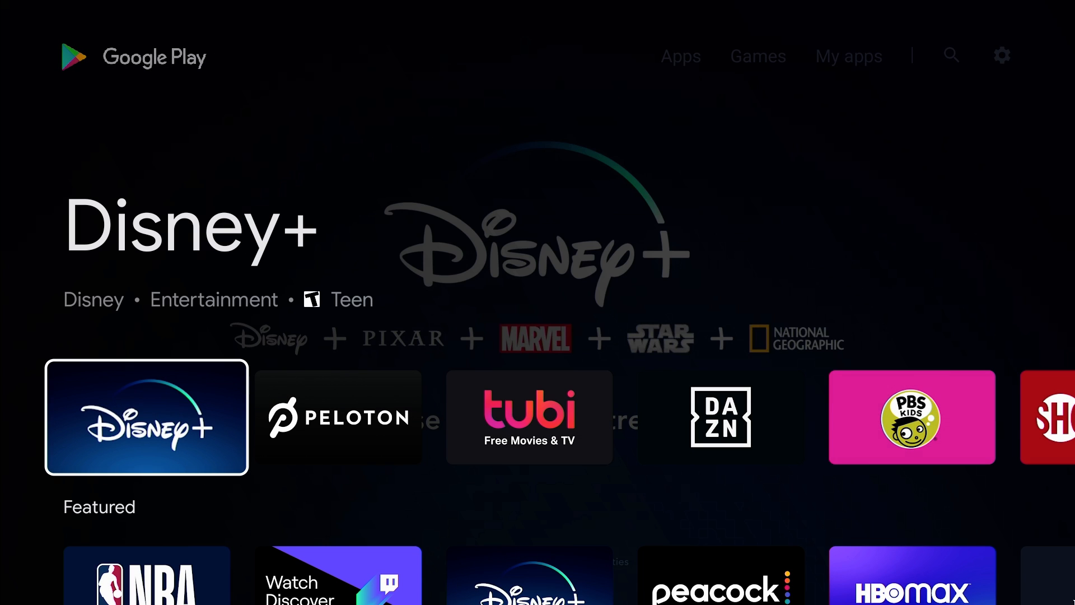
scroll("down", 3)
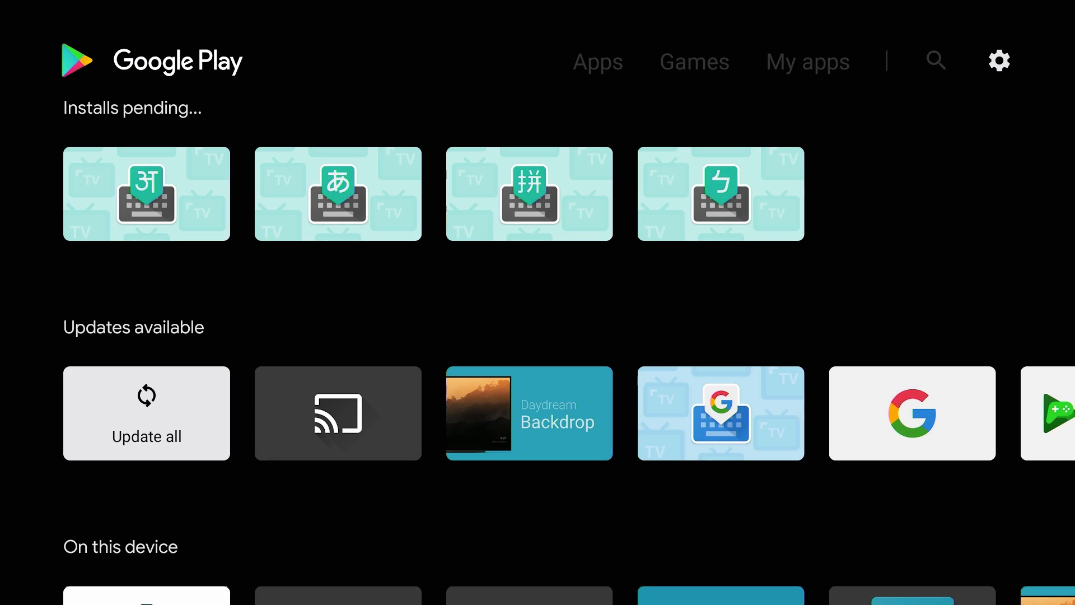
mouse_move(808, 62)
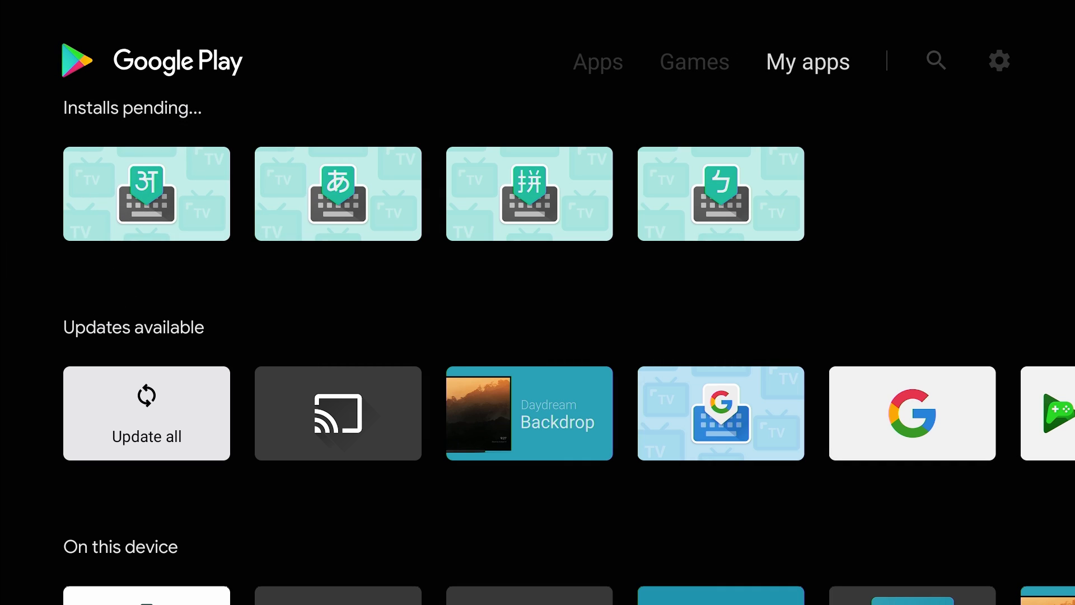
left_click(935, 60)
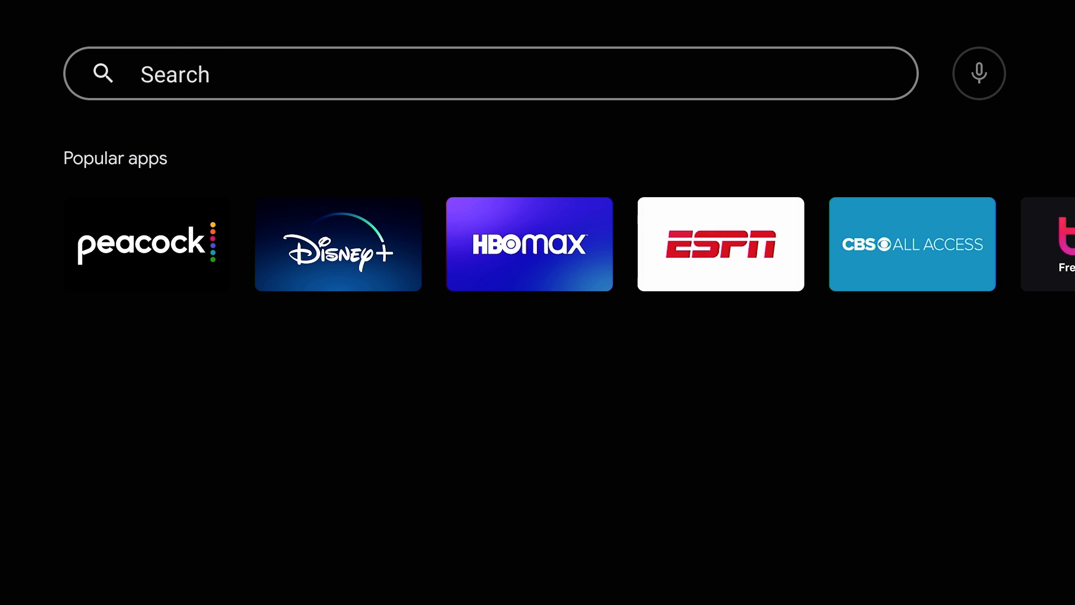
type("fx")
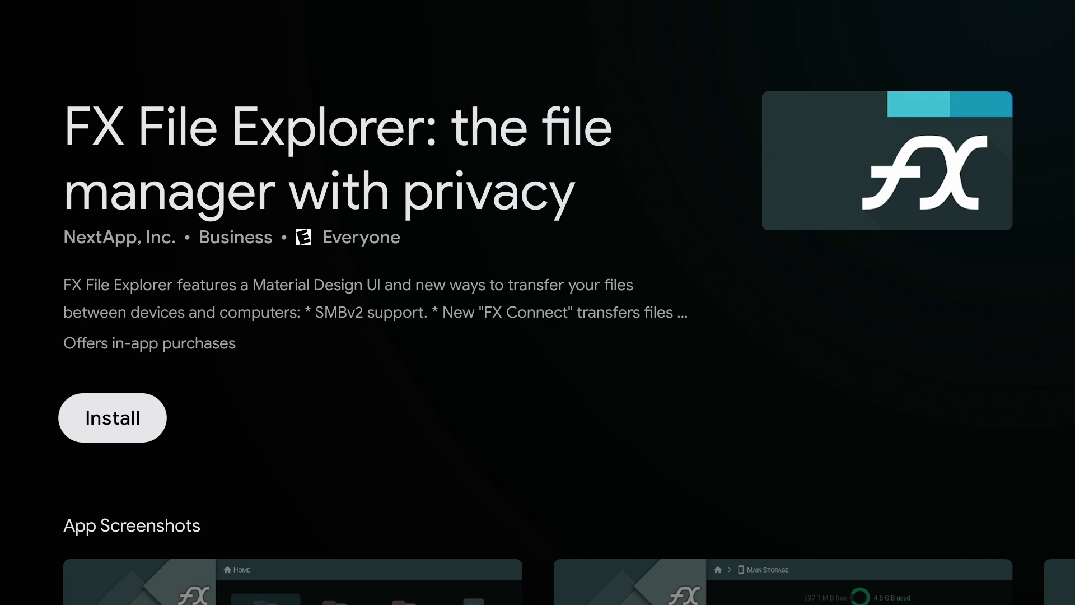
Install FX File Explorer from its store page and launch it
left_click(112, 417)
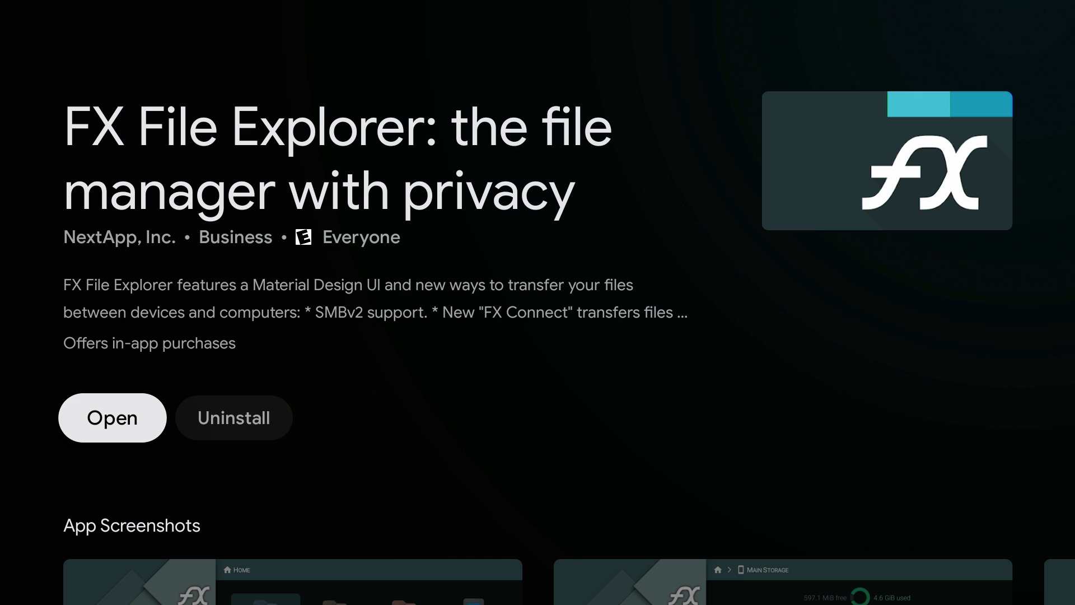
left_click(112, 417)
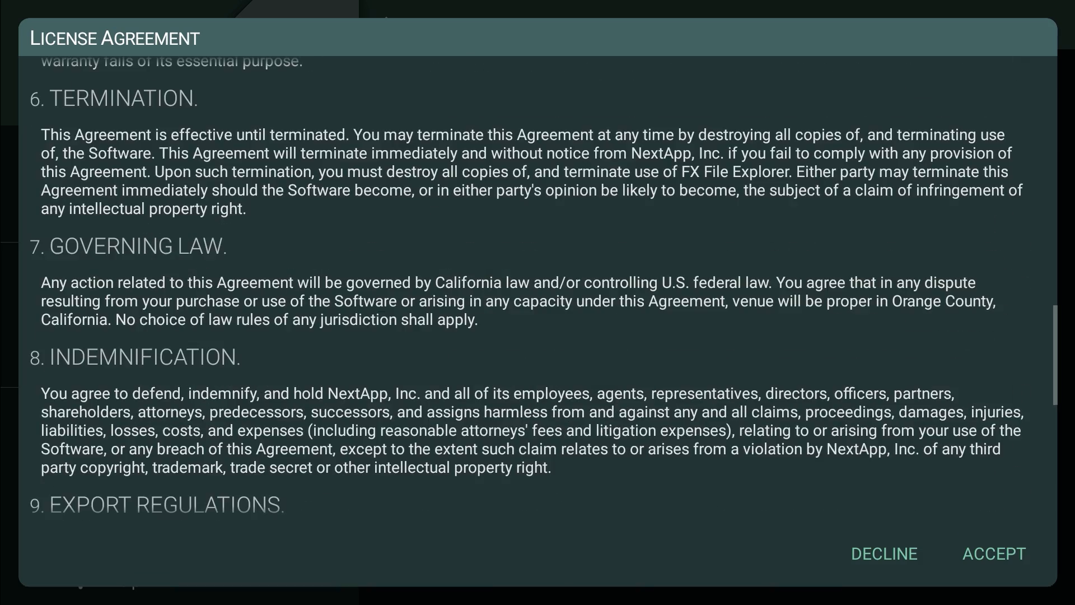
Accept the license, exit the tutorial with the FX Plus trial unchecked, and open Main Storage
left_click(993, 553)
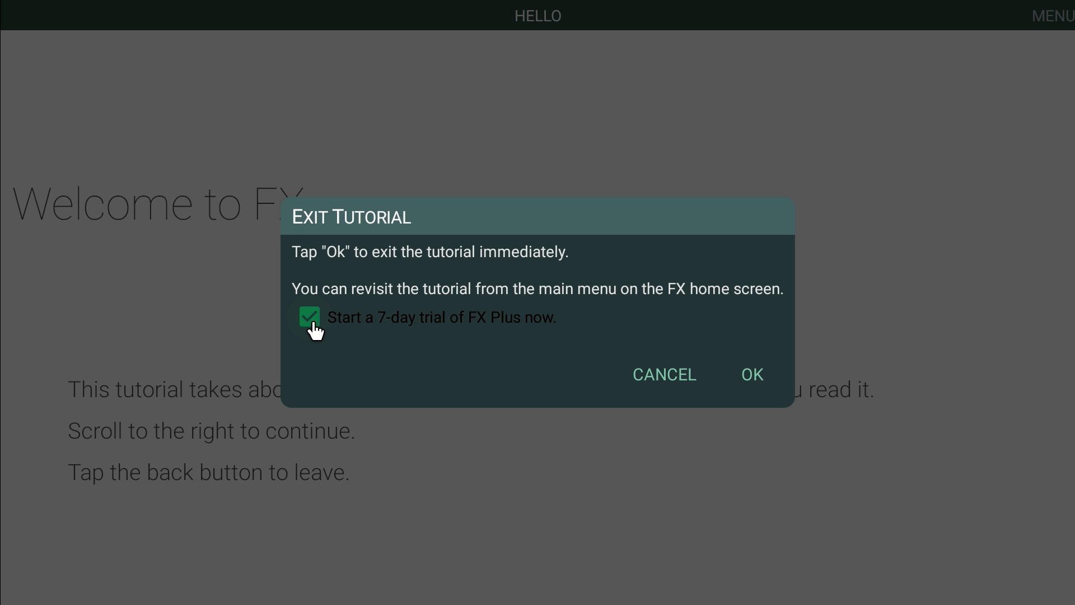
left_click(309, 317)
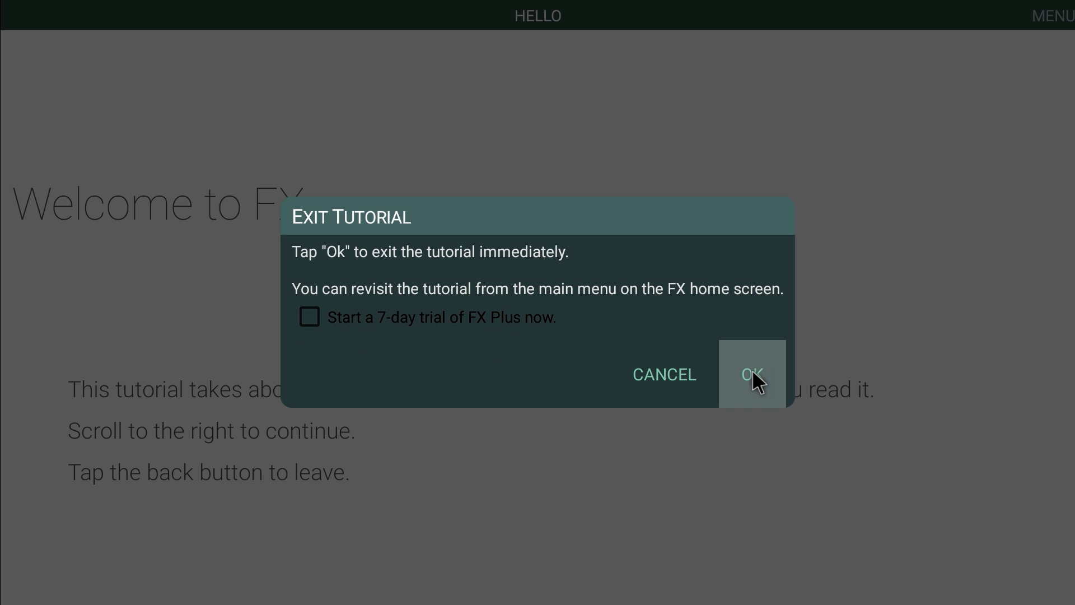
left_click(753, 374)
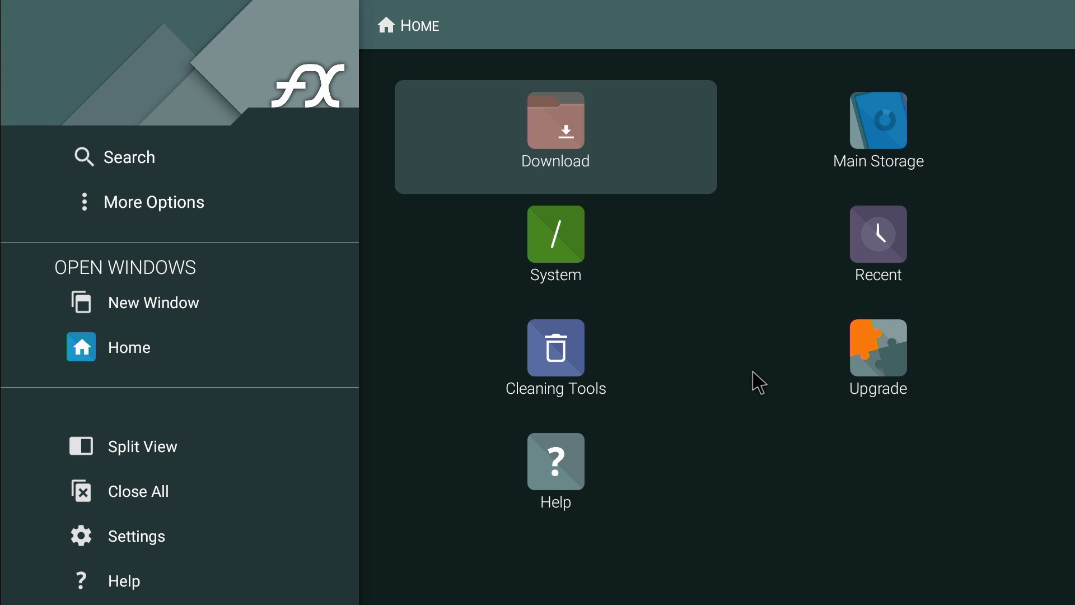
mouse_move(877, 130)
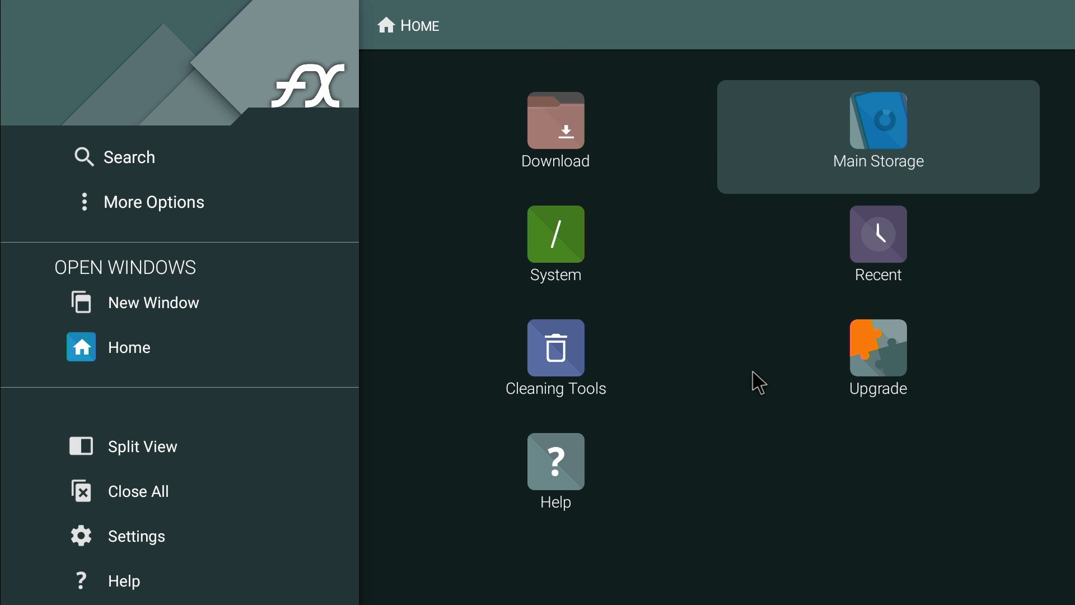
left_click(878, 121)
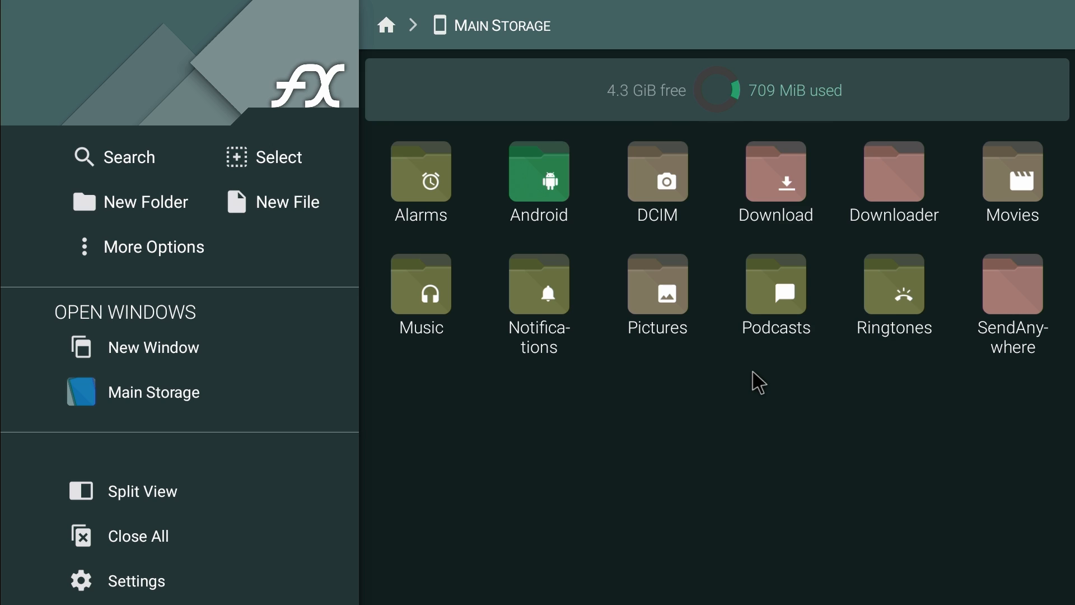
Open ES File Explorer.apk from the SendAnywhere folder in Main Storage
left_click(1012, 291)
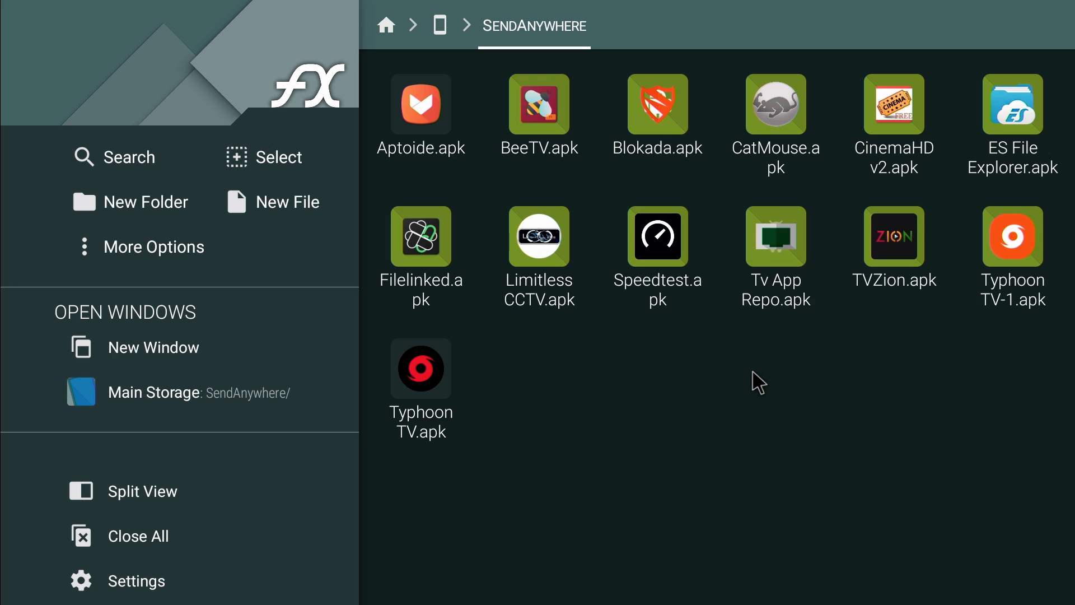
left_click(420, 367)
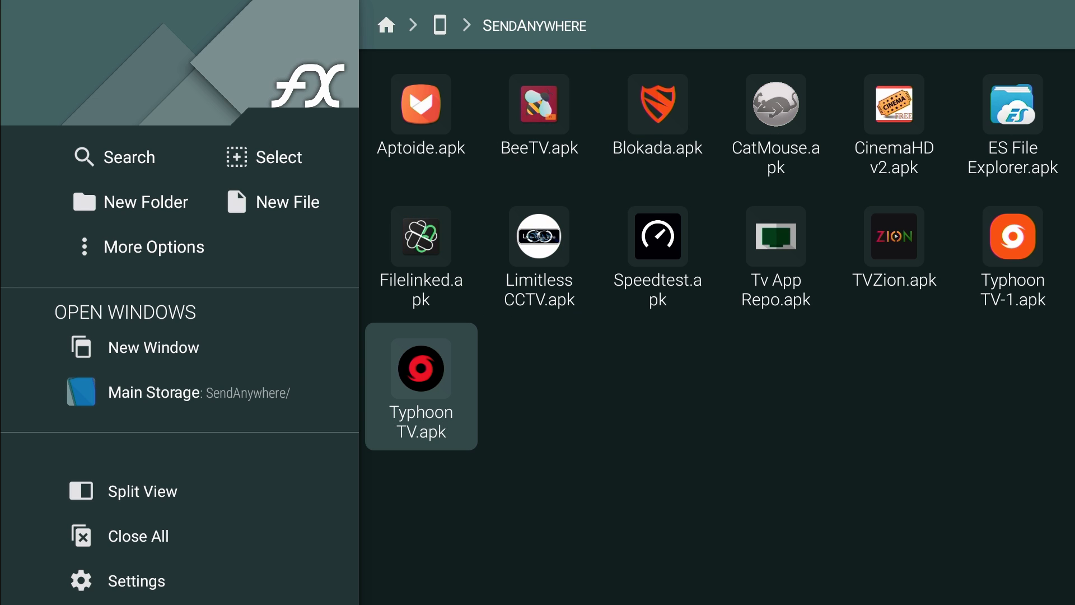
left_click(775, 105)
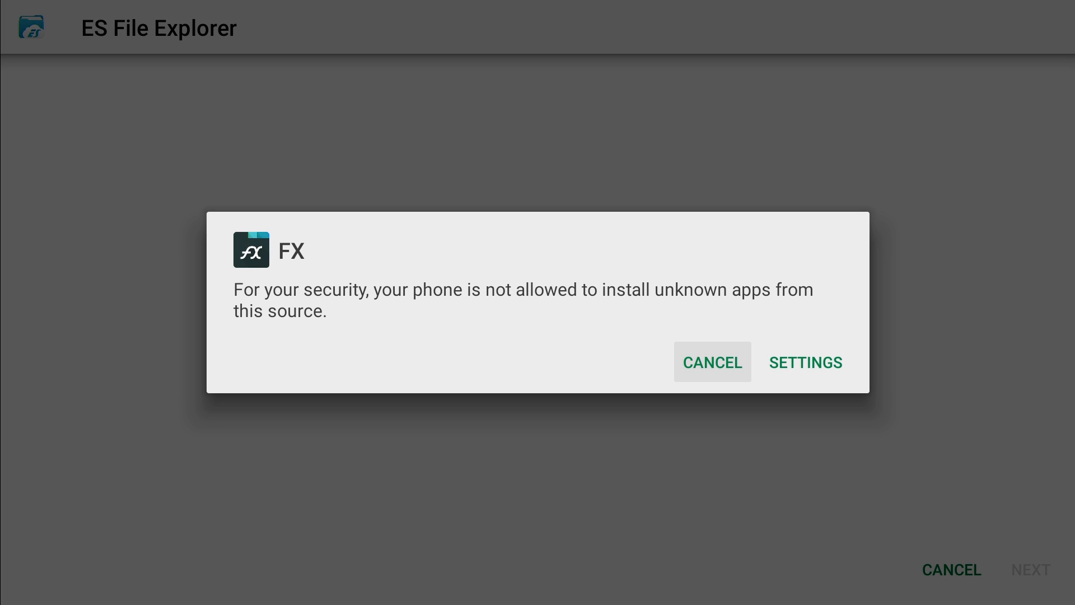
Allow FX to install unknown apps in the security settings, then back out to the folder
left_click(712, 362)
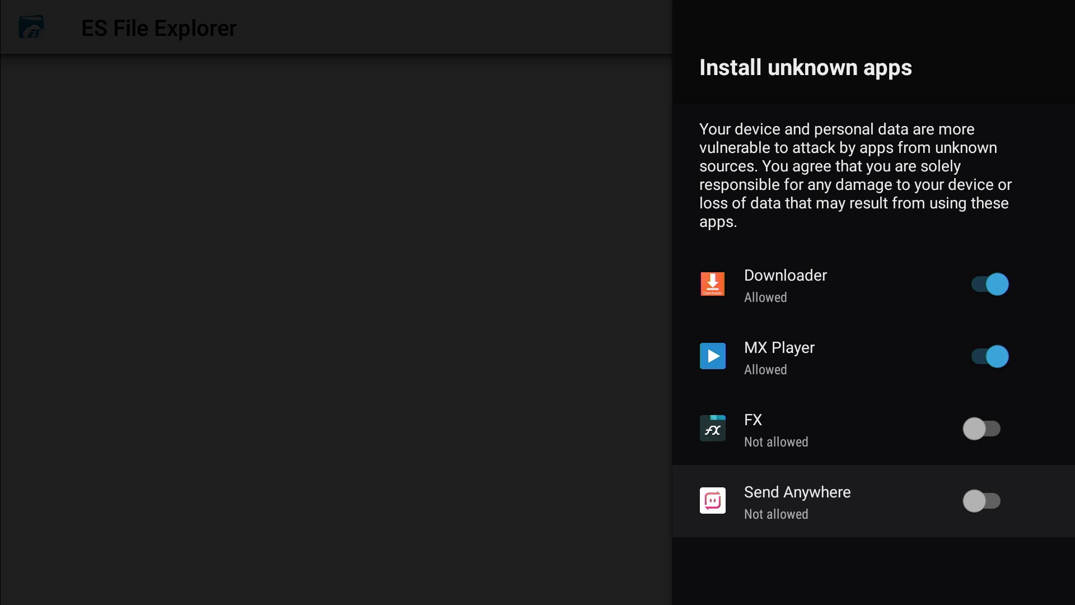
left_click(982, 428)
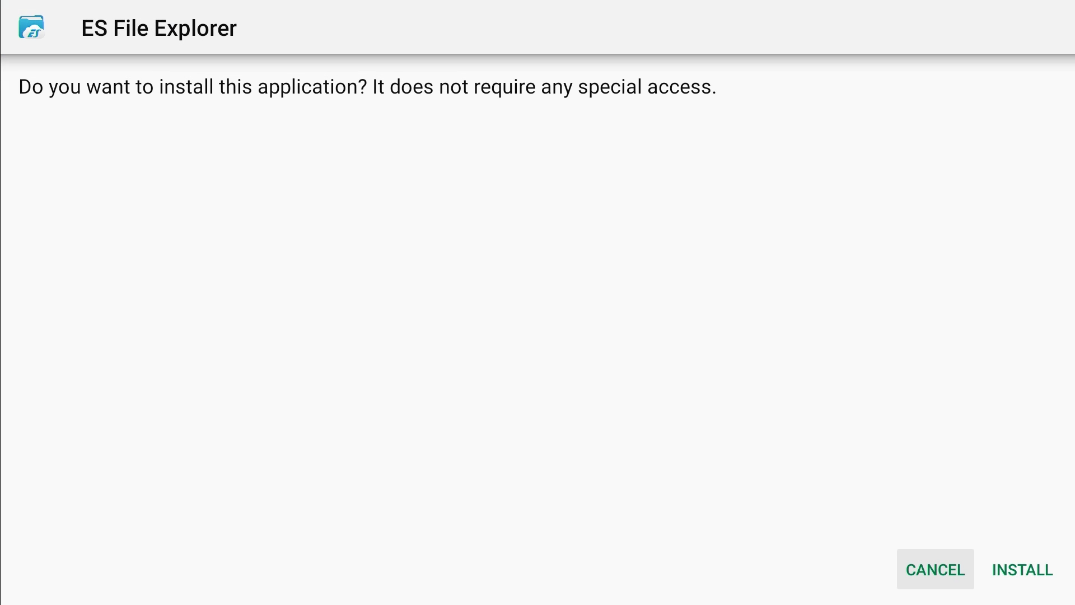
left_click(934, 569)
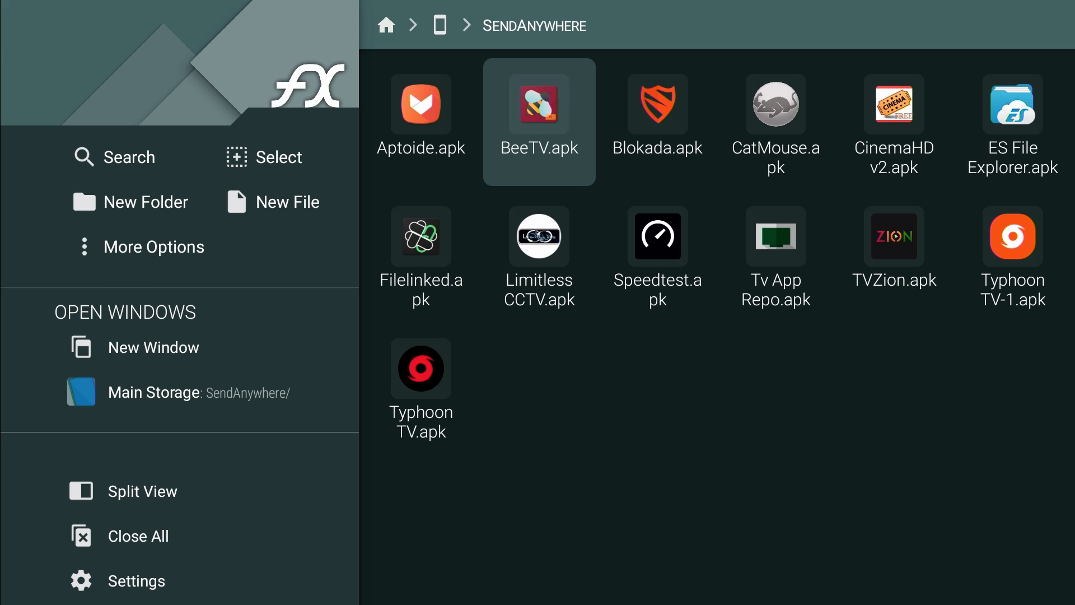
mouse_move(669, 113)
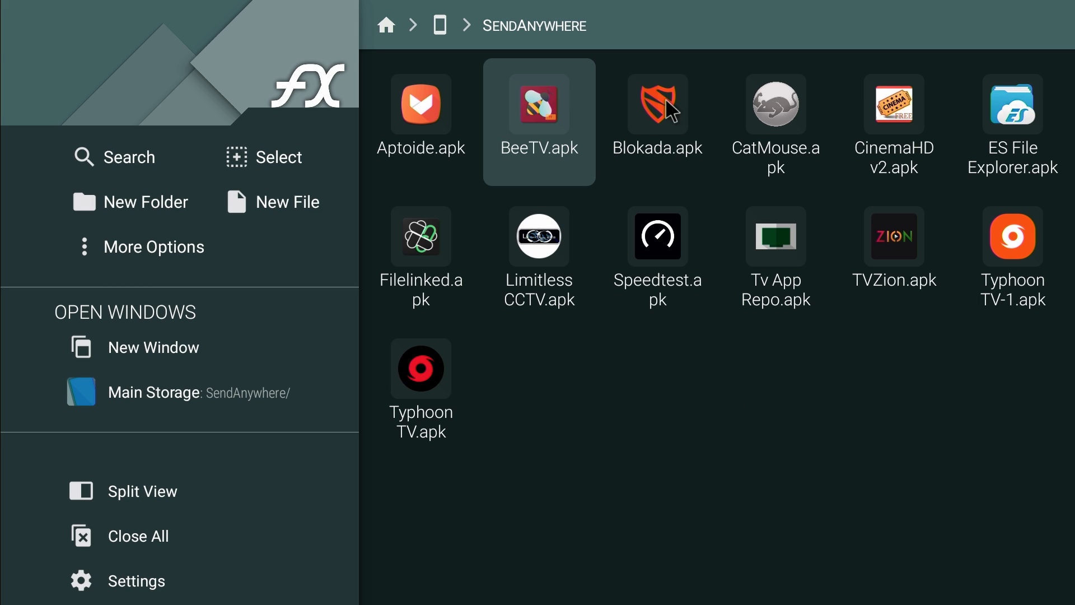
Multi-select all thirteen APKs in SendAnywhere, starting from Aptoide.apk through Typhoon TV.apk
left_click(421, 106)
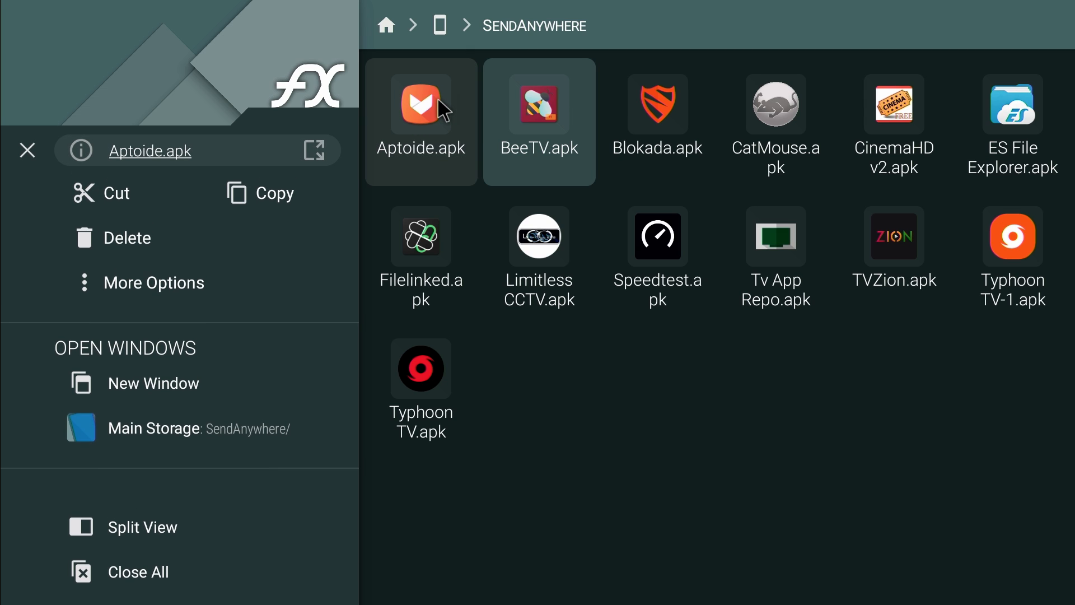
left_click(539, 104)
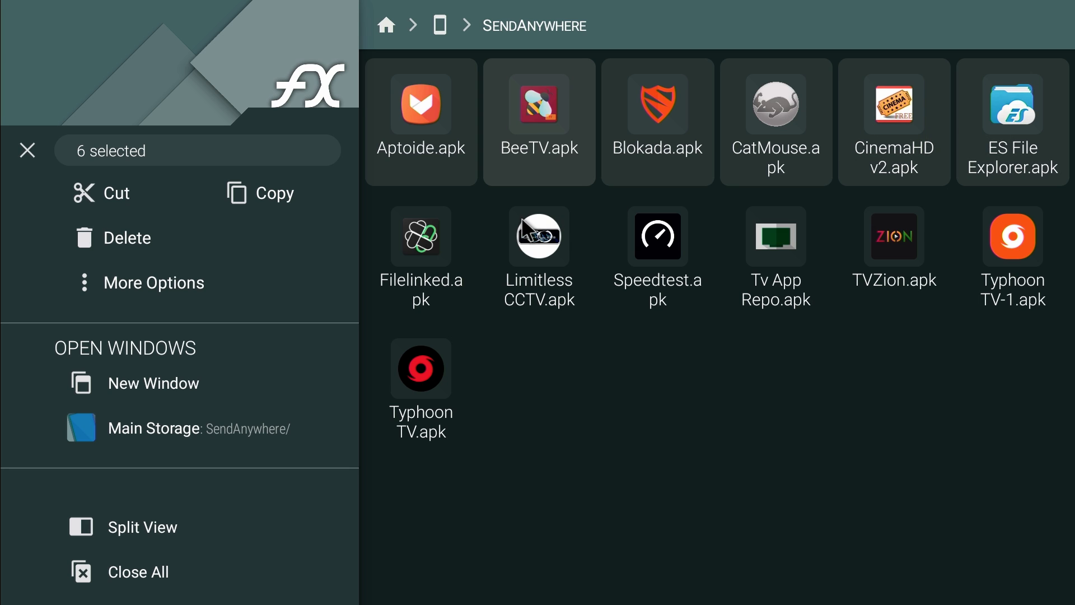
left_click(656, 238)
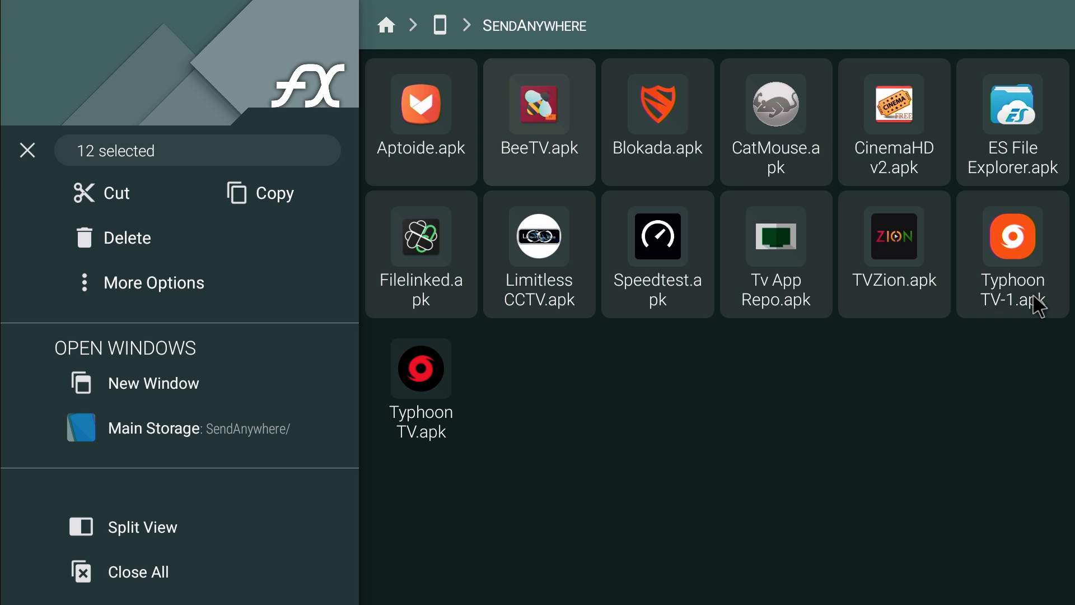
left_click(421, 368)
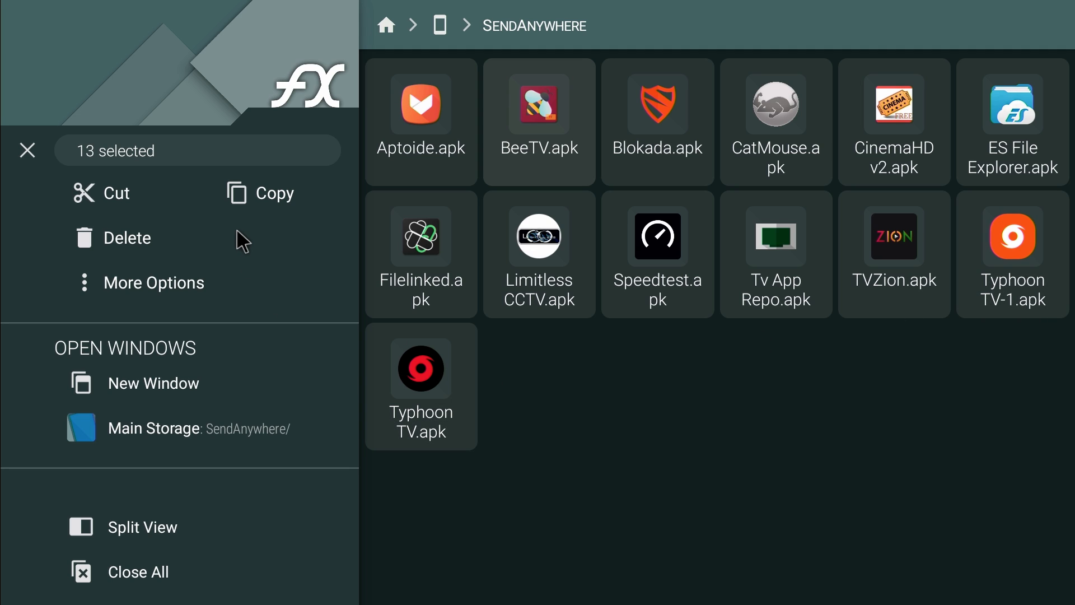
left_click(153, 283)
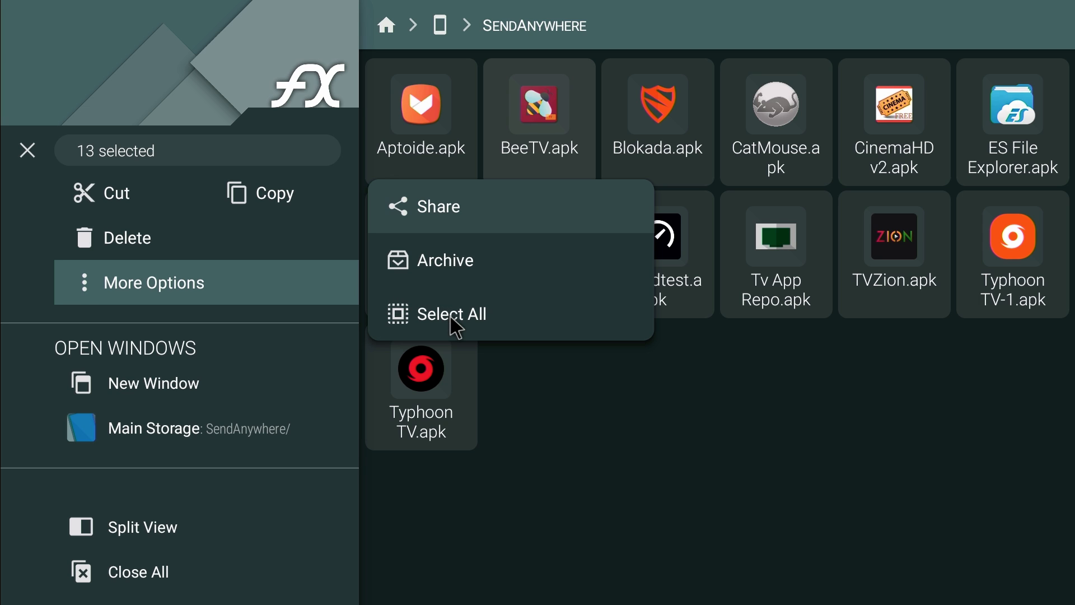
mouse_move(725, 360)
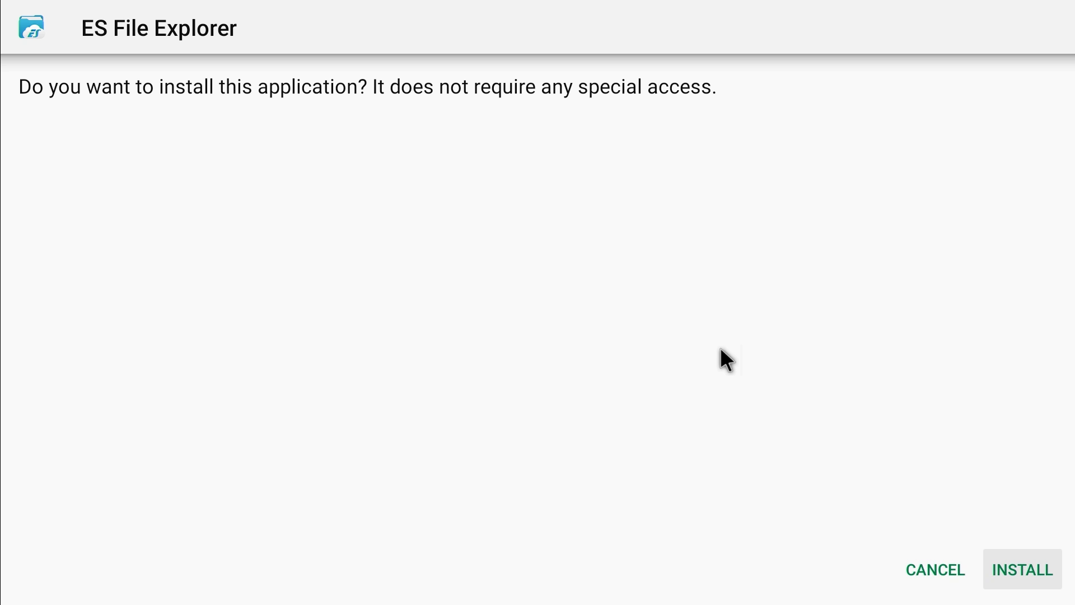
Start the Android package installer for ES File Explorer
left_click(1021, 569)
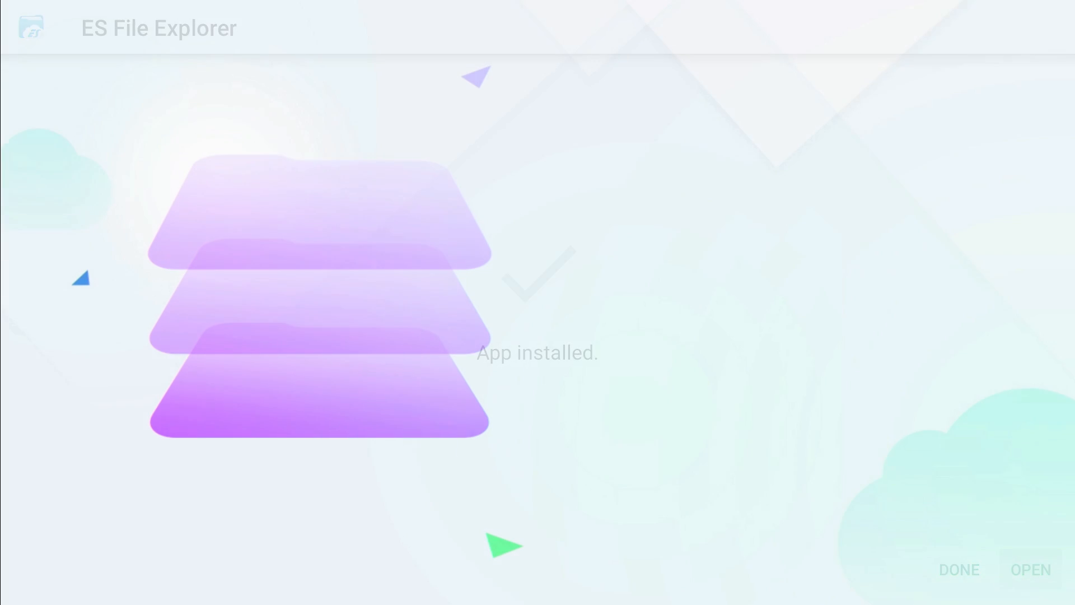
Launch ES File Explorer and grant it storage access to photos, media and files
left_click(1030, 569)
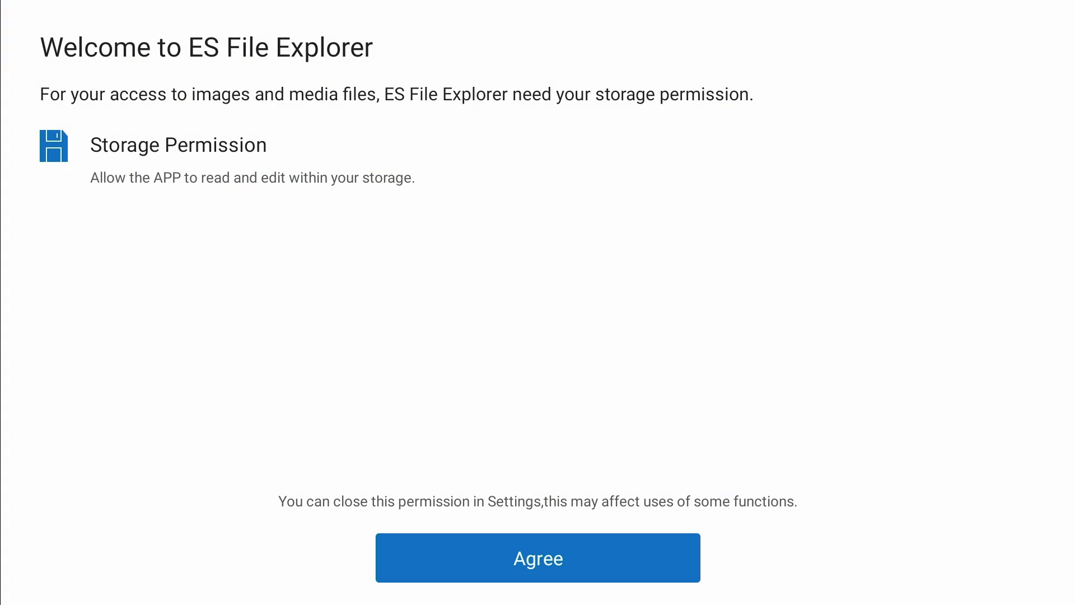
mouse_move(698, 377)
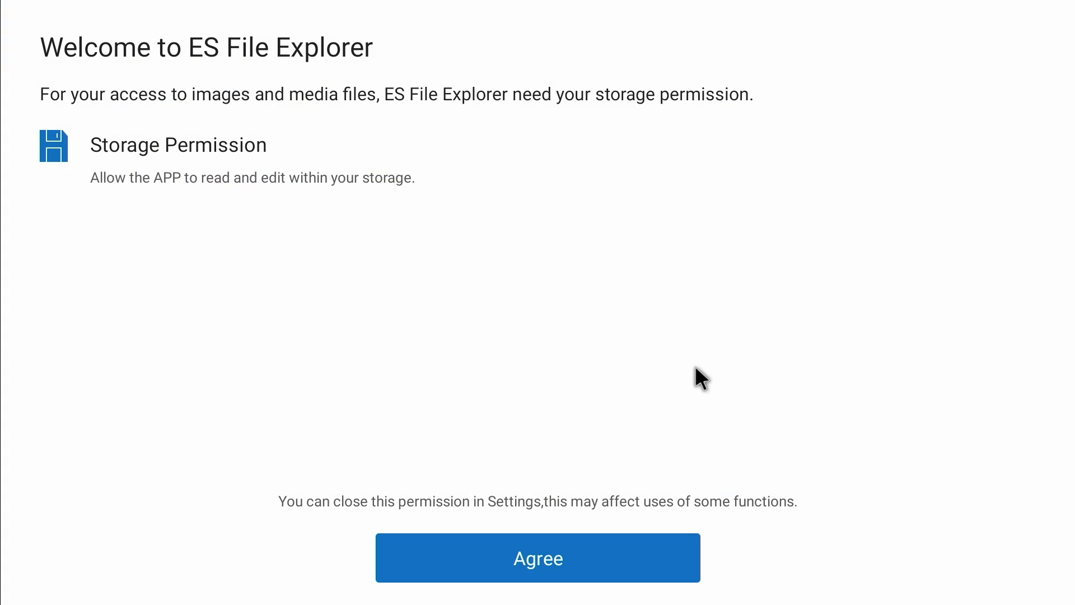
left_click(538, 557)
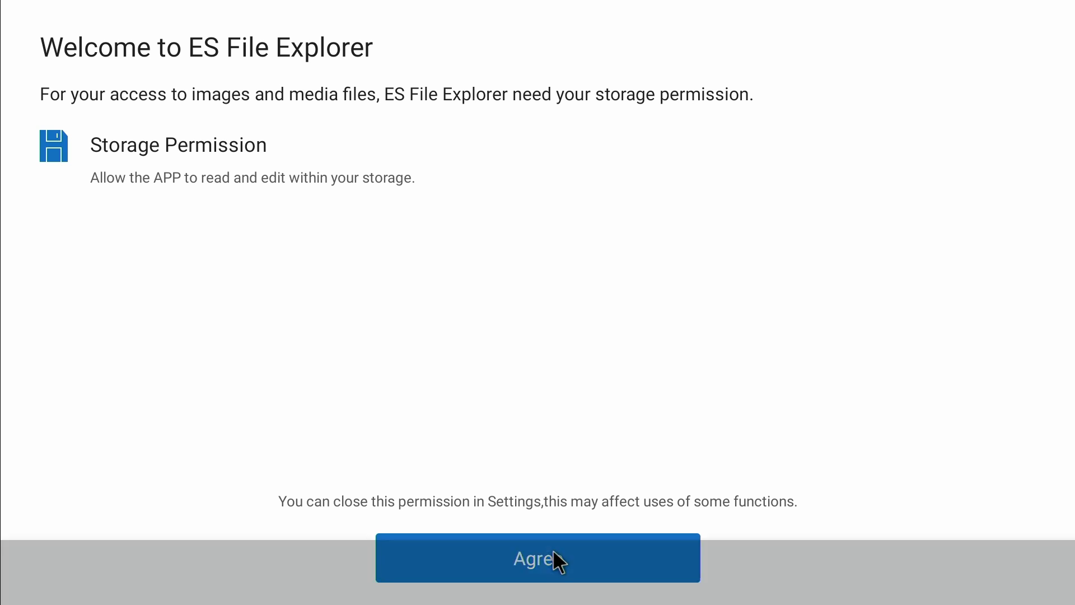
left_click(538, 556)
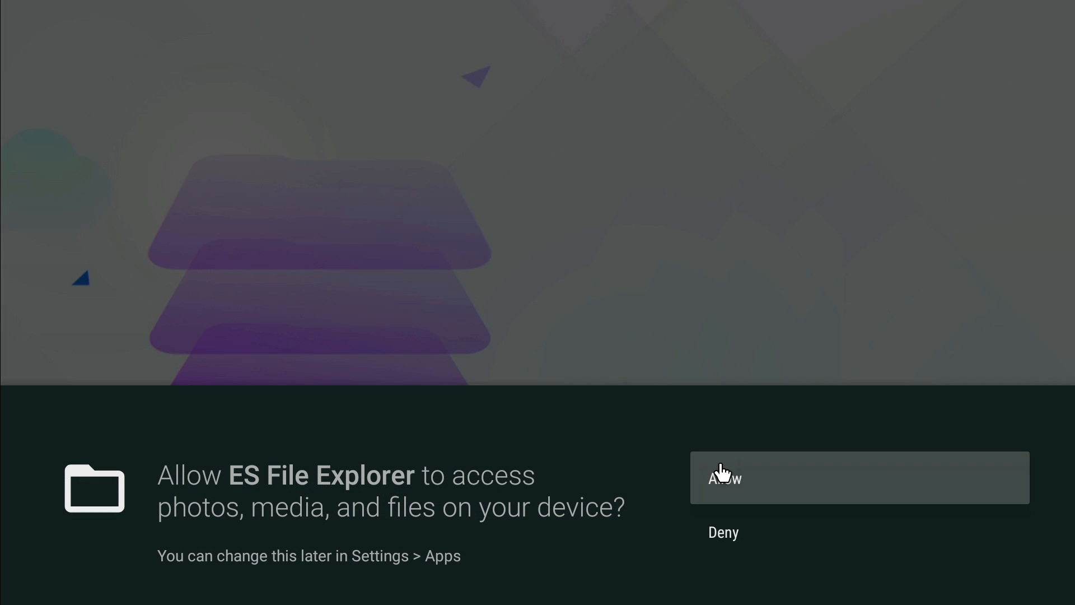
left_click(724, 479)
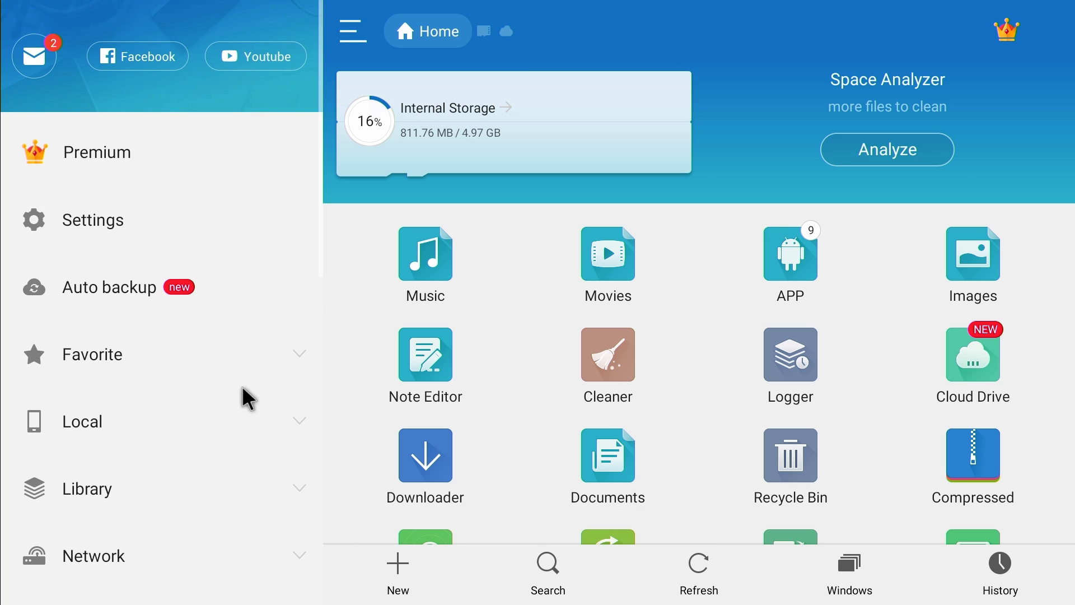
Go to Local storage, dismiss the Auto backup banner and enter the SendAnywhere folder
left_click(82, 421)
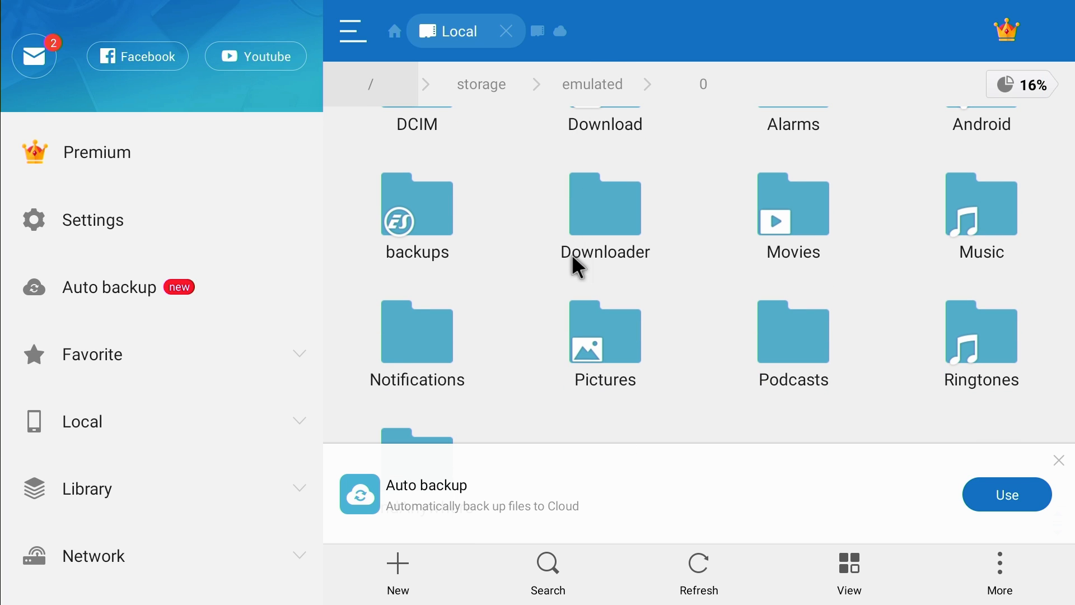
left_click(1058, 461)
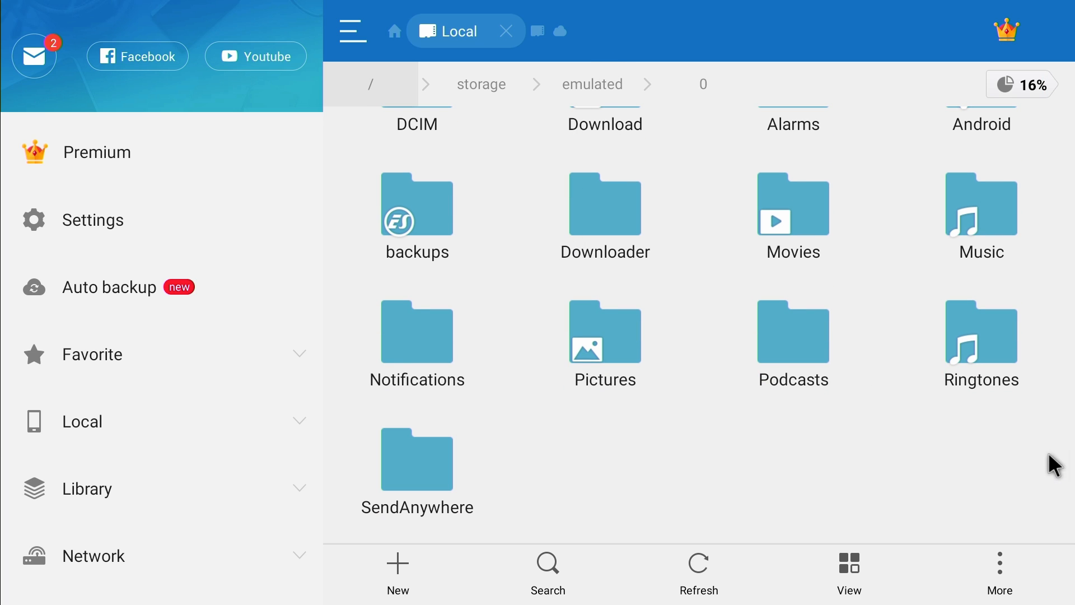
double_click(417, 458)
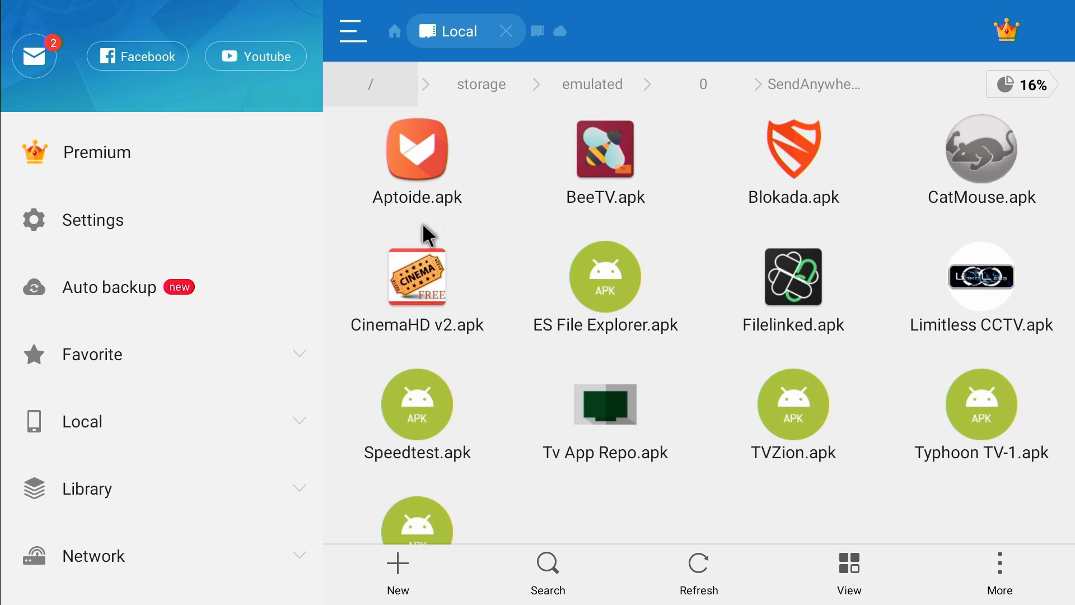
Select all thirteen APKs, untick ES File Explorer.apk and install the remaining twelve
left_click(417, 149)
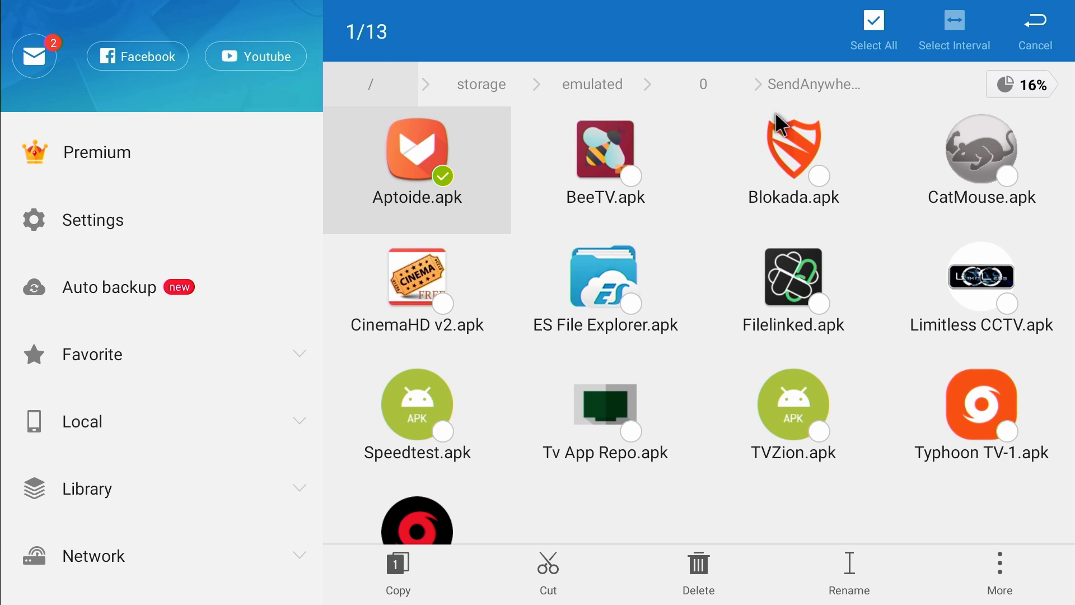
left_click(872, 27)
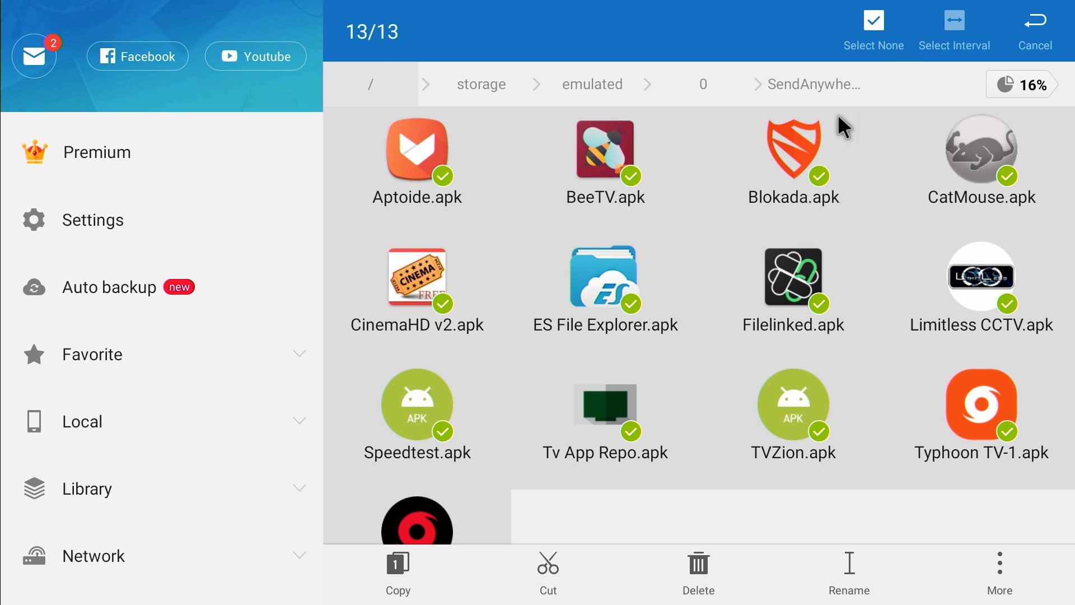
left_click(605, 281)
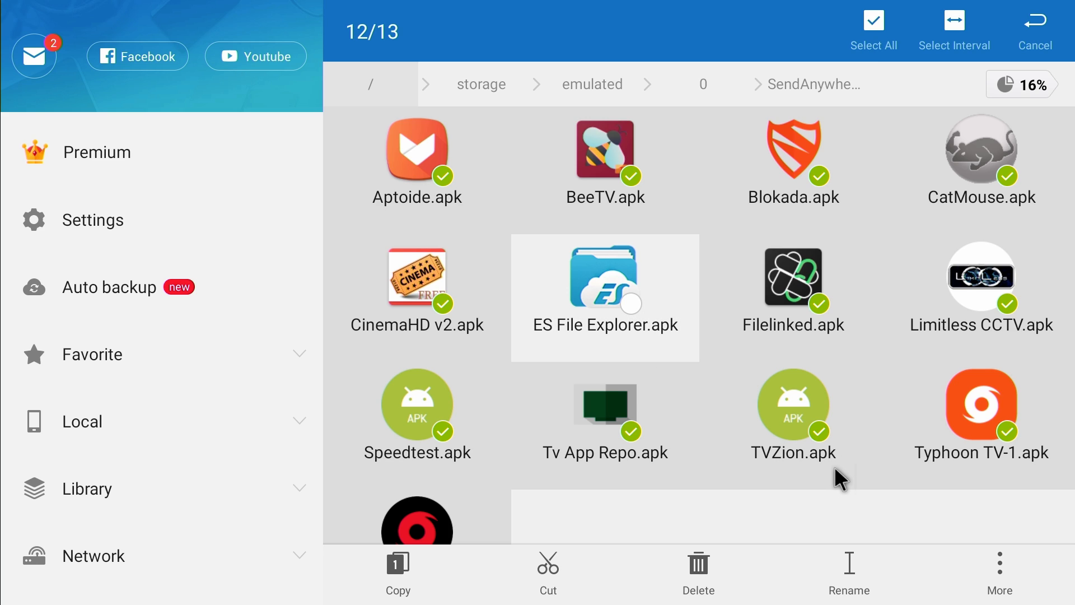
left_click(1000, 573)
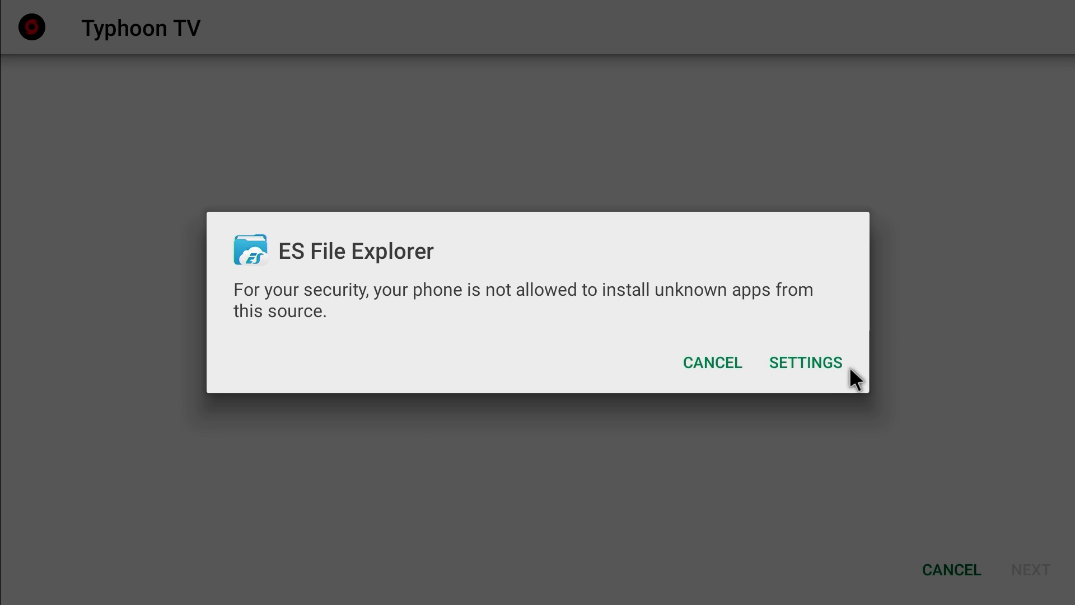
Allow ES File Explorer to install unknown apps, install Aptoide and close the installer with Done
left_click(806, 362)
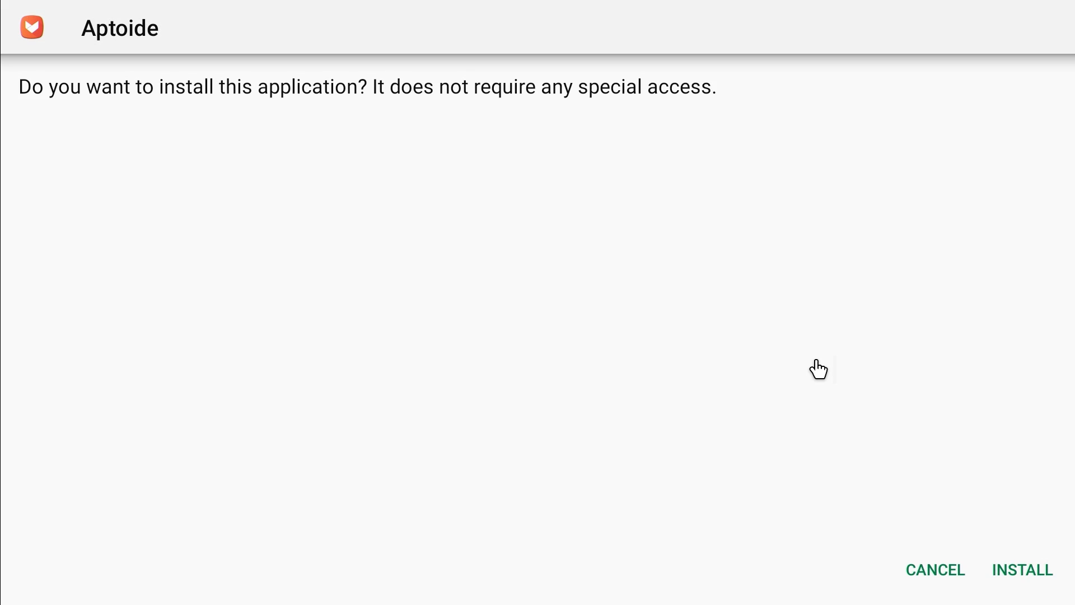
left_click(1021, 569)
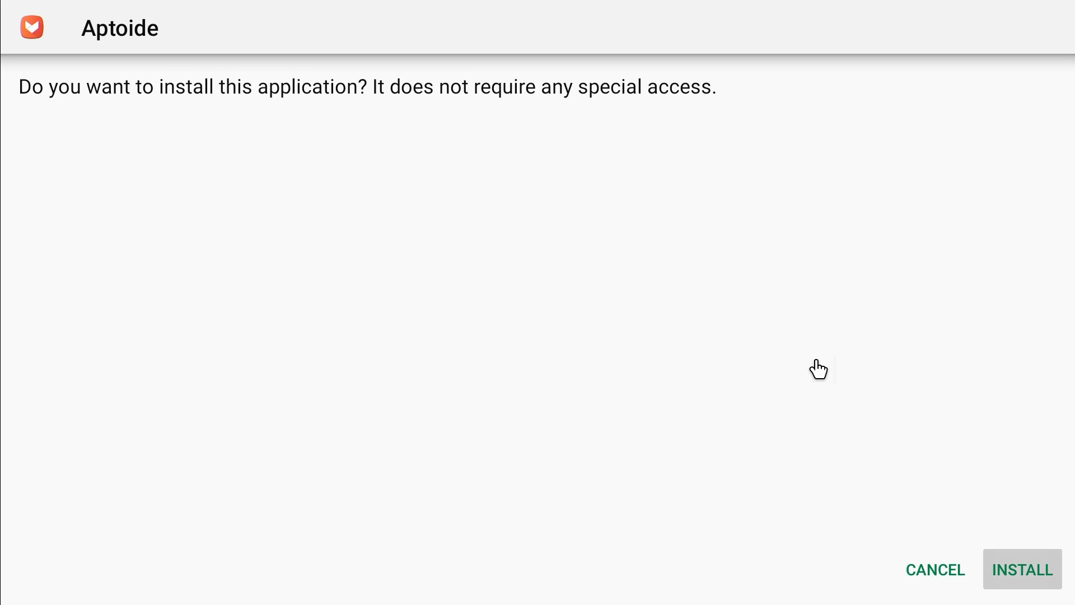
left_click(1021, 569)
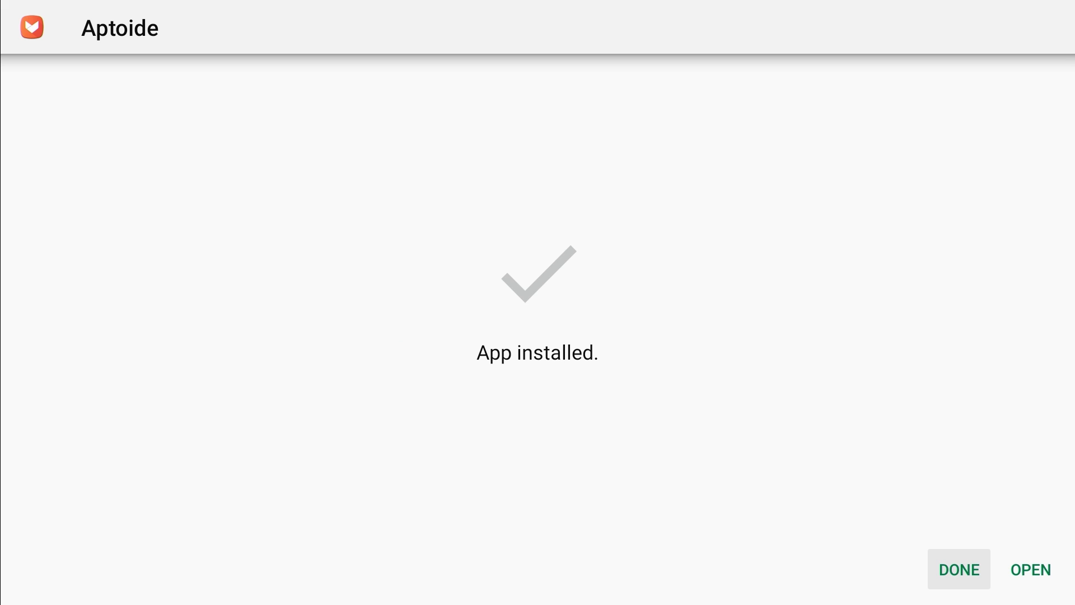
left_click(957, 569)
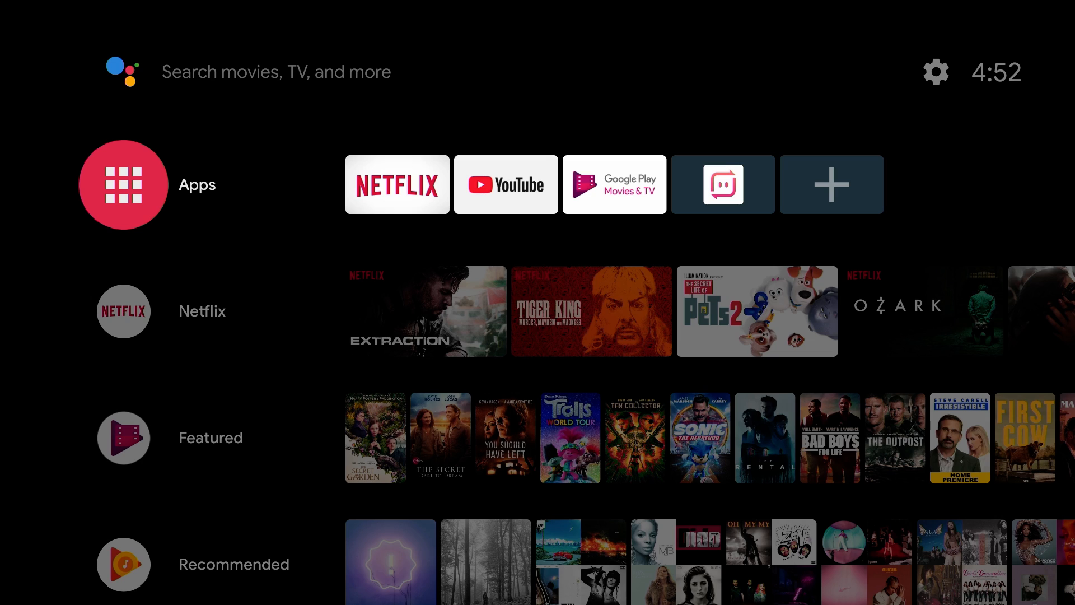